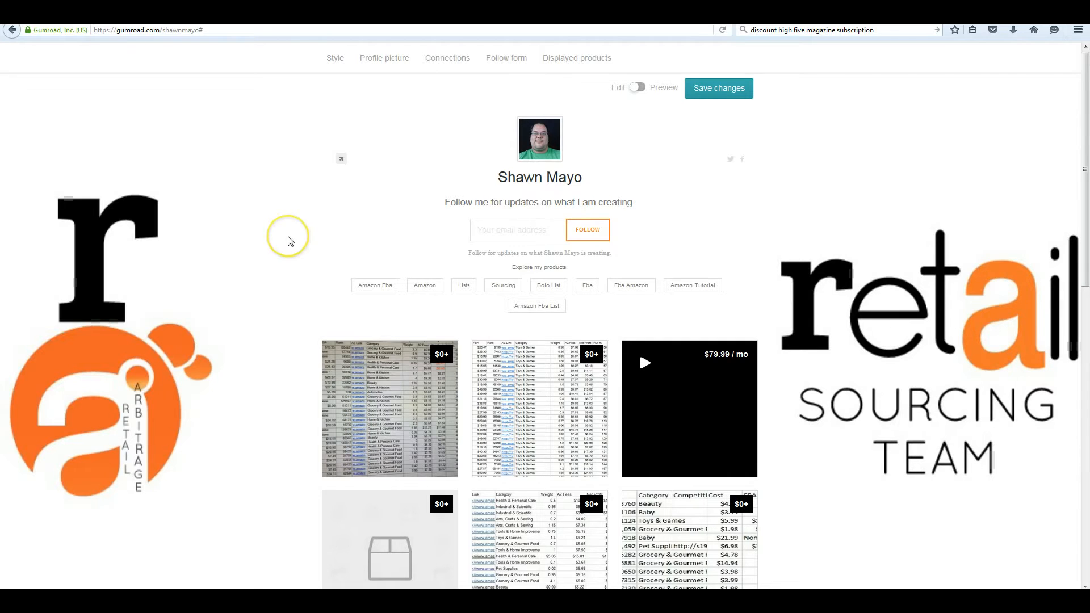
{"action": "mouse_move", "coordinate": [290, 241]}
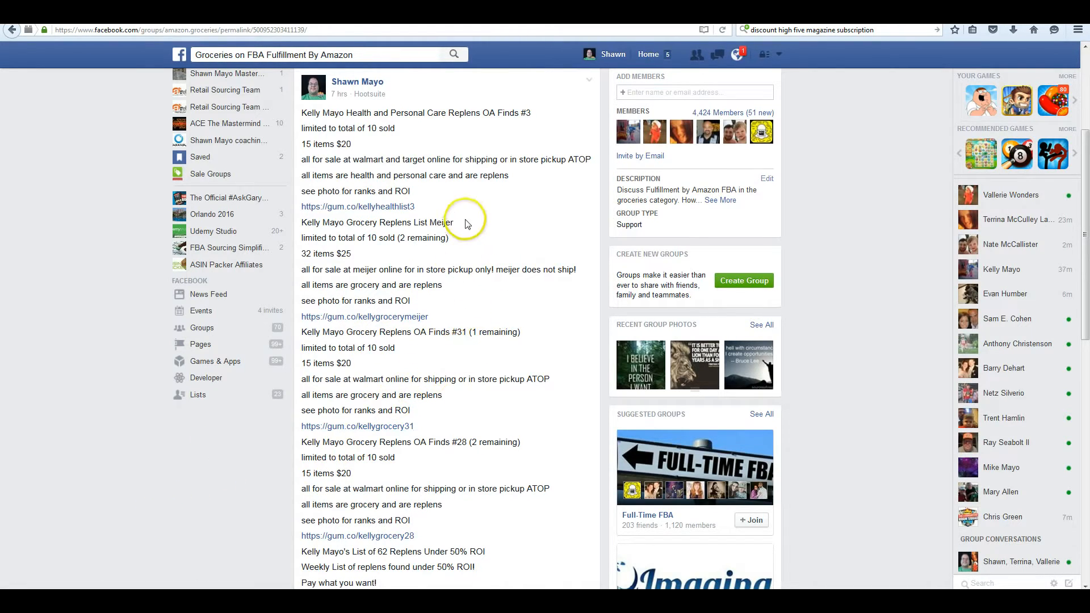
{"action": "mouse_move", "coordinate": [496, 198]}
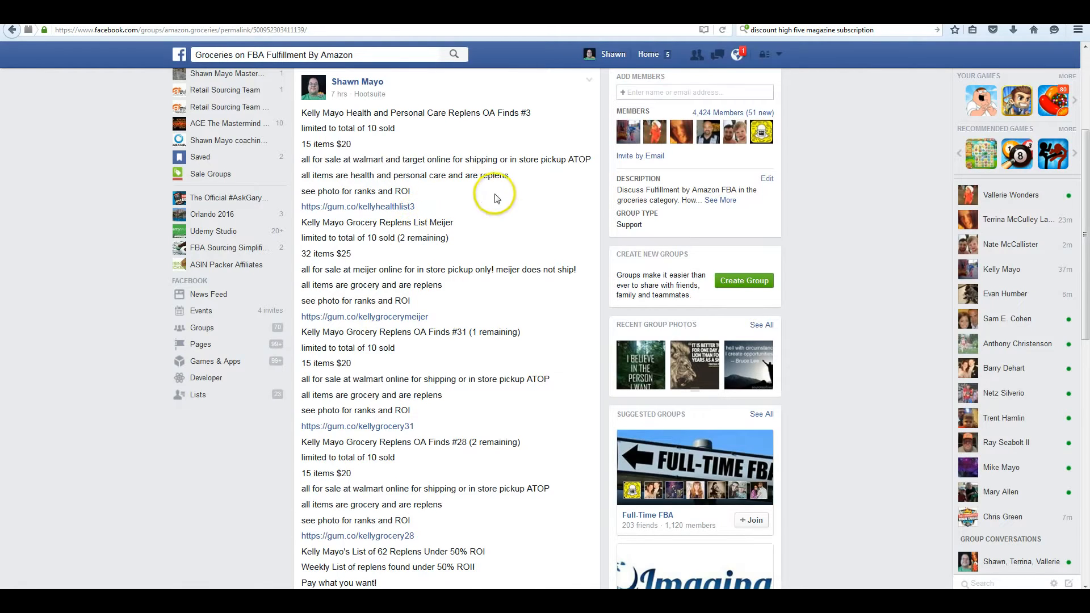
{"action": "mouse_move", "coordinate": [358, 206]}
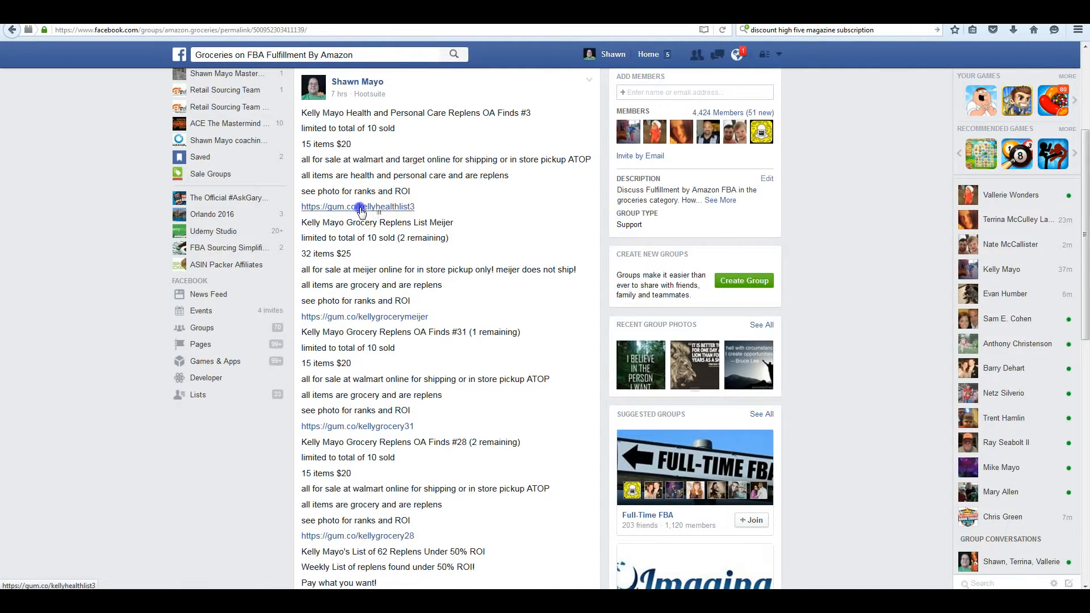
Follow the gum.co/kellyhealthlist3 link to the sold-out $20 Replens OA Finds #3 page.
{"action": "left_click", "coordinate": [356, 207]}
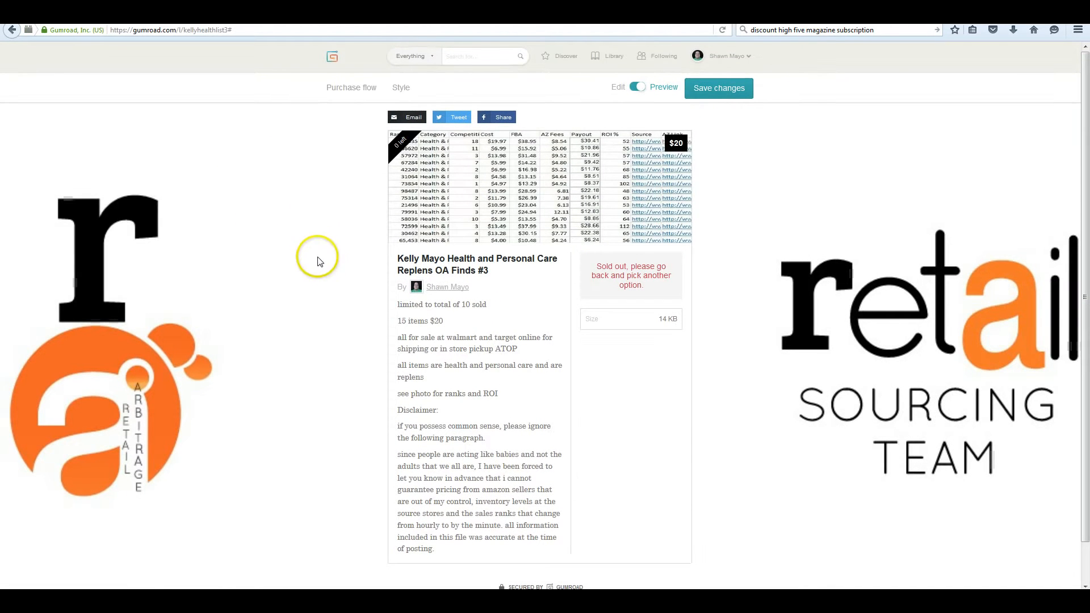
{"action": "mouse_move", "coordinate": [582, 567]}
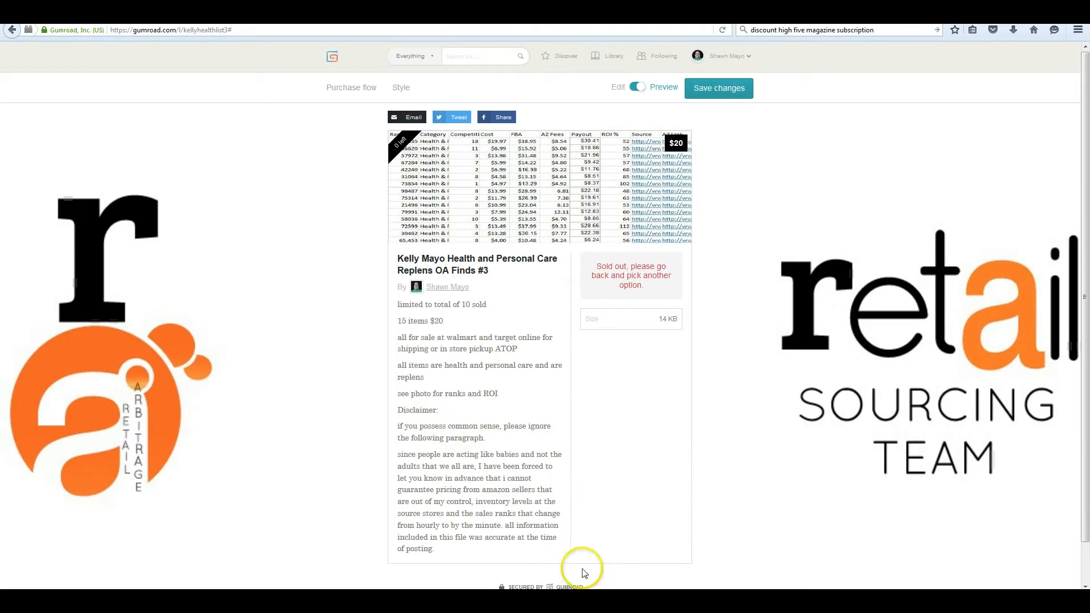
{"action": "scroll", "scroll_direction": "down", "scroll_amount": 3}
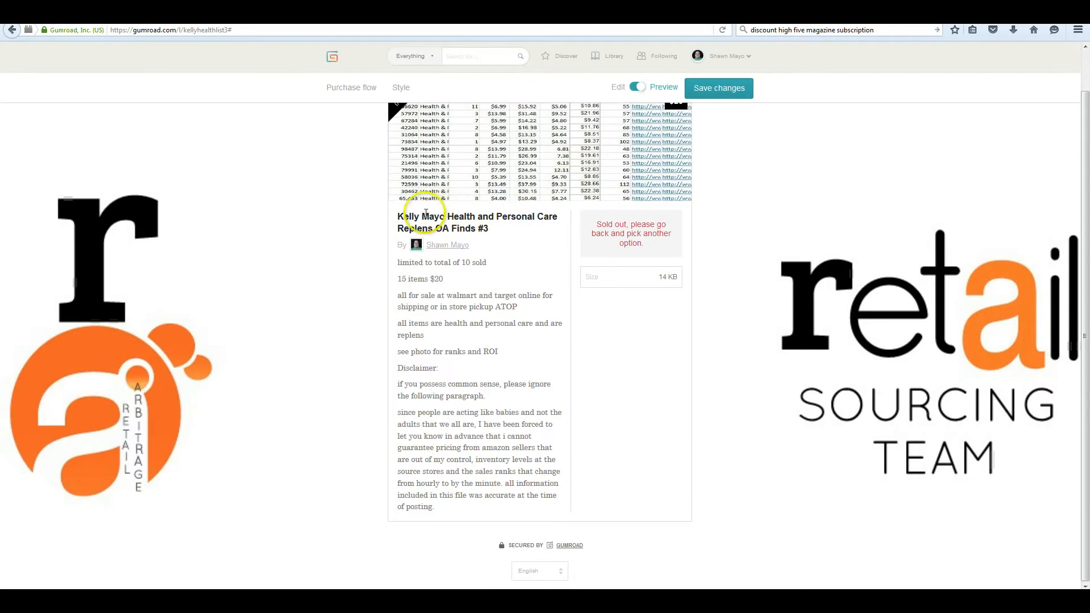
{"action": "mouse_move", "coordinate": [446, 244]}
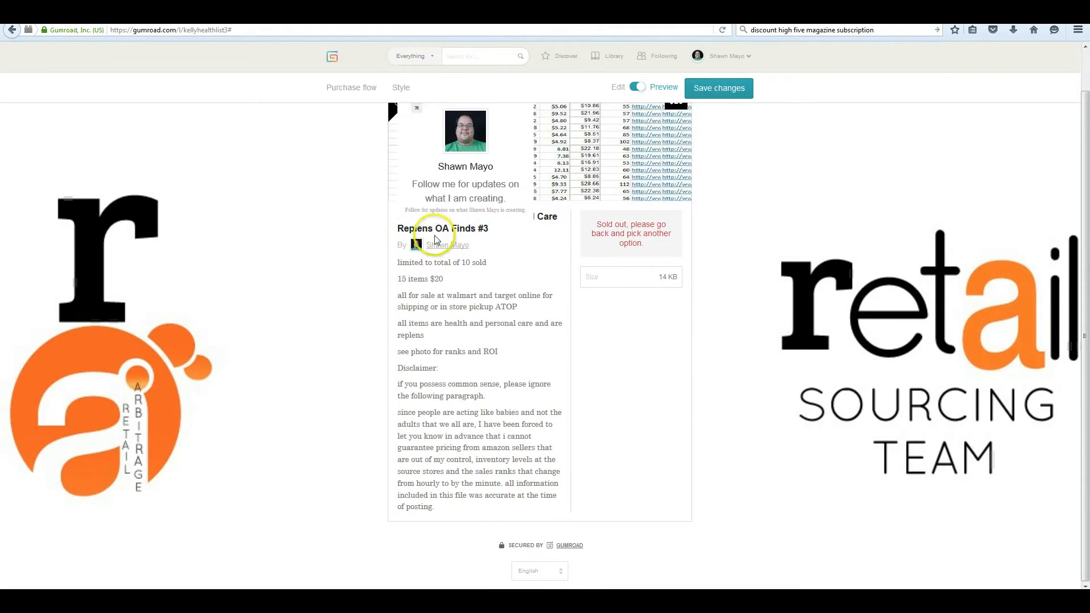
{"action": "mouse_move", "coordinate": [448, 245]}
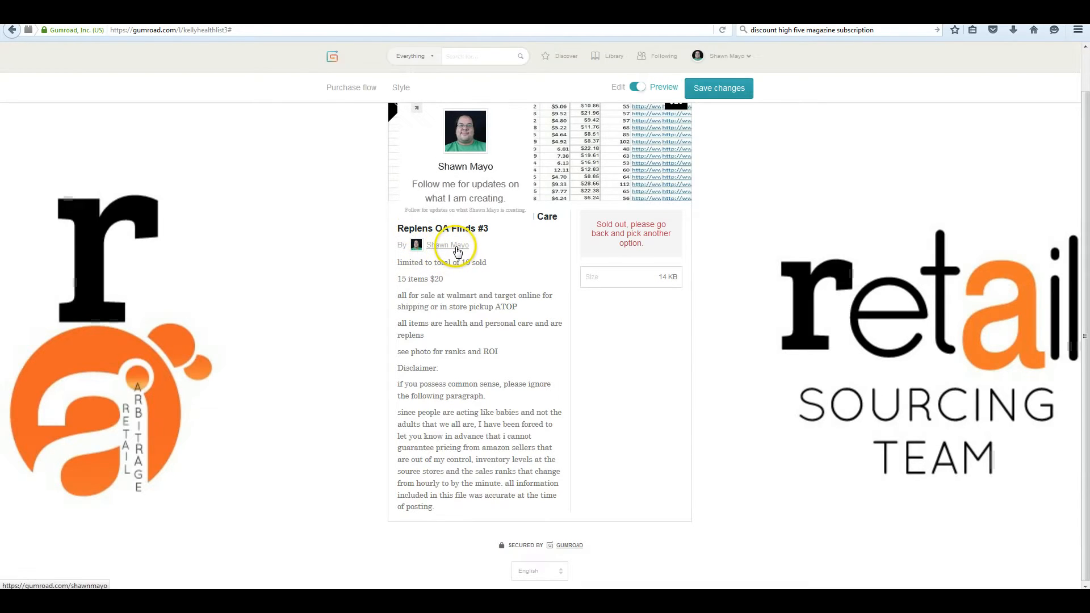
{"action": "mouse_move", "coordinate": [488, 291]}
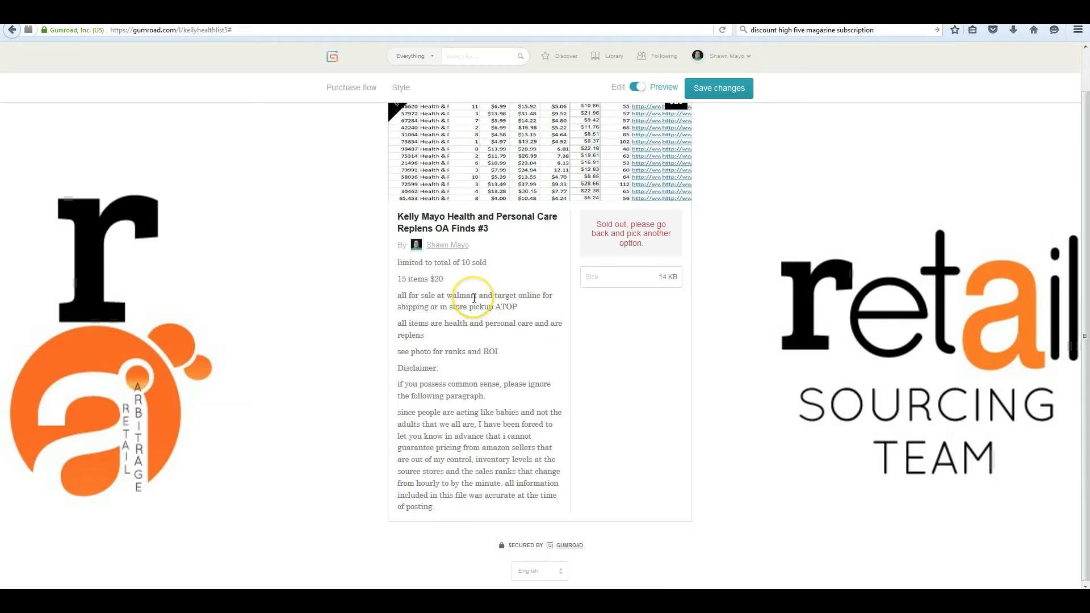
{"action": "mouse_move", "coordinate": [446, 245]}
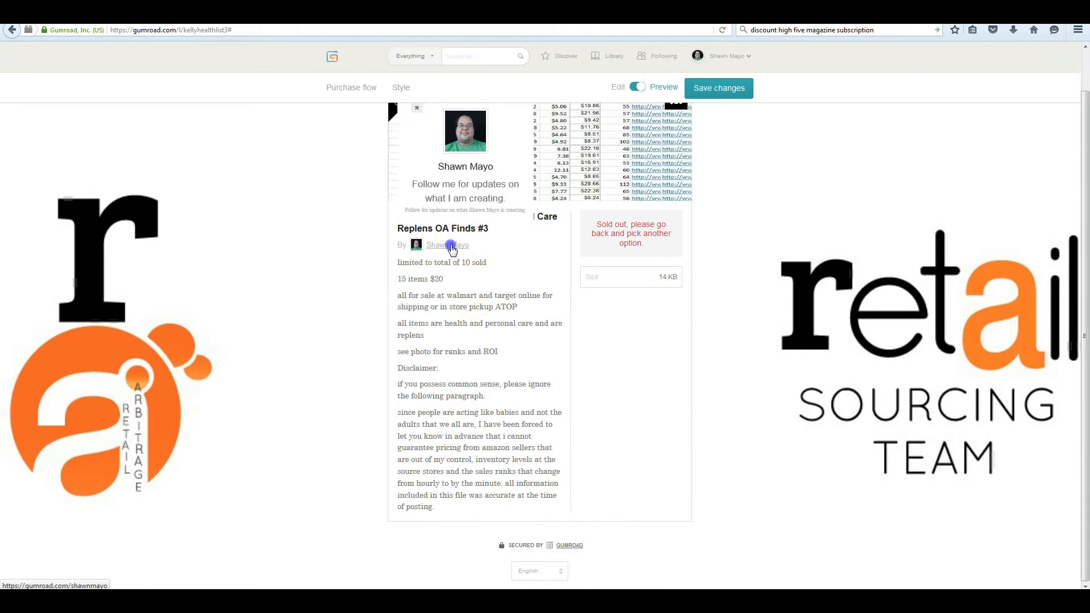
{"action": "left_click", "coordinate": [447, 244]}
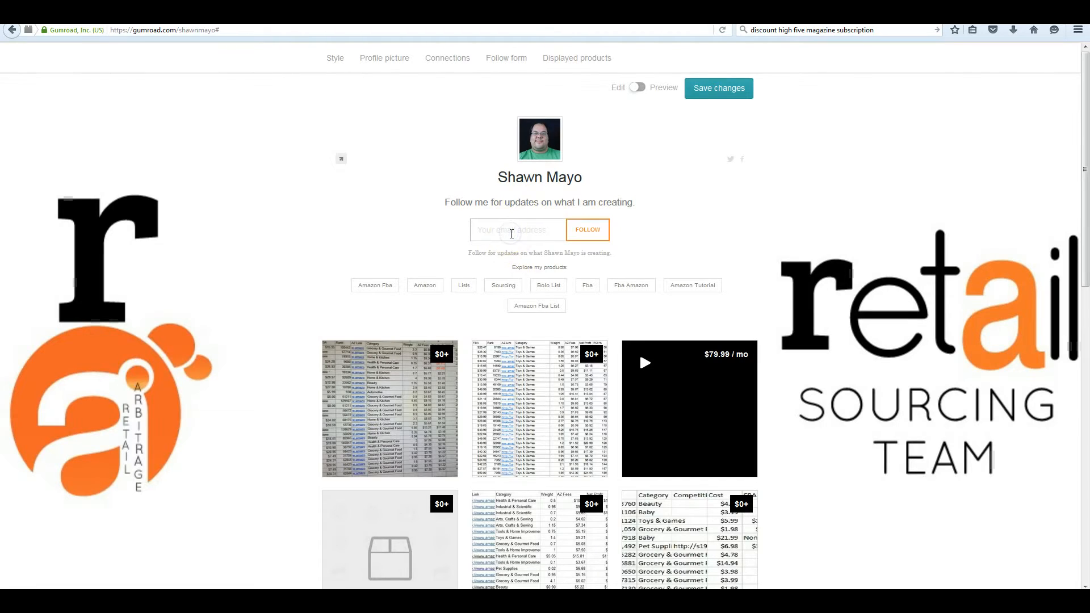
{"action": "type", "text": "shawn"}
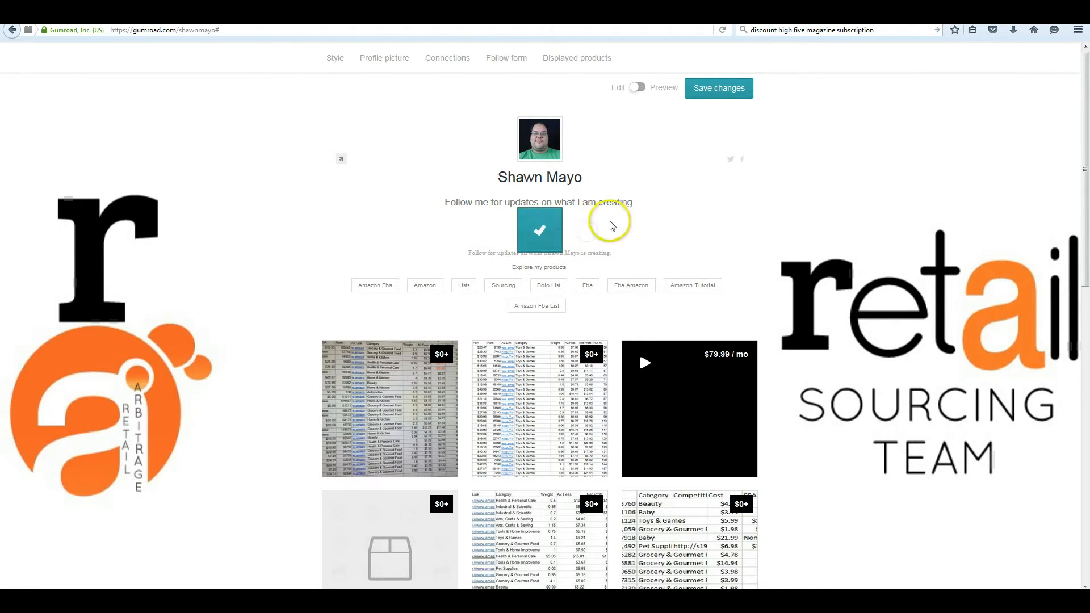
{"action": "mouse_move", "coordinate": [565, 243]}
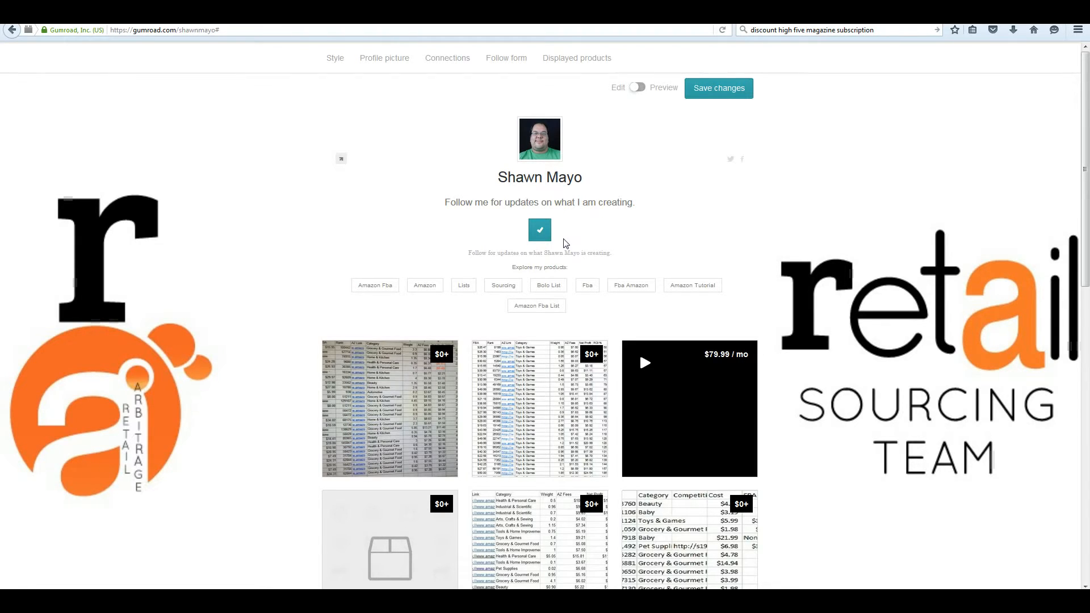
{"action": "mouse_move", "coordinate": [457, 263]}
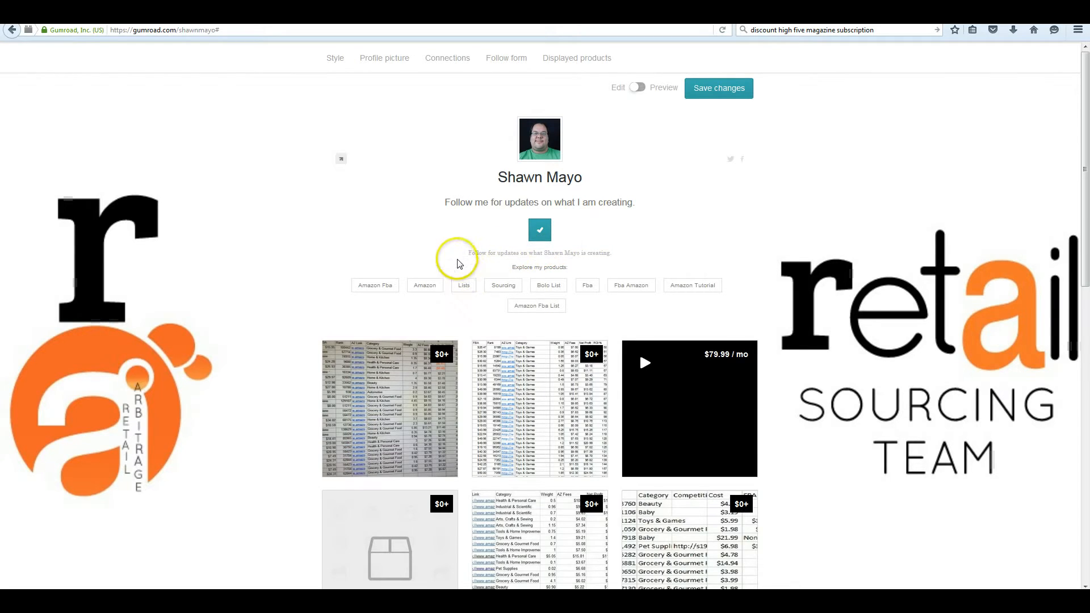
{"action": "mouse_move", "coordinate": [535, 327]}
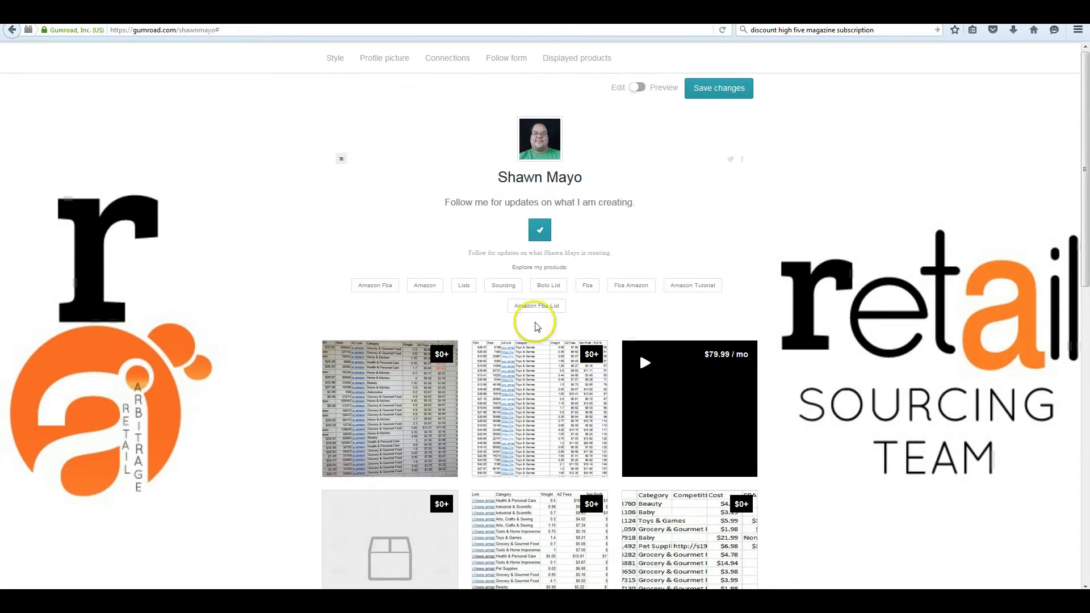
{"action": "mouse_move", "coordinate": [378, 224]}
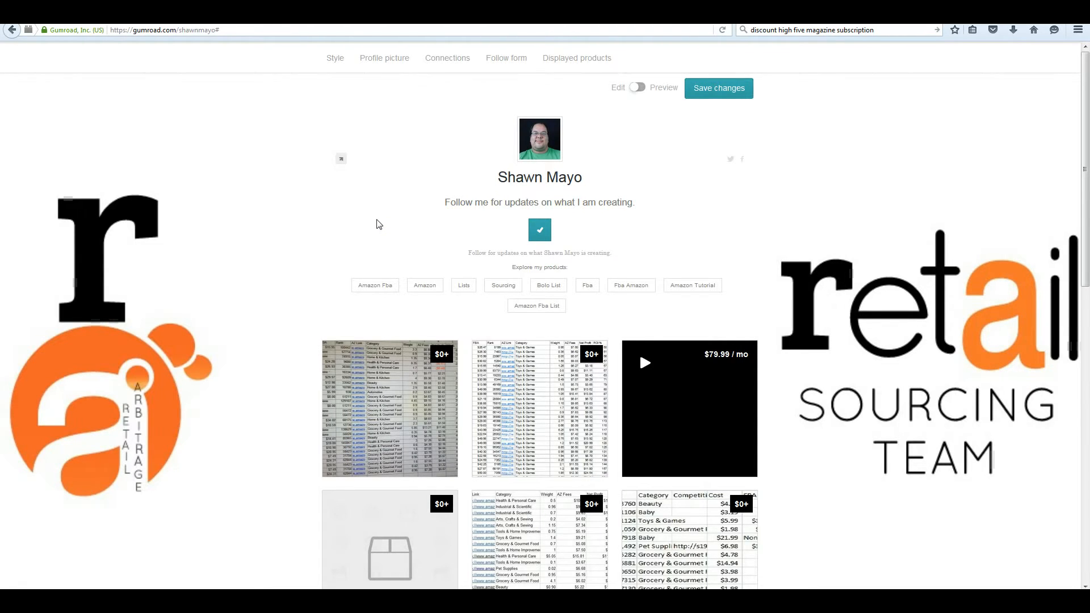
{"action": "scroll", "scroll_direction": "down", "scroll_amount": 3}
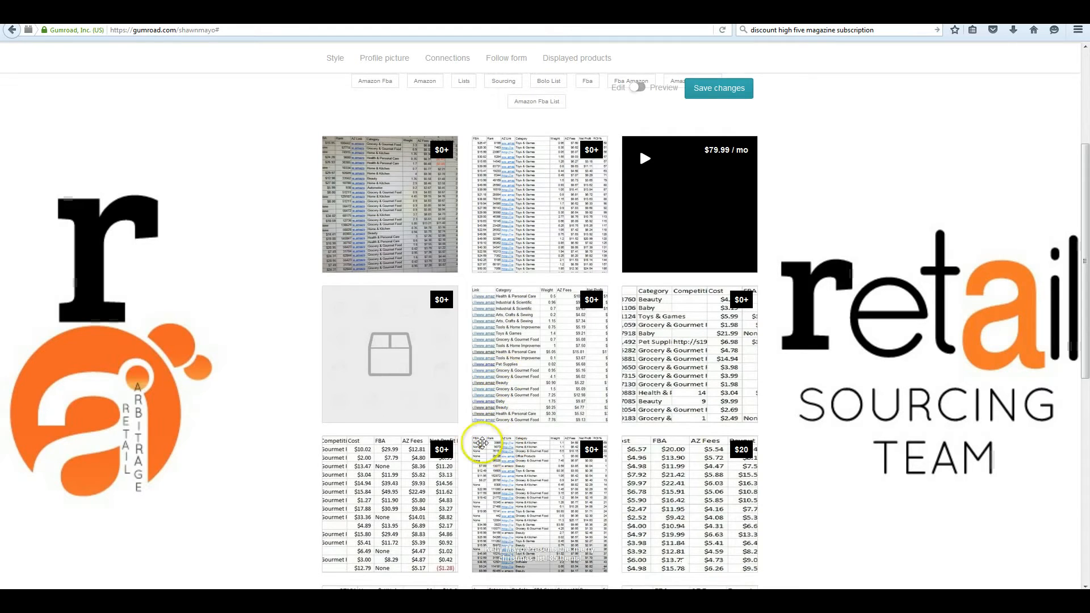
{"action": "mouse_move", "coordinate": [502, 239]}
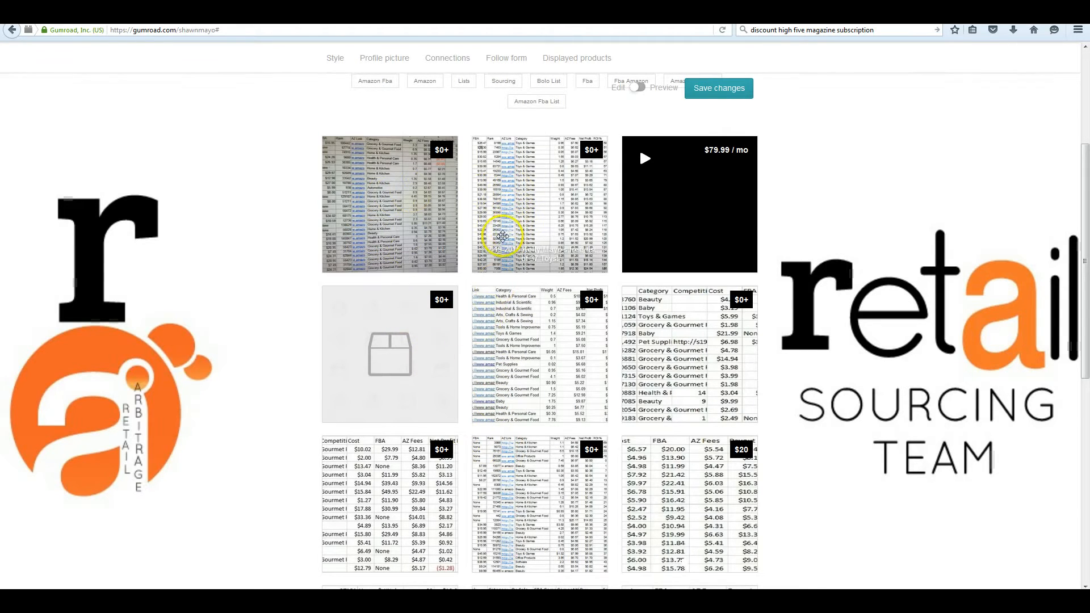
{"action": "mouse_move", "coordinate": [468, 252]}
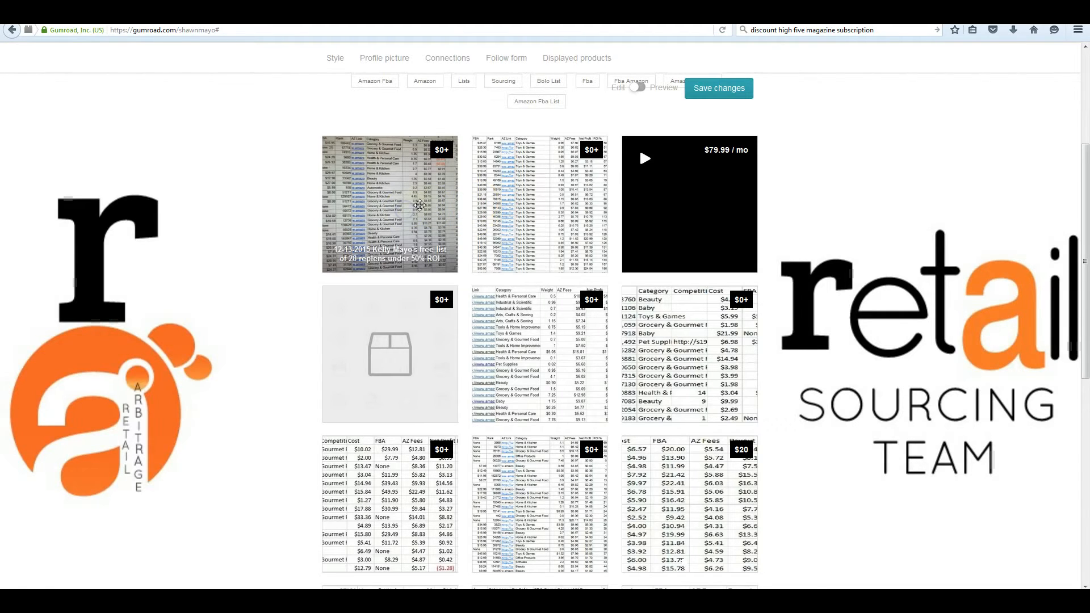
{"action": "mouse_move", "coordinate": [363, 183]}
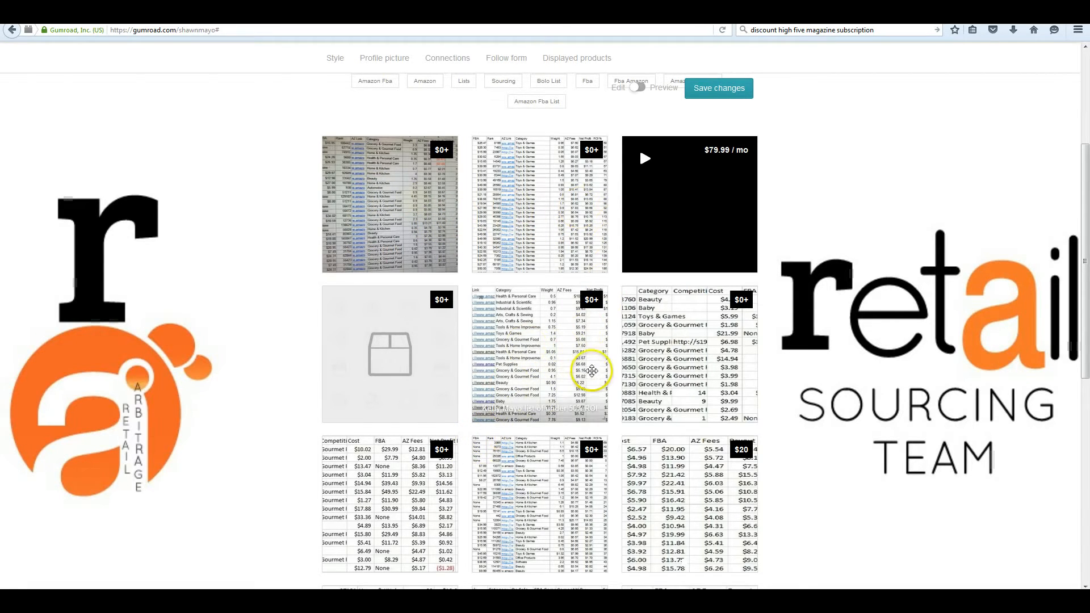
{"action": "scroll", "scroll_direction": "down", "scroll_amount": 3}
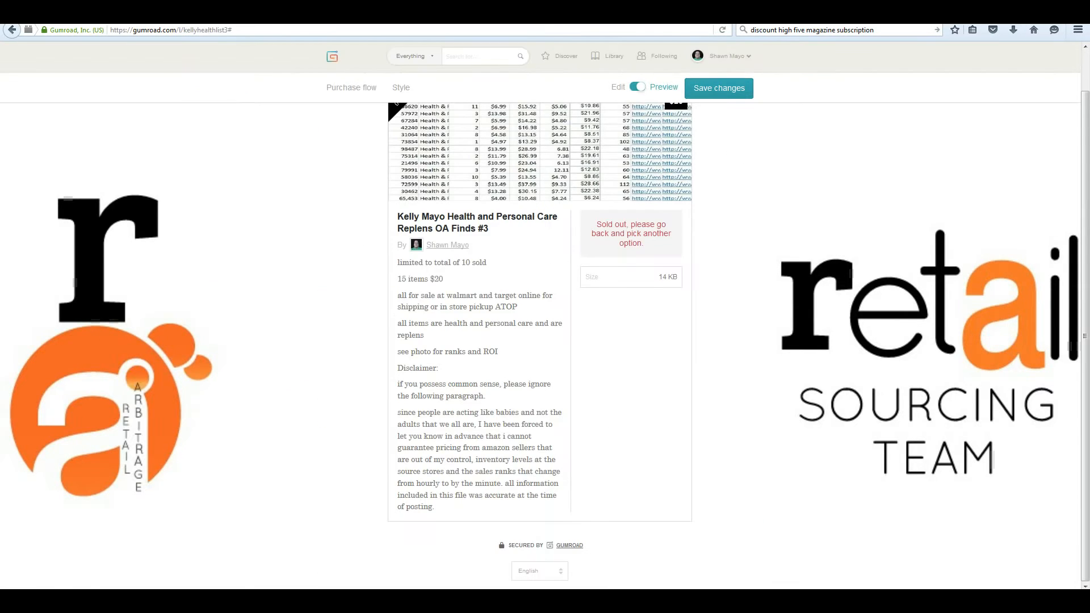
{"action": "left_click", "coordinate": [447, 245]}
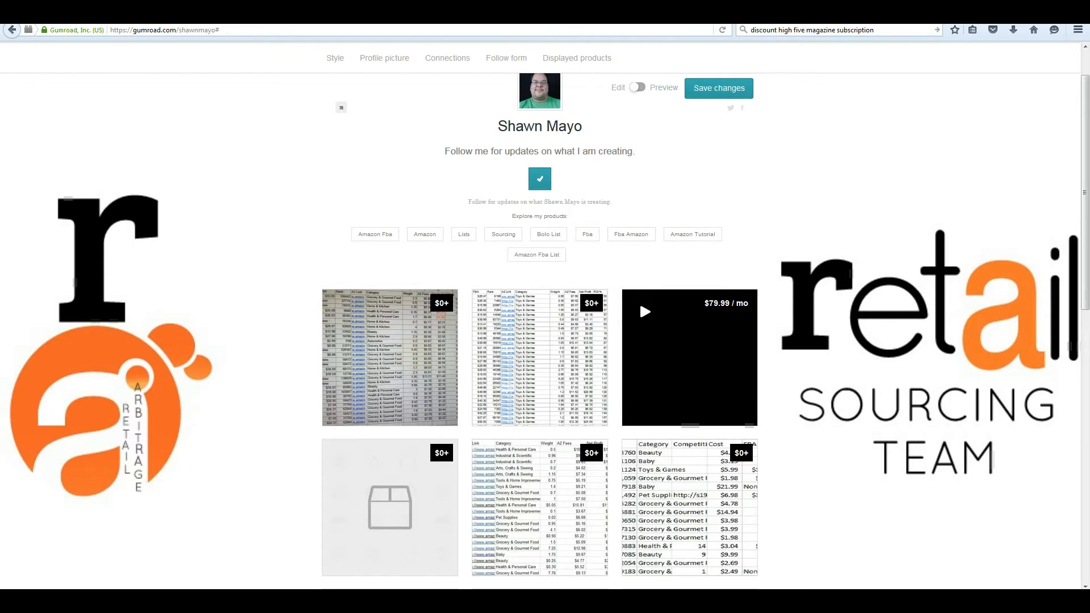
{"action": "mouse_move", "coordinate": [328, 295]}
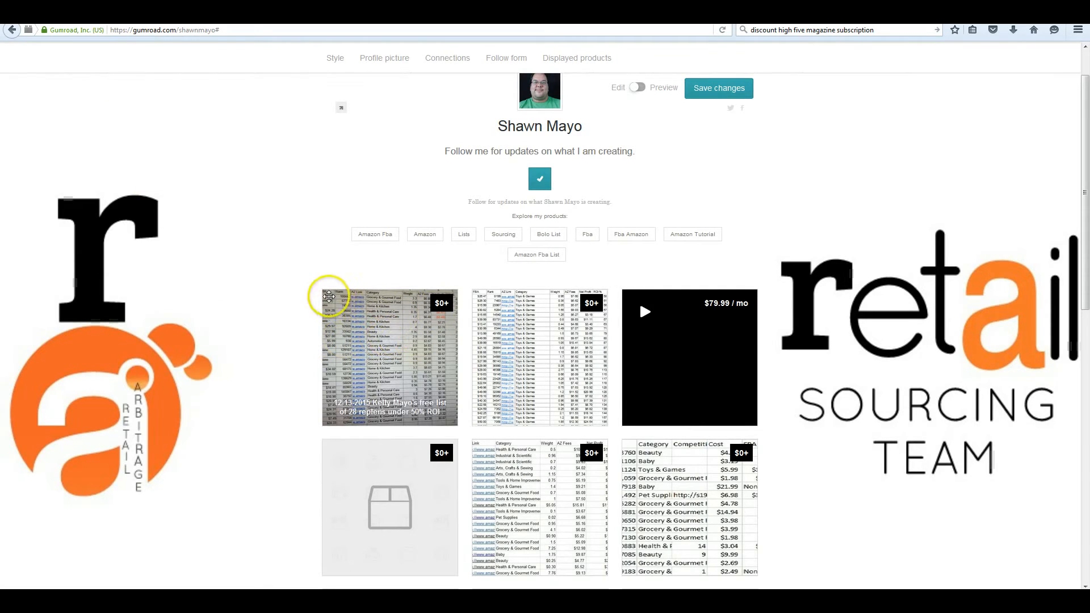
{"action": "left_click", "coordinate": [389, 358]}
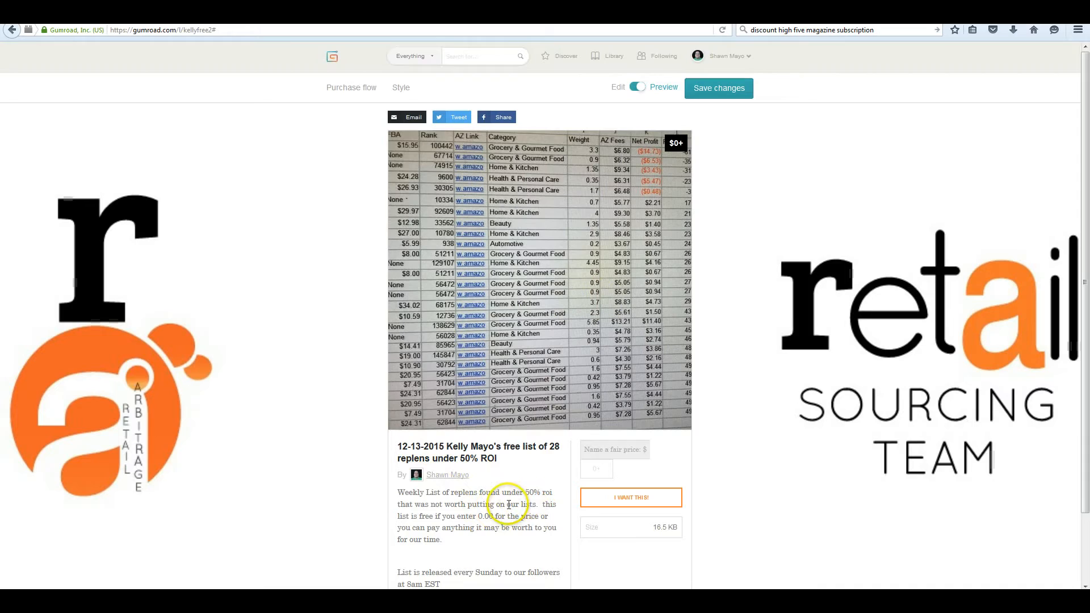
{"action": "mouse_move", "coordinate": [520, 504]}
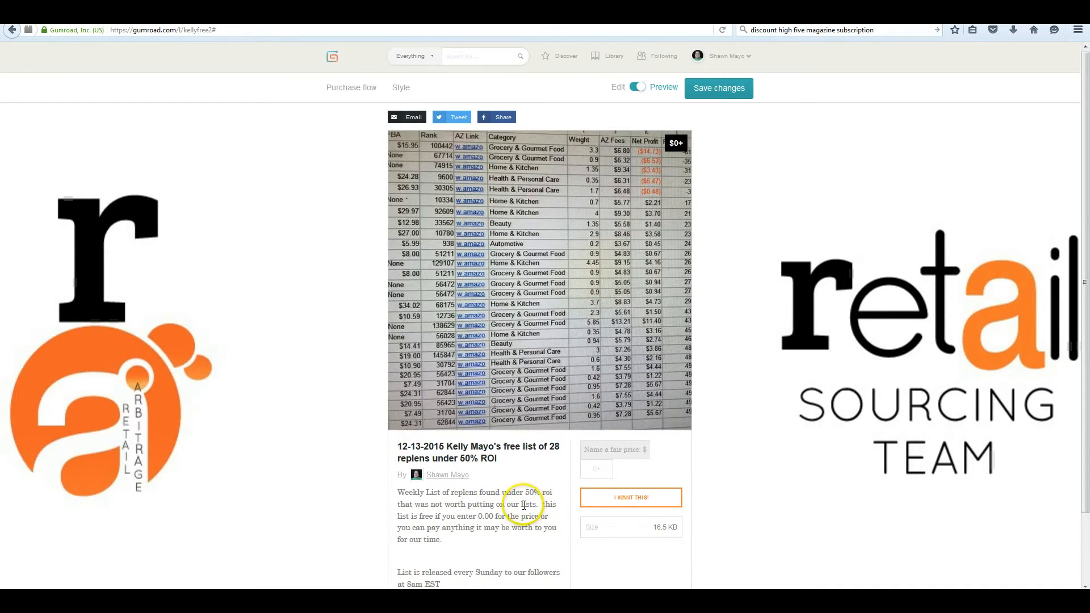
{"action": "left_click", "coordinate": [594, 468]}
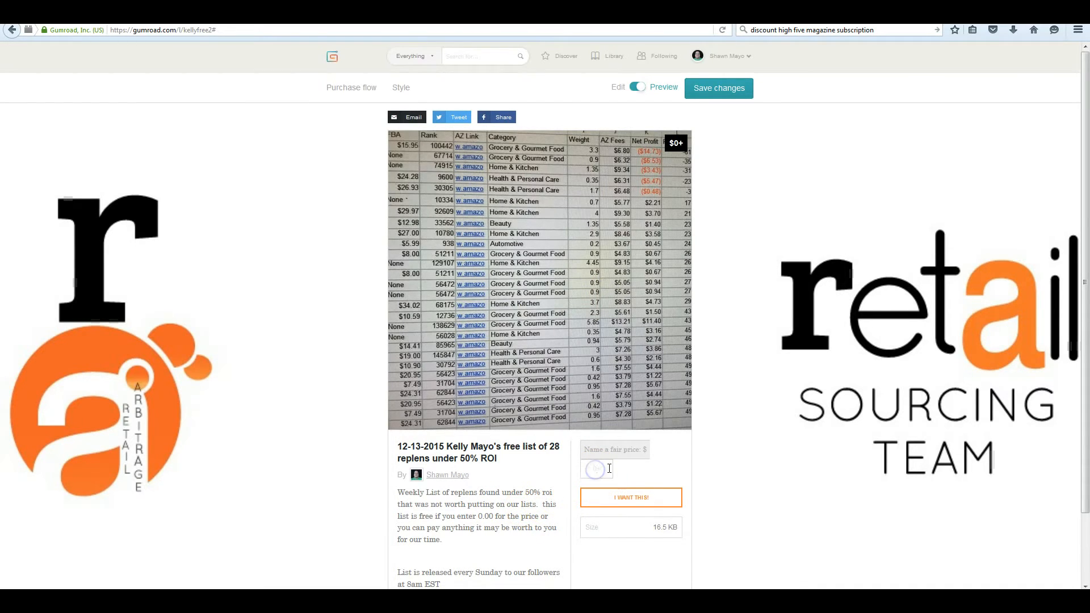
{"action": "left_click", "coordinate": [595, 468]}
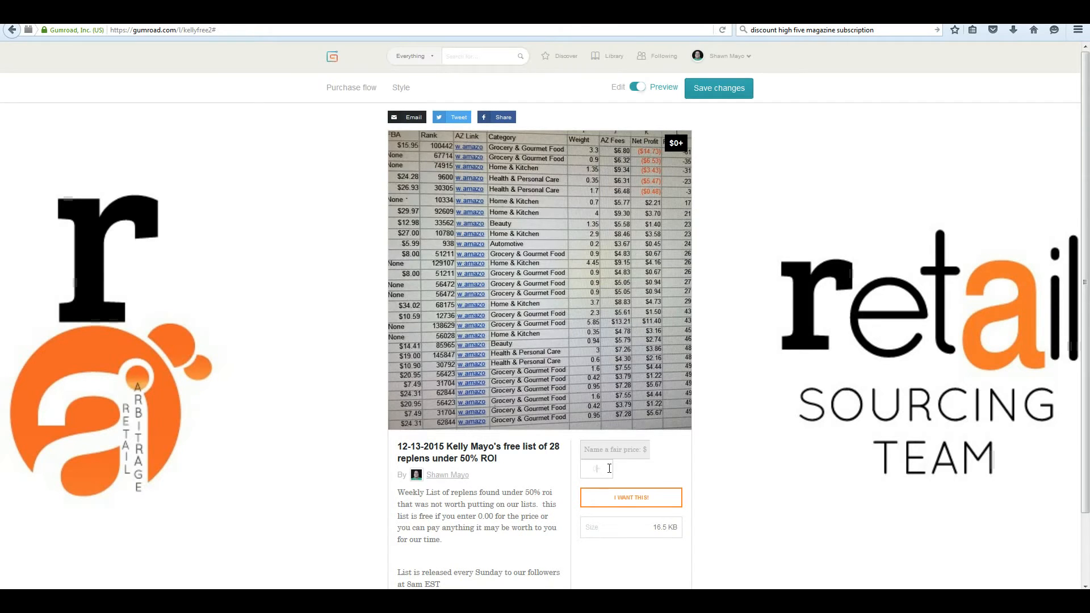
{"action": "left_click", "coordinate": [599, 471]}
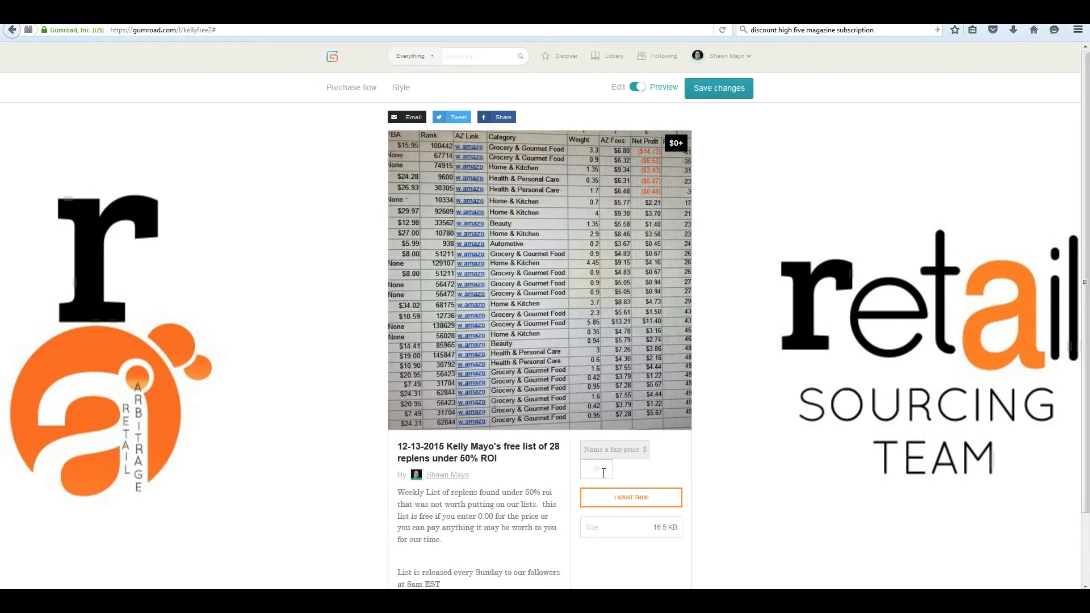
Set the fair price to 0.00 and complete the free test purchase.
{"action": "type", "text": "0.00"}
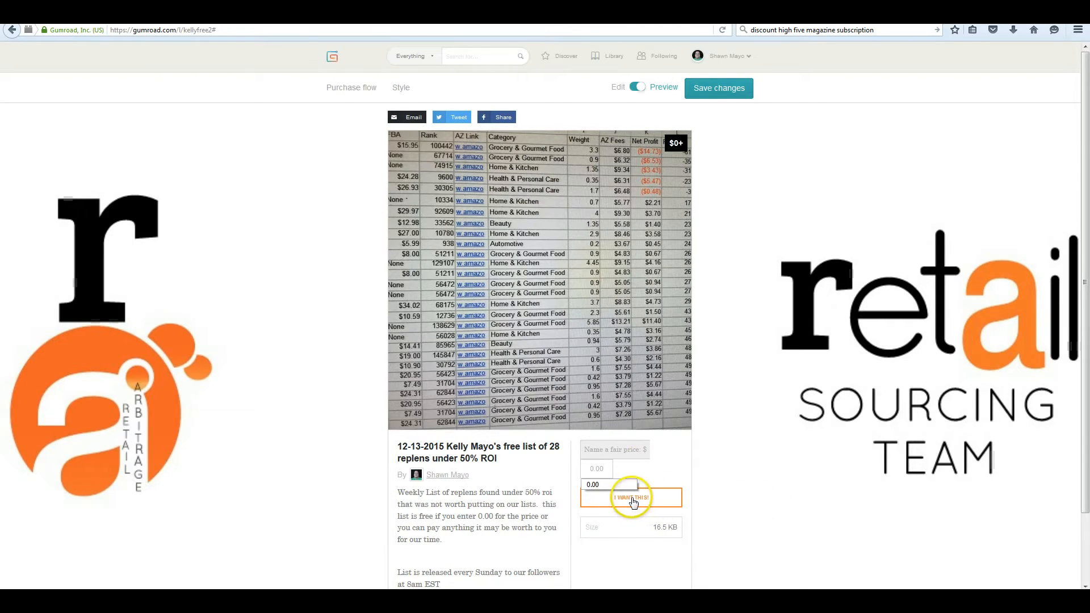
{"action": "mouse_move", "coordinate": [665, 502]}
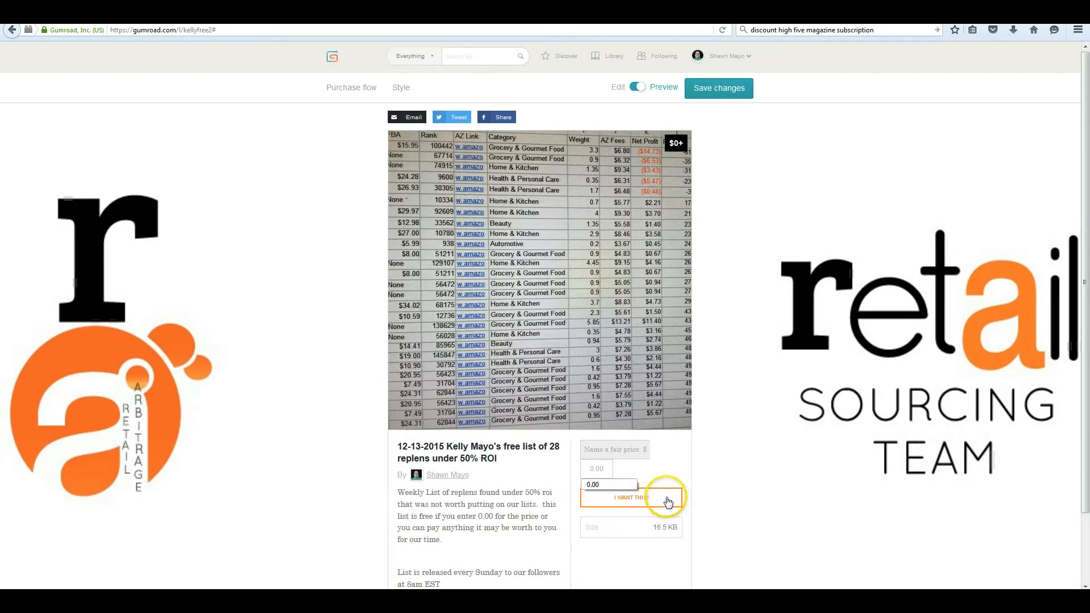
{"action": "left_click", "coordinate": [629, 497]}
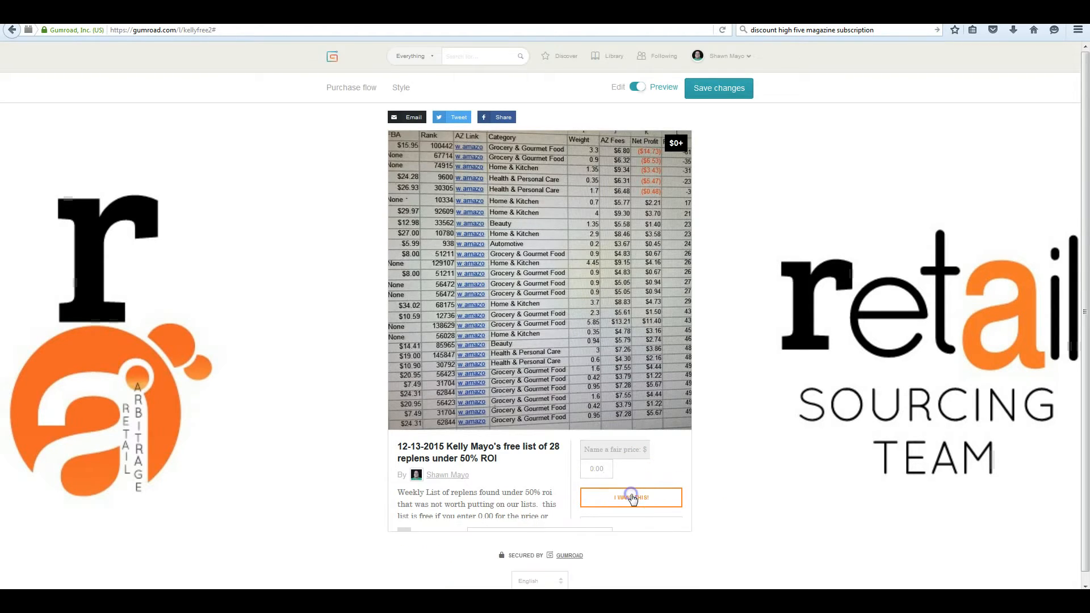
{"action": "left_click", "coordinate": [631, 497]}
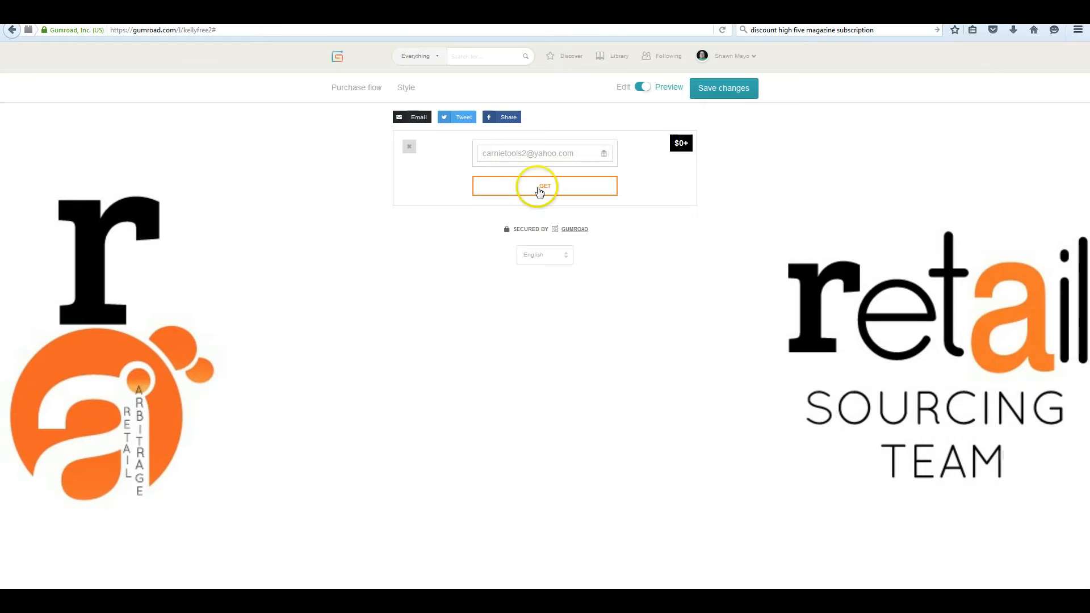
{"action": "left_click", "coordinate": [544, 186]}
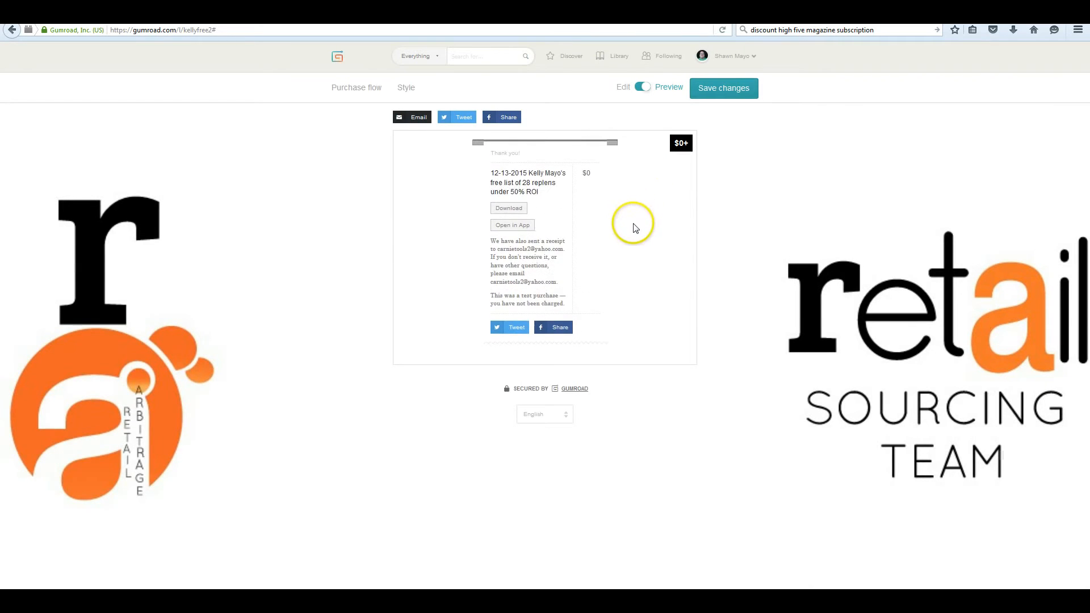
{"action": "mouse_move", "coordinate": [565, 273]}
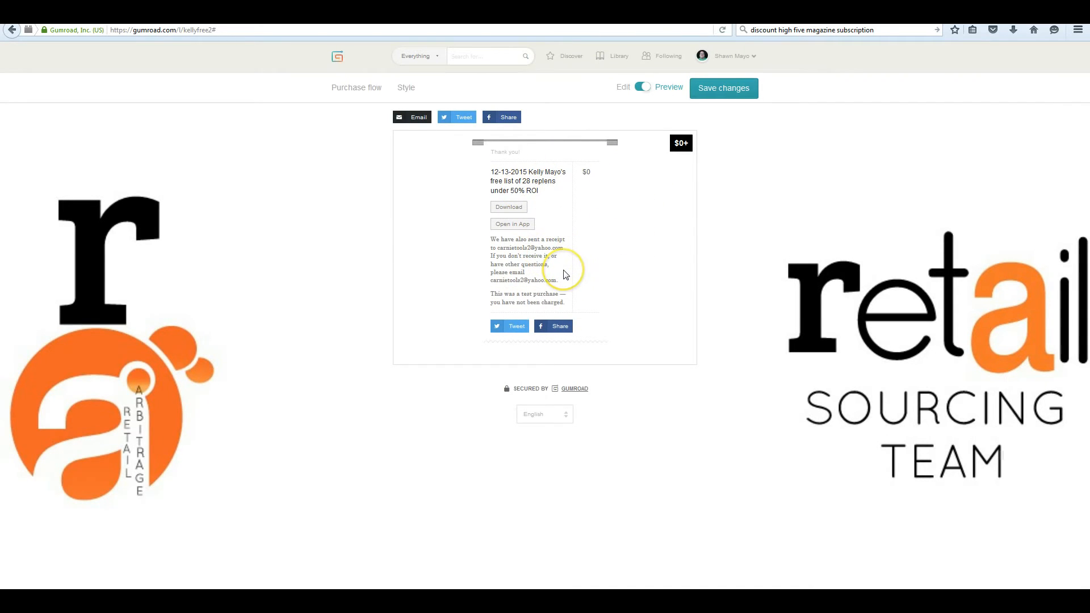
{"action": "mouse_move", "coordinate": [555, 236]}
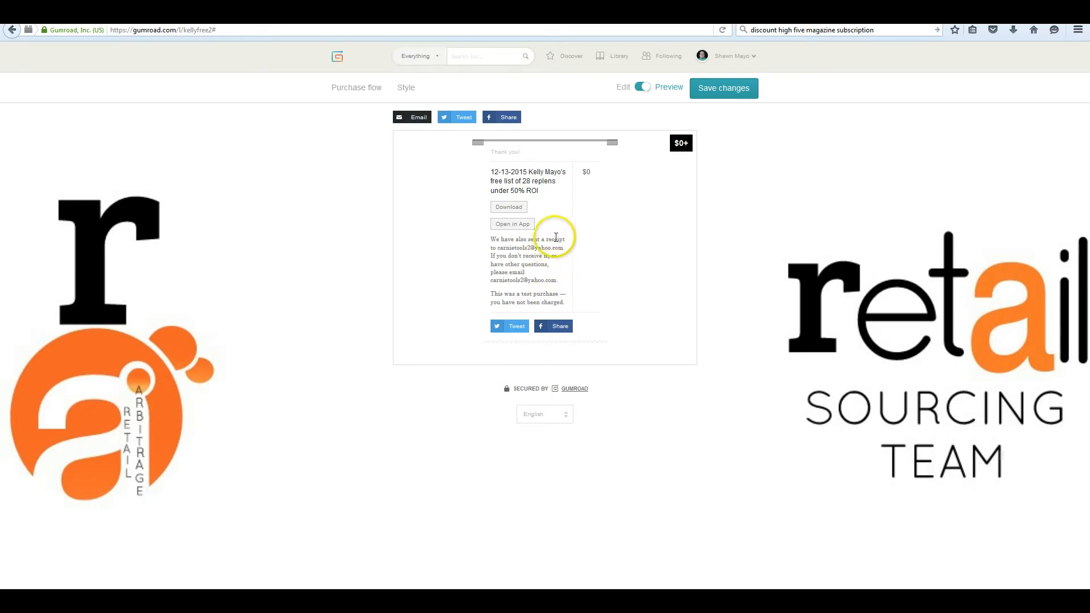
{"action": "mouse_move", "coordinate": [561, 232]}
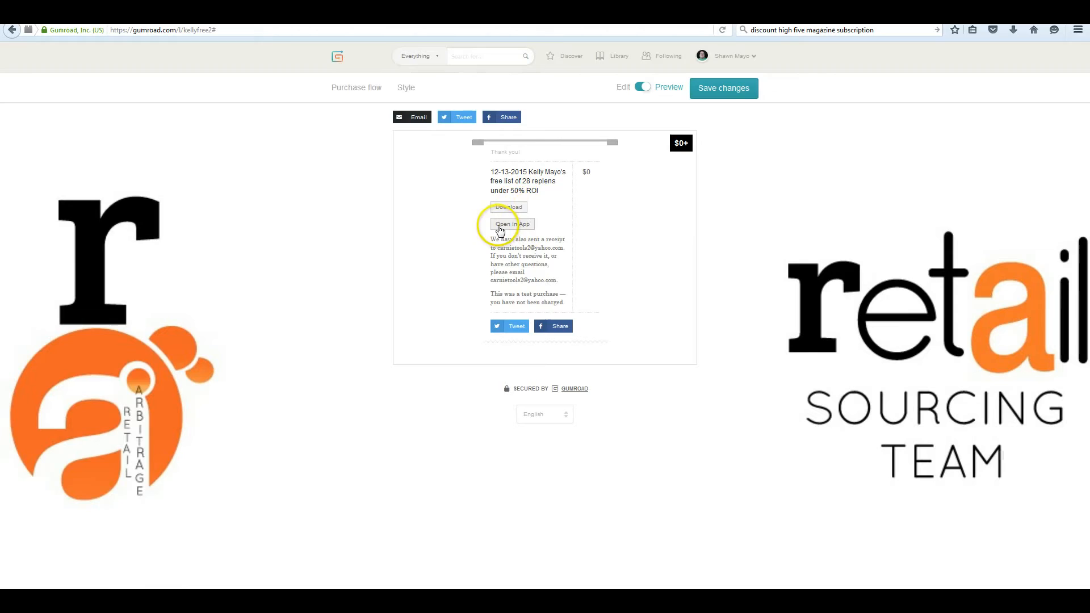
{"action": "mouse_move", "coordinate": [541, 236]}
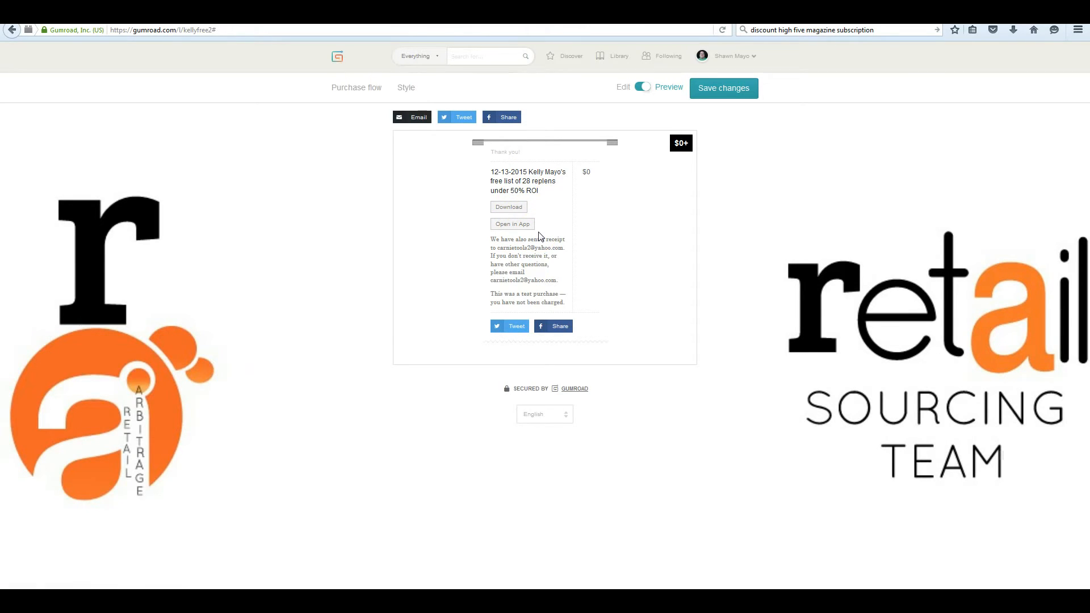
View the purchased list's Download page, then return to the thank-you receipt.
{"action": "left_click", "coordinate": [508, 207]}
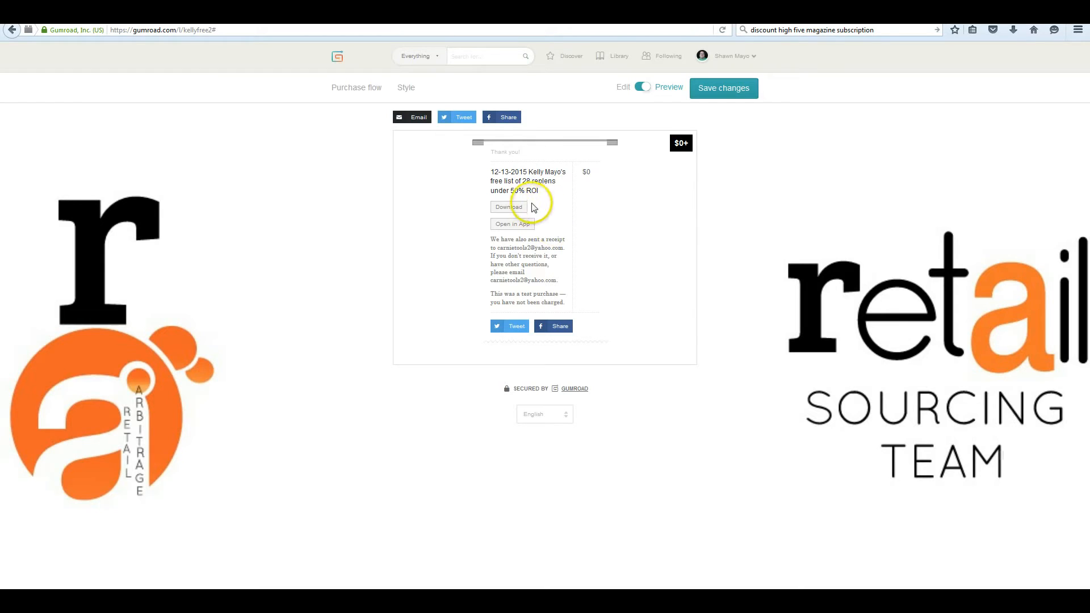
{"action": "left_click", "coordinate": [508, 206]}
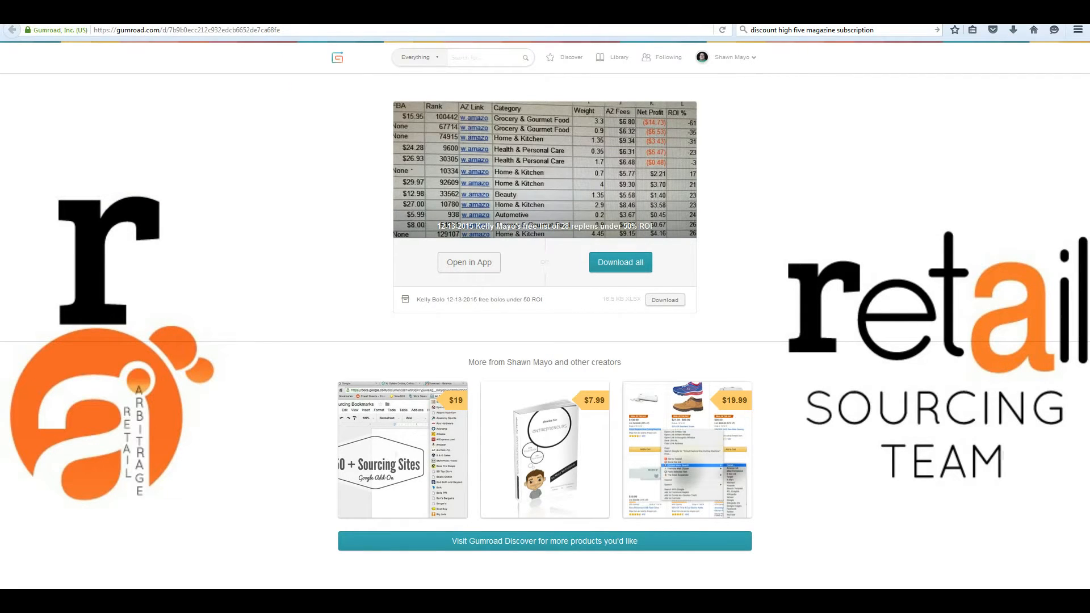
{"action": "left_click", "coordinate": [619, 262]}
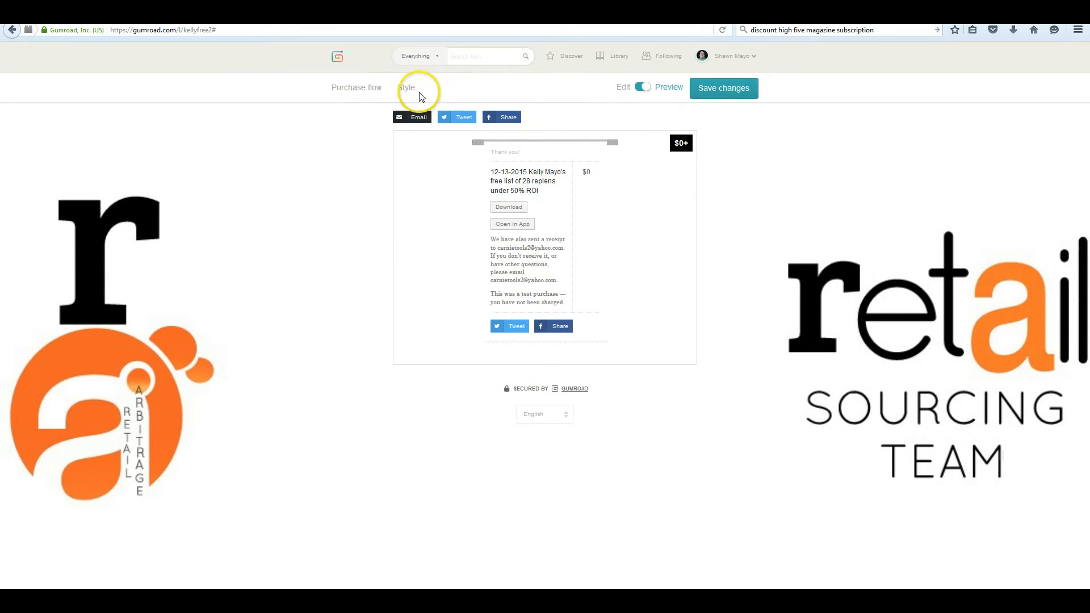
{"action": "mouse_move", "coordinate": [333, 62]}
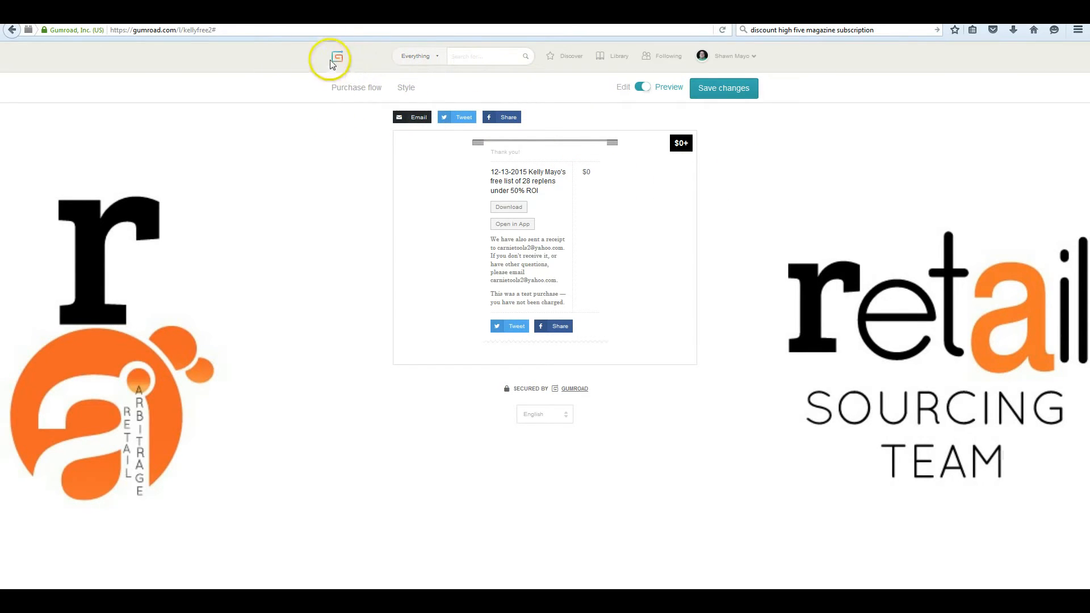
{"action": "mouse_move", "coordinate": [476, 57]}
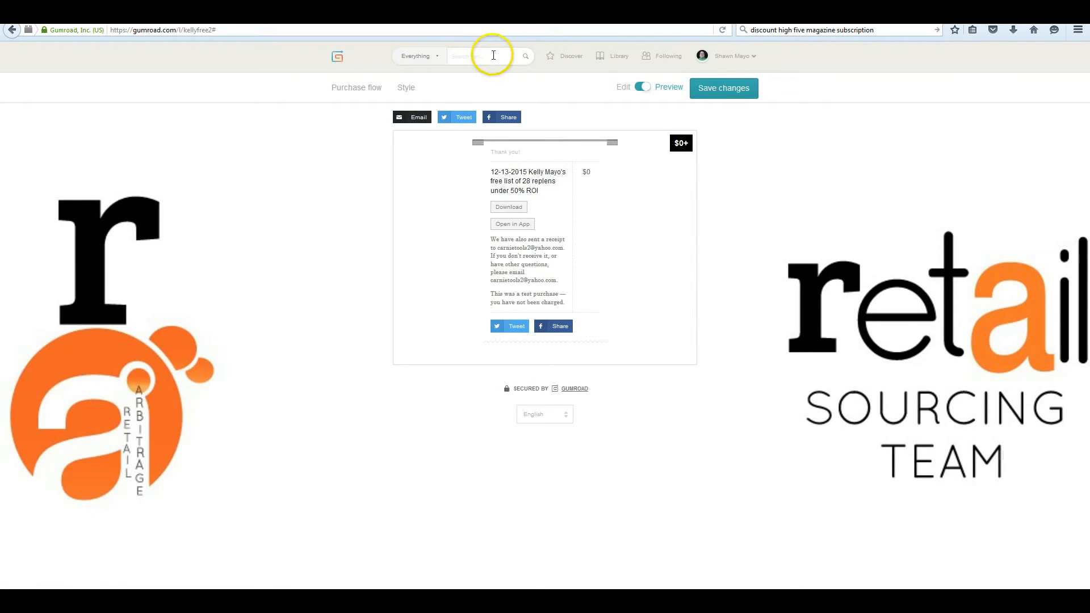
{"action": "mouse_move", "coordinate": [617, 59]}
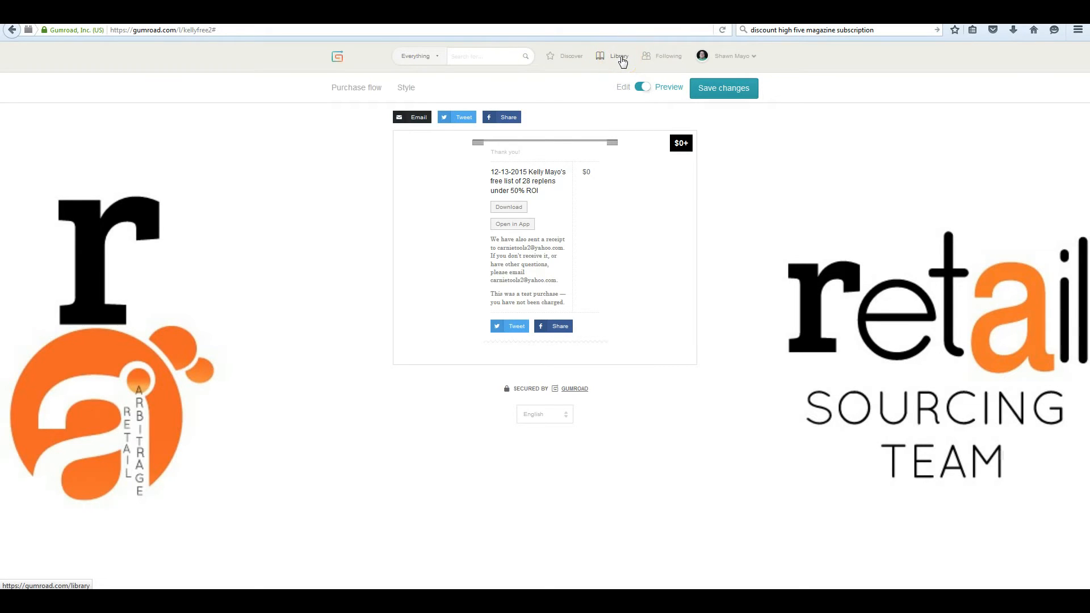
Go to Library in the top navigation to see purchased guides and spreadsheets.
{"action": "left_click", "coordinate": [618, 55]}
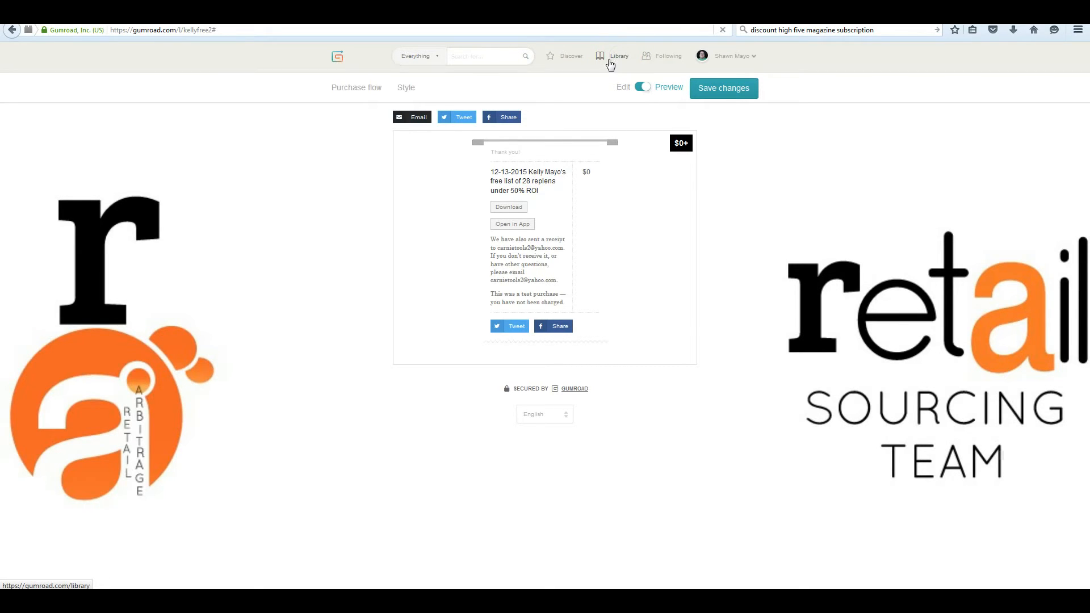
{"action": "left_click", "coordinate": [617, 57]}
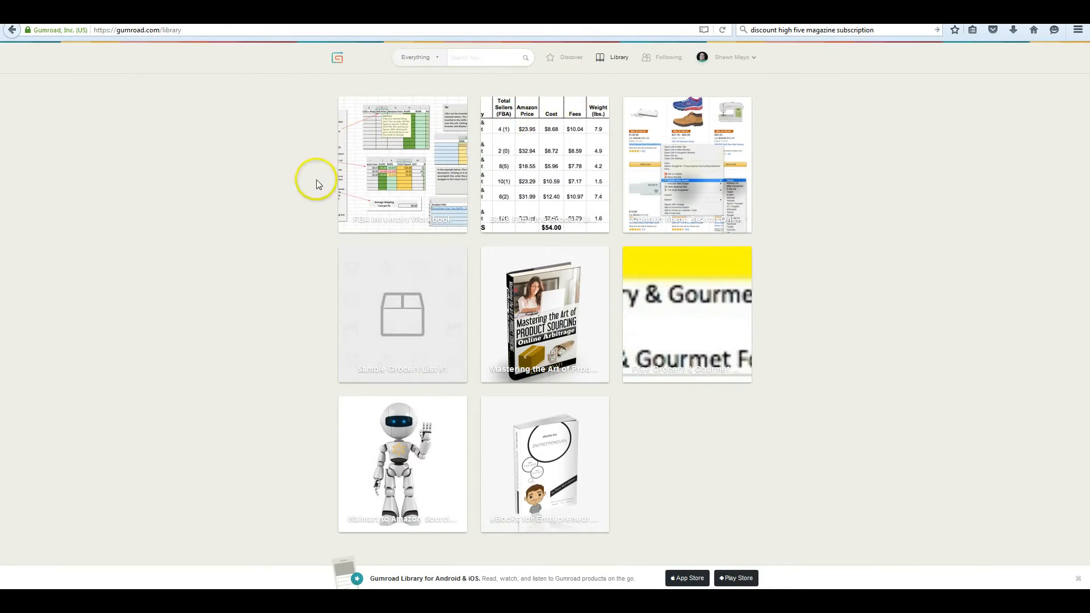
{"action": "mouse_move", "coordinate": [322, 262]}
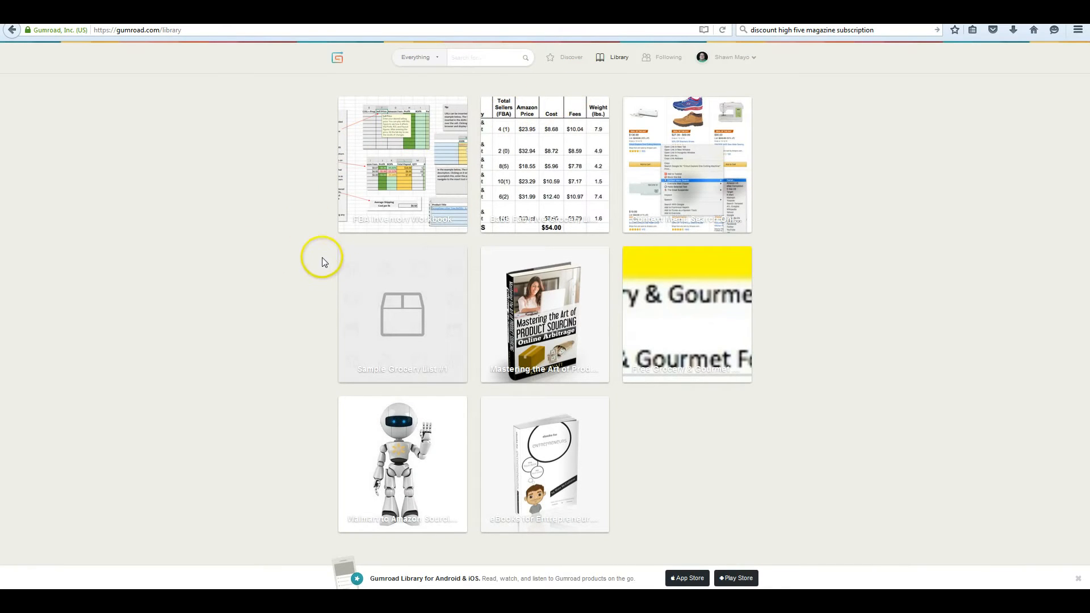
{"action": "mouse_move", "coordinate": [357, 248]}
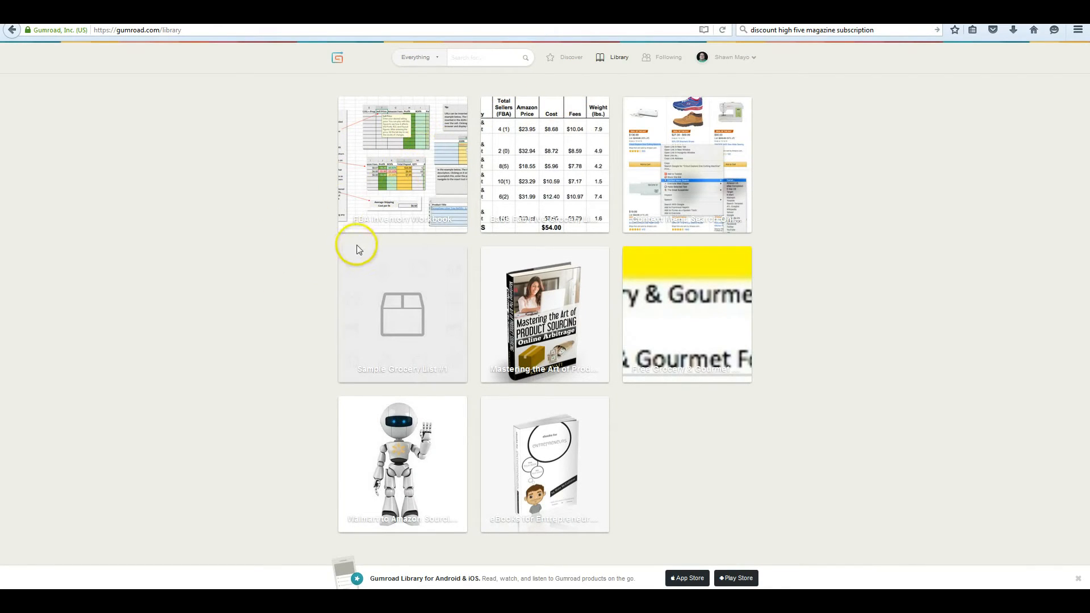
{"action": "mouse_move", "coordinate": [341, 266]}
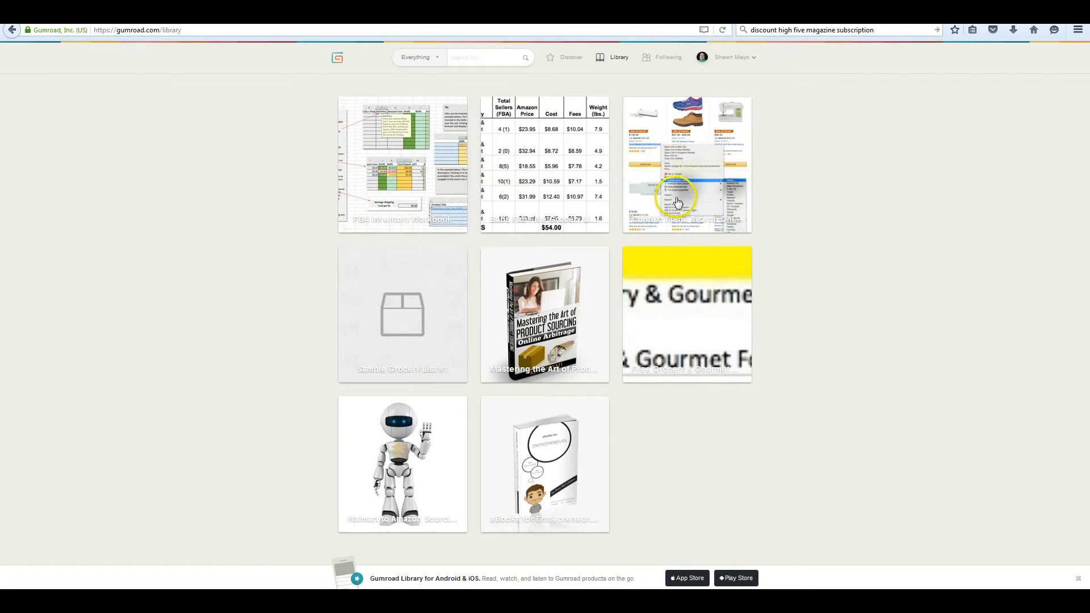
{"action": "mouse_move", "coordinate": [555, 272]}
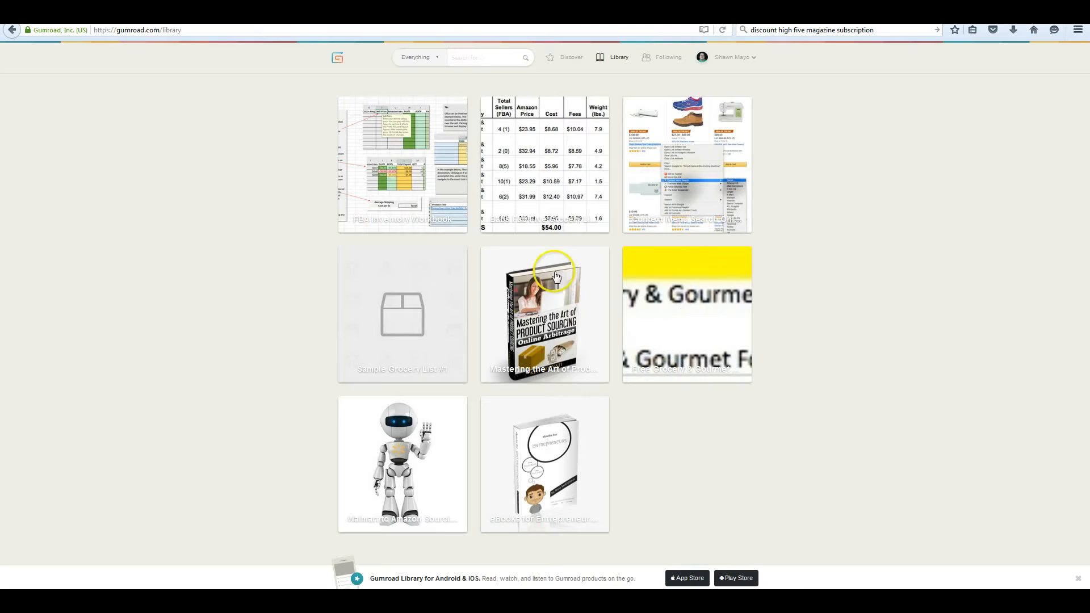
{"action": "mouse_move", "coordinate": [349, 257]}
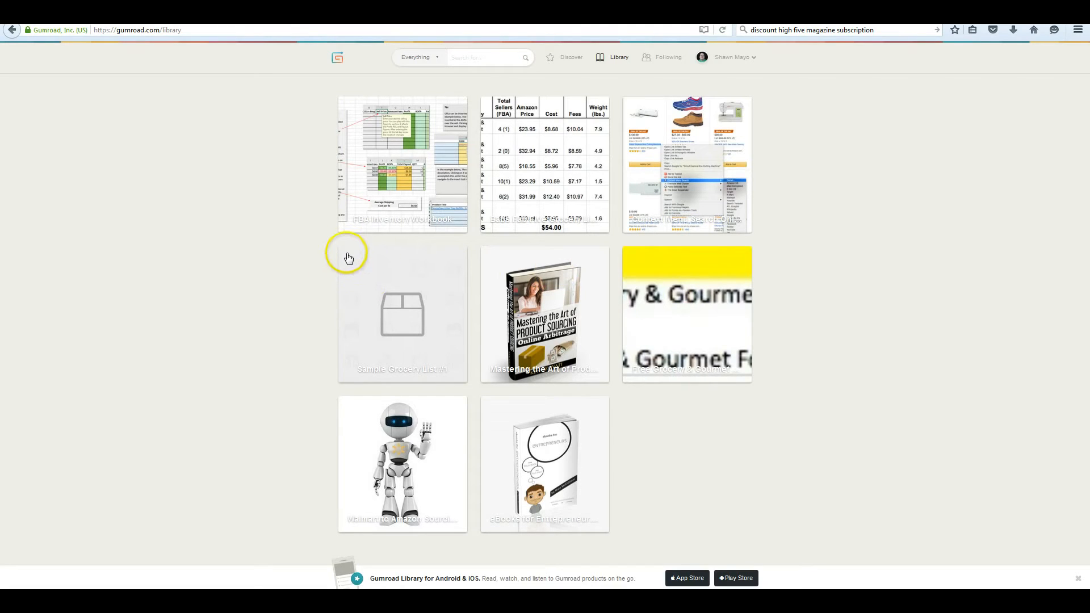
{"action": "left_click", "coordinate": [402, 313]}
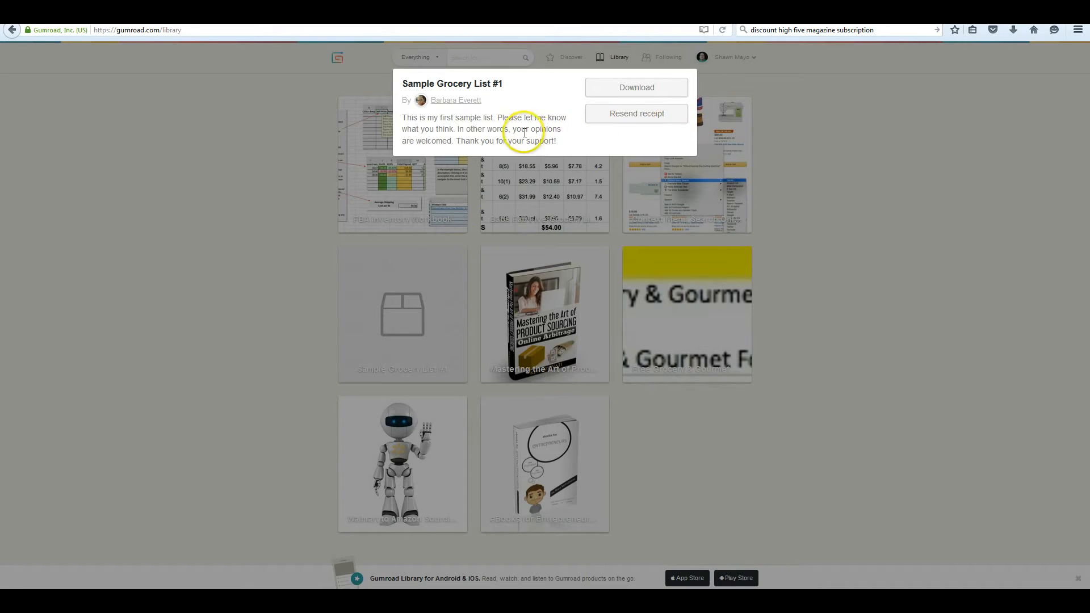
{"action": "mouse_move", "coordinate": [599, 130]}
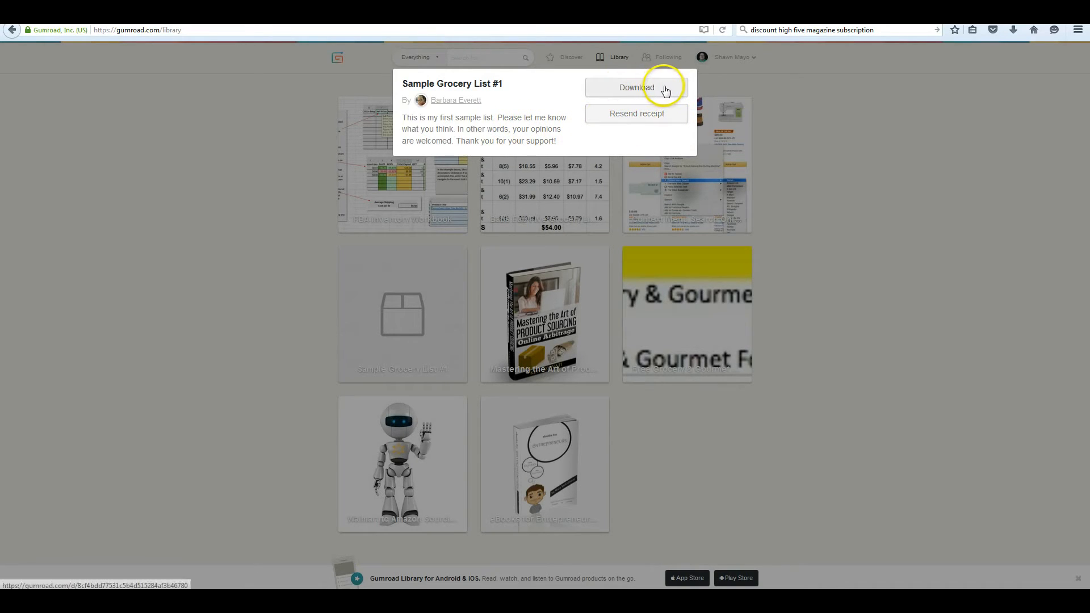
Download Sample Grocery List #1.xlsx, dismiss the Firefox prompt, and return to the Library.
{"action": "left_click", "coordinate": [635, 87]}
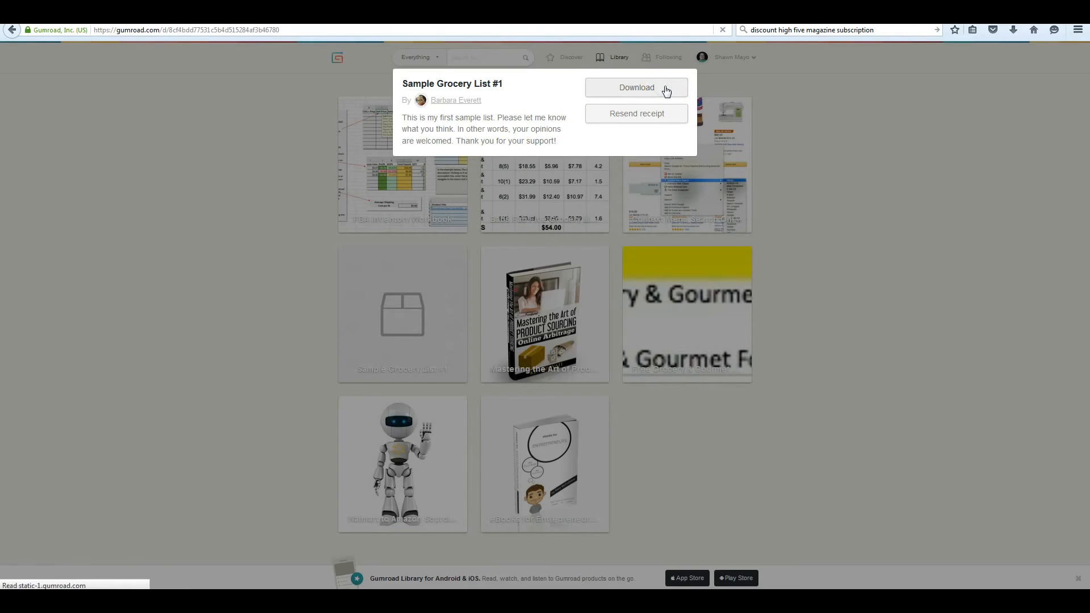
{"action": "left_click", "coordinate": [635, 87]}
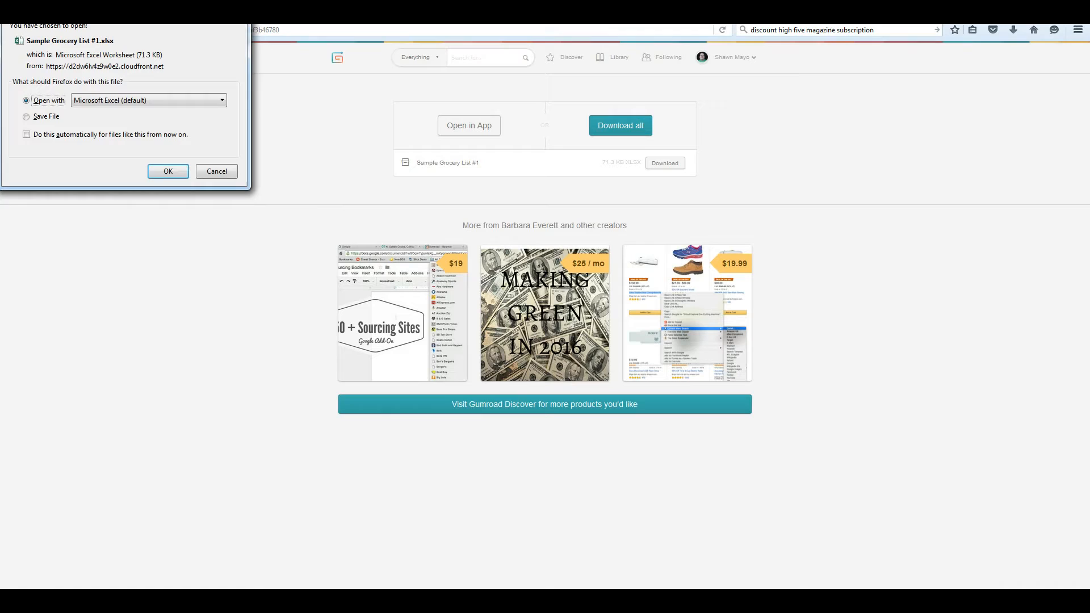
{"action": "left_click", "coordinate": [216, 171]}
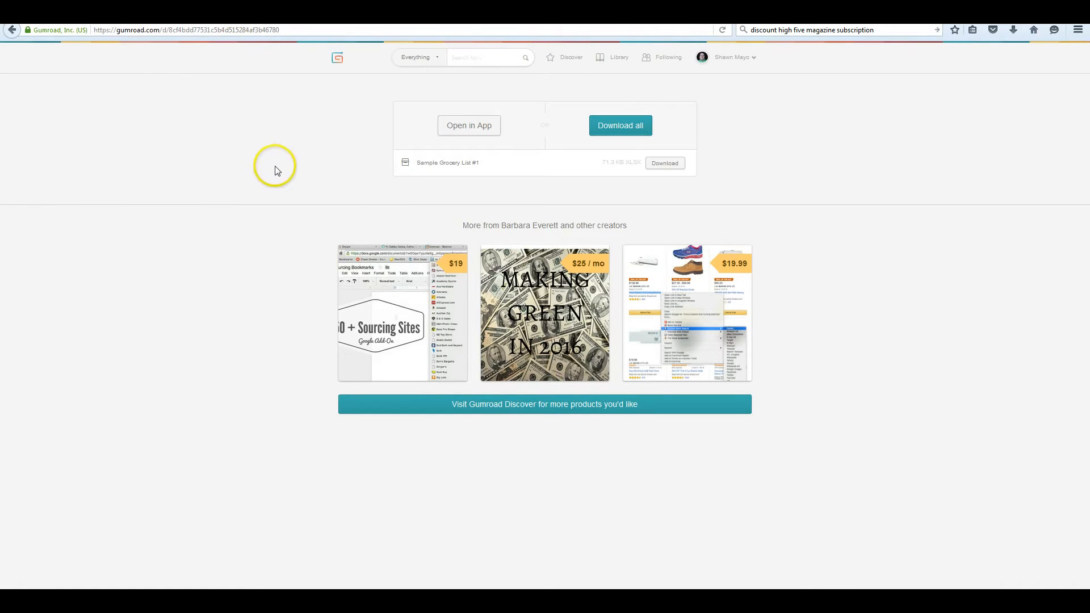
{"action": "mouse_move", "coordinate": [617, 173]}
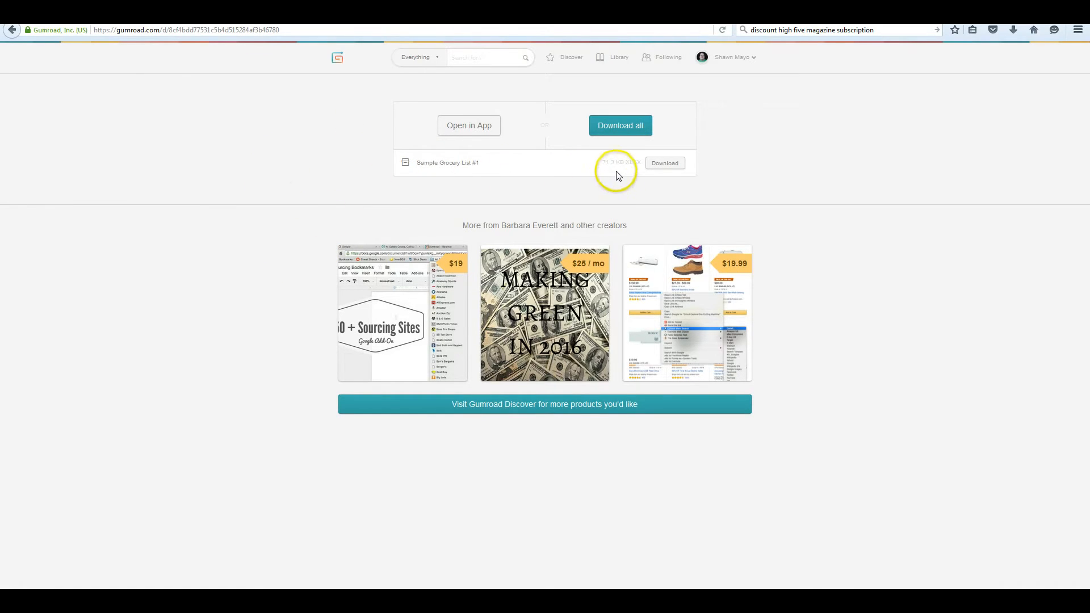
{"action": "mouse_move", "coordinate": [428, 172]}
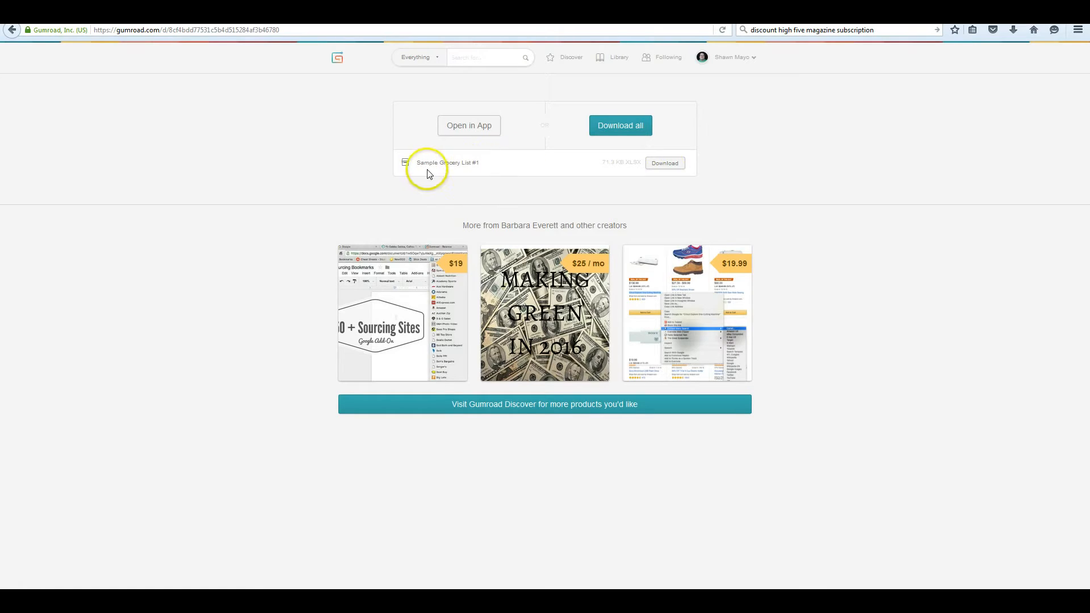
{"action": "mouse_move", "coordinate": [511, 221]}
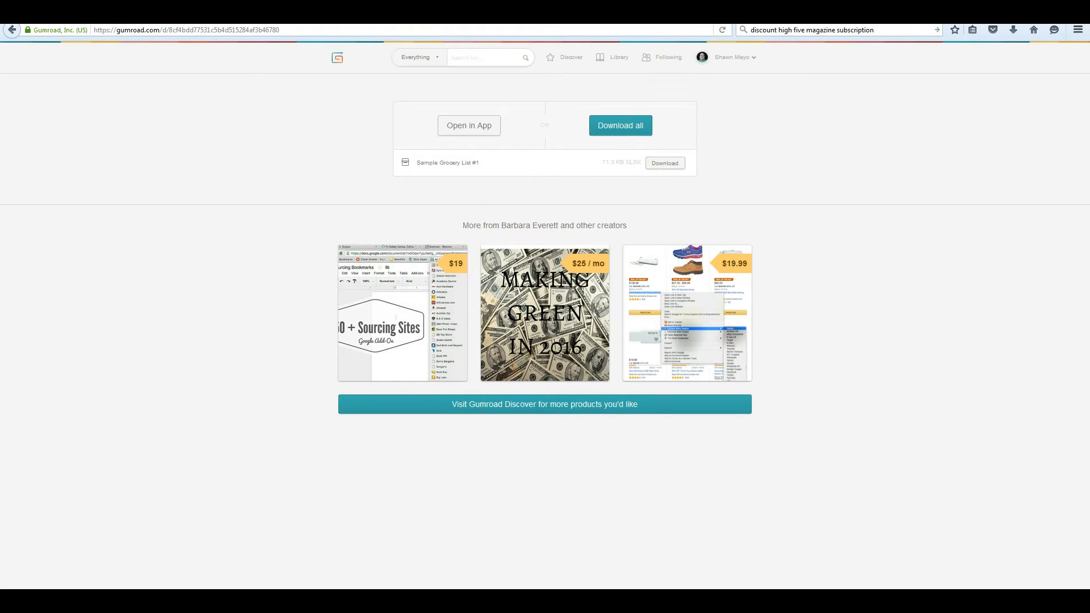
{"action": "left_click", "coordinate": [616, 56]}
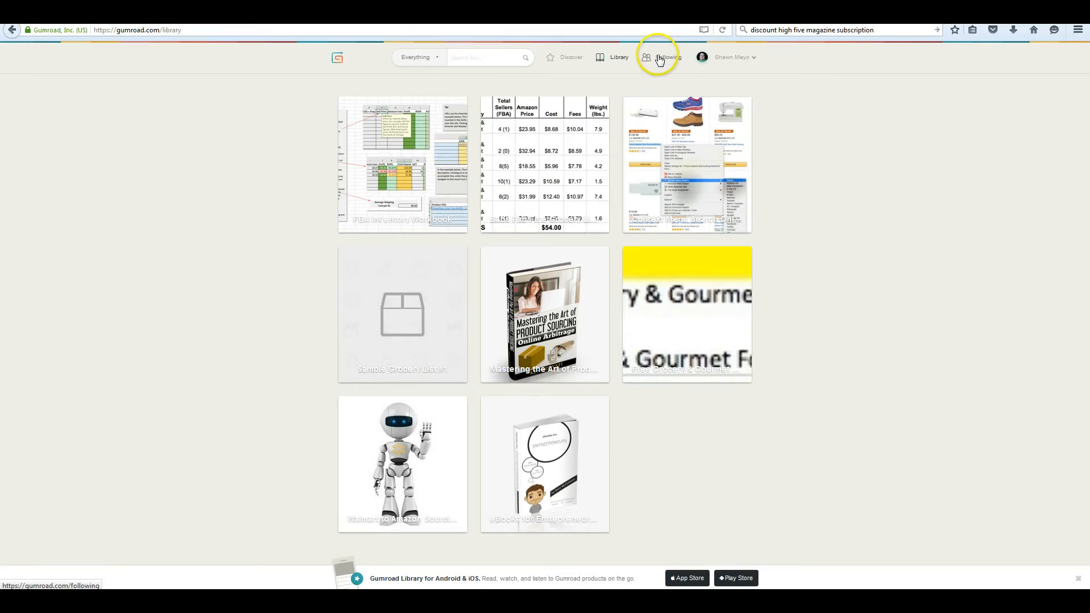
{"action": "mouse_move", "coordinate": [646, 61]}
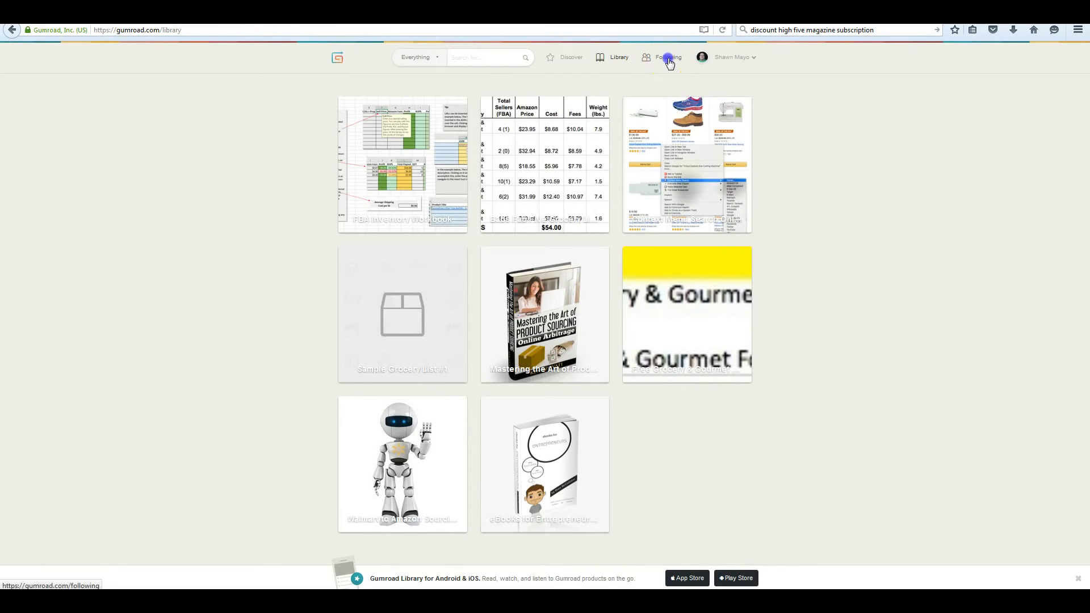
From the Following page of seven creators, select Shawn Mayo's own profile.
{"action": "left_click", "coordinate": [668, 56]}
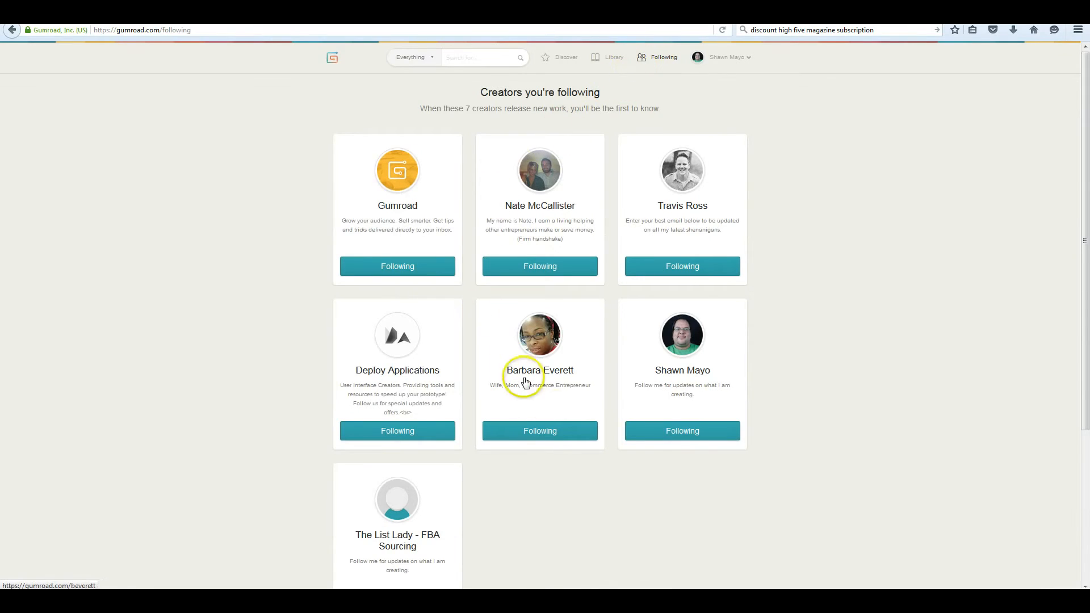
{"action": "mouse_move", "coordinate": [702, 219]}
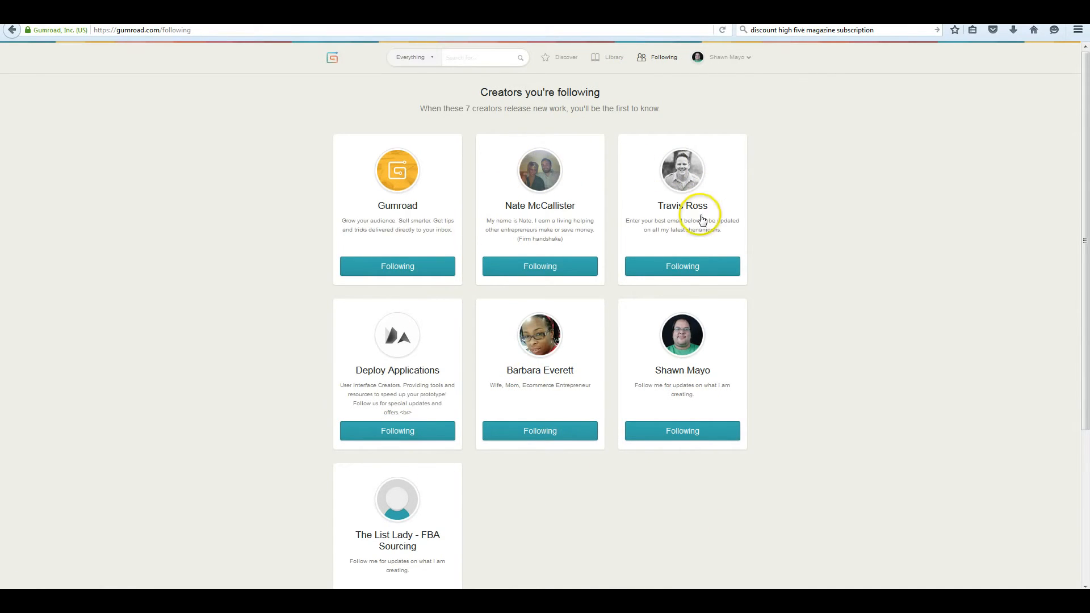
{"action": "mouse_move", "coordinate": [540, 170]}
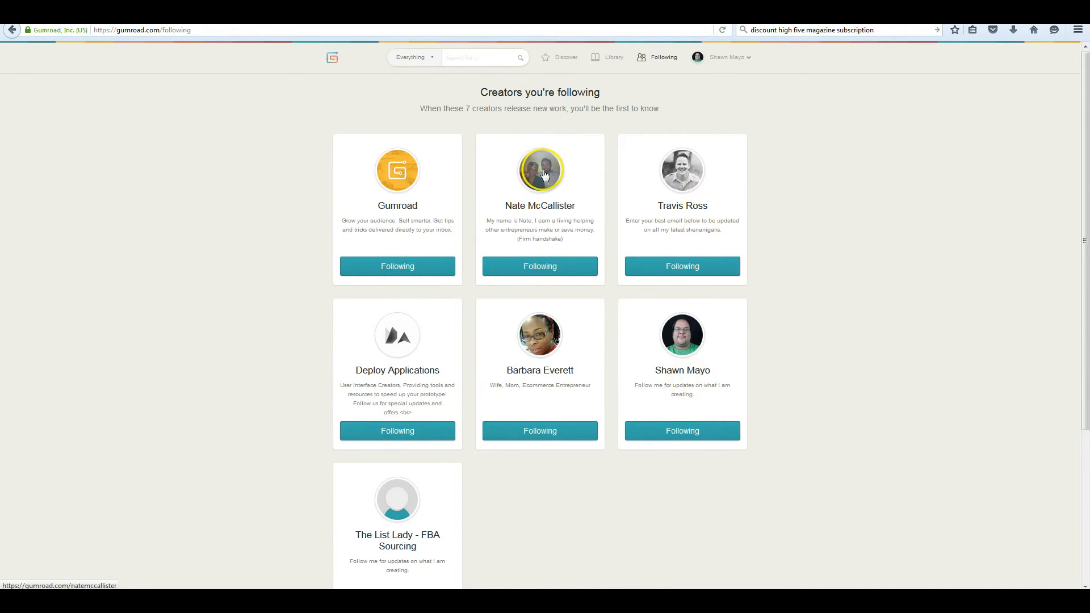
{"action": "mouse_move", "coordinate": [681, 337]}
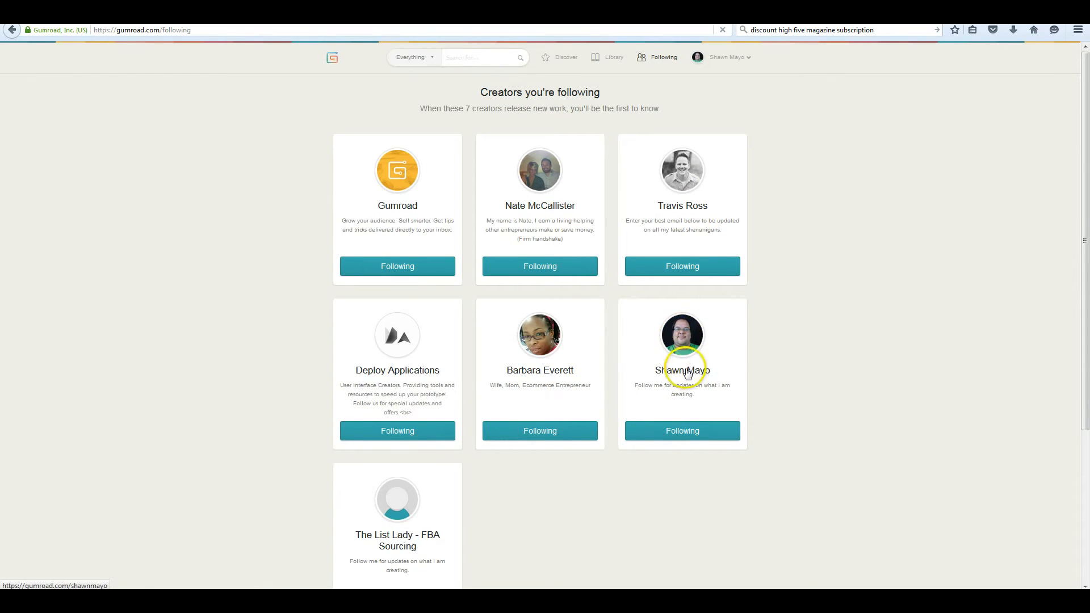
{"action": "left_click", "coordinate": [681, 335]}
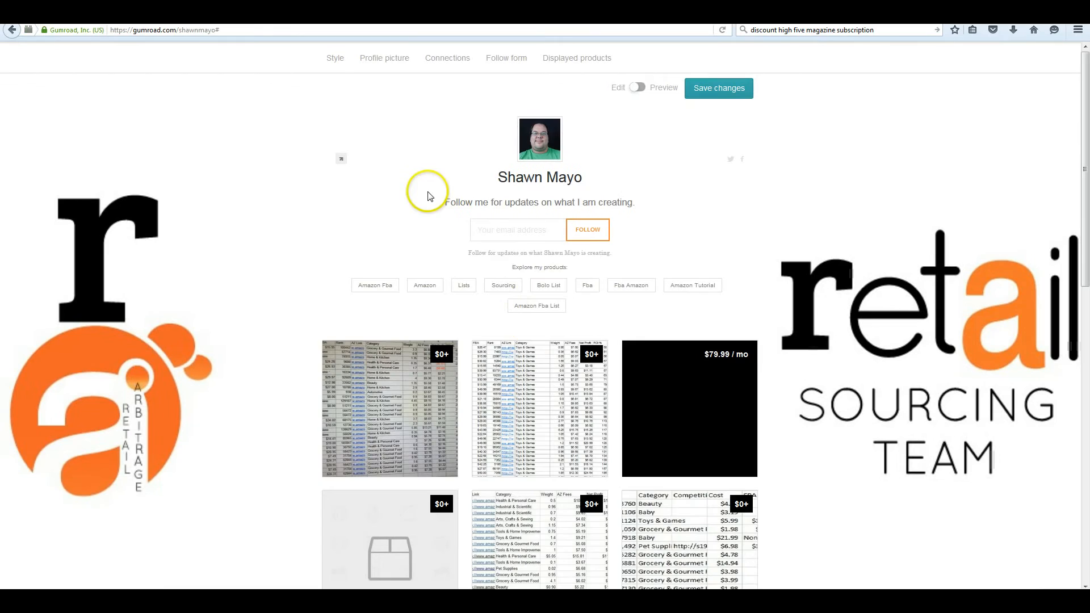
{"action": "scroll", "scroll_direction": "down", "scroll_amount": 3}
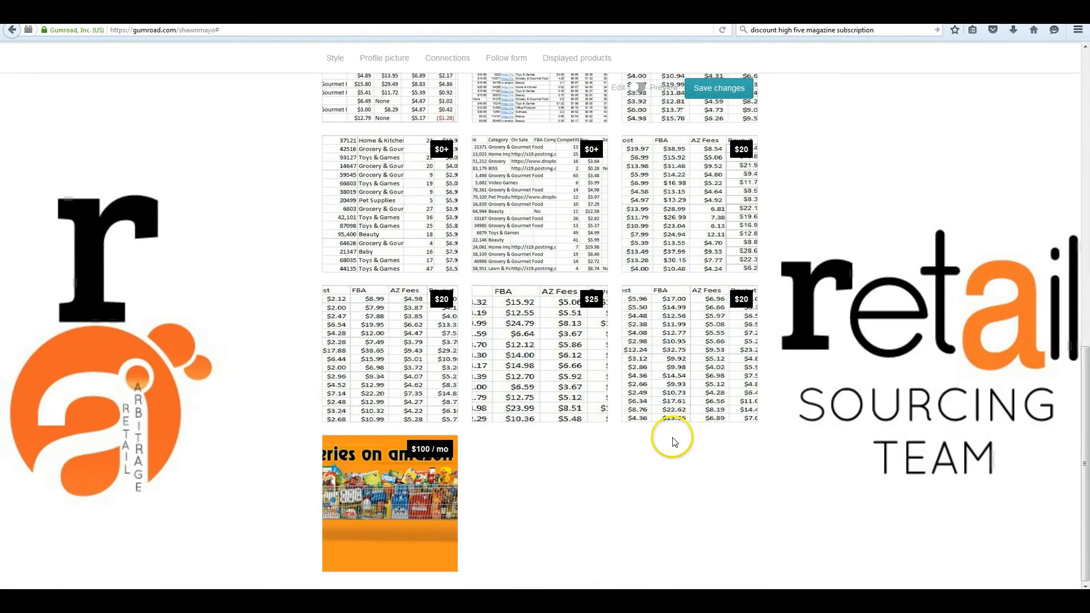
{"action": "mouse_move", "coordinate": [589, 461]}
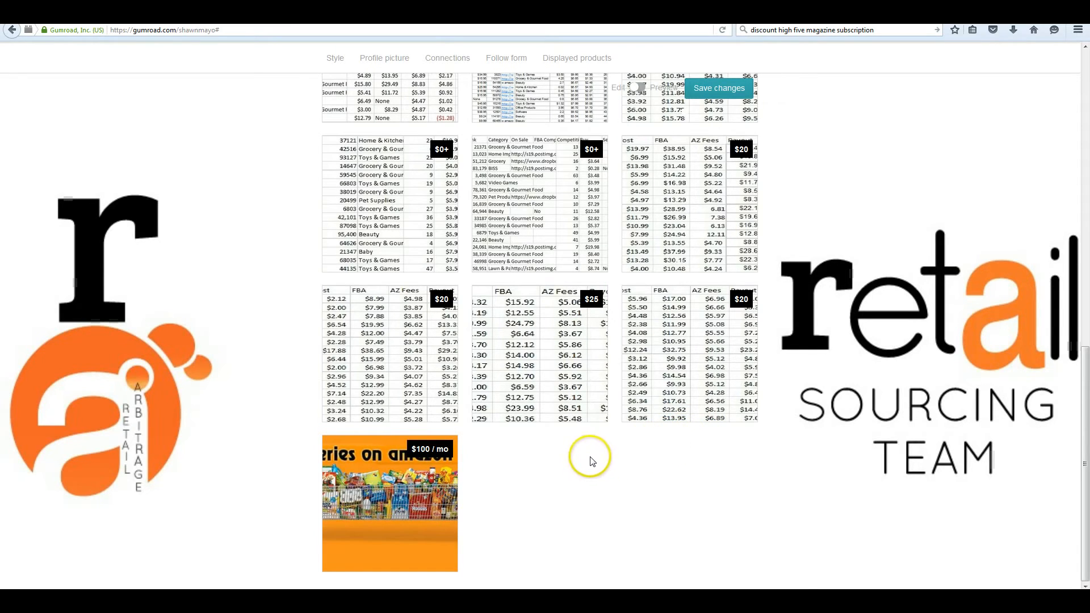
{"action": "mouse_move", "coordinate": [709, 201]}
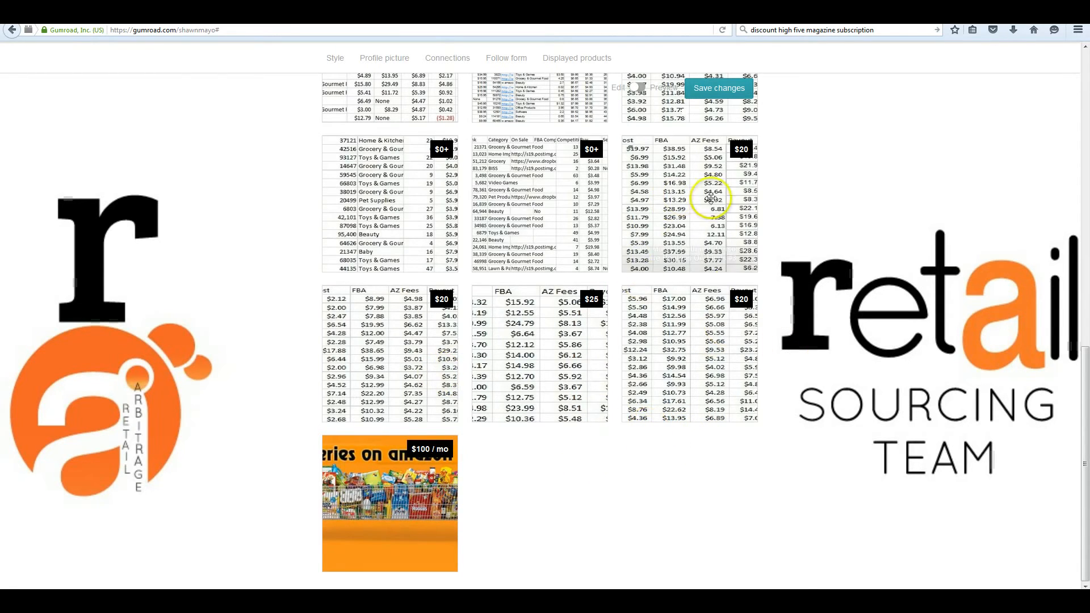
{"action": "mouse_move", "coordinate": [719, 244]}
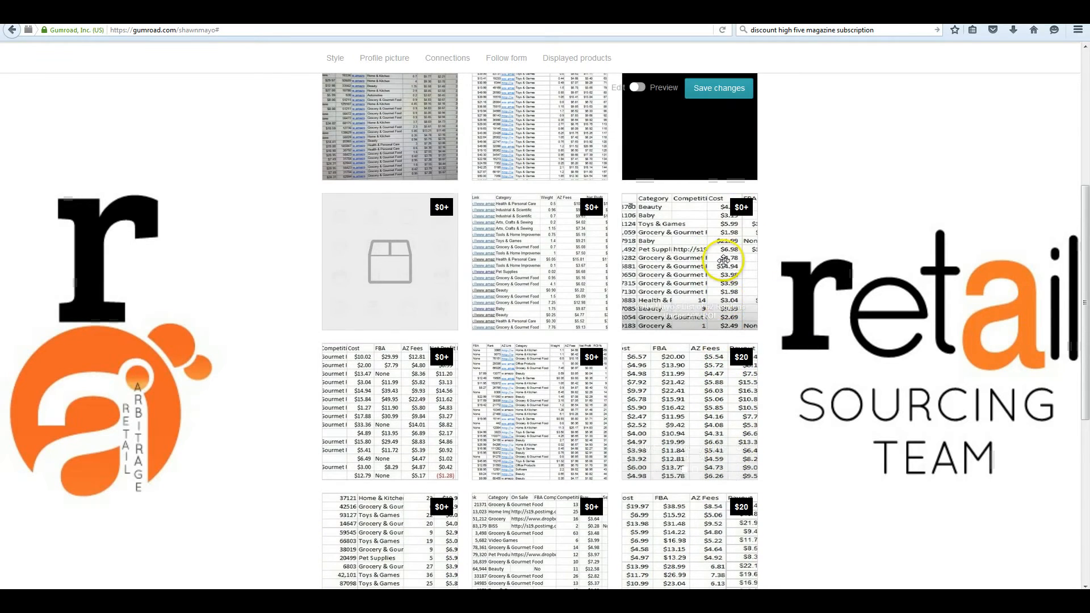
{"action": "scroll", "scroll_direction": "down", "scroll_amount": 3}
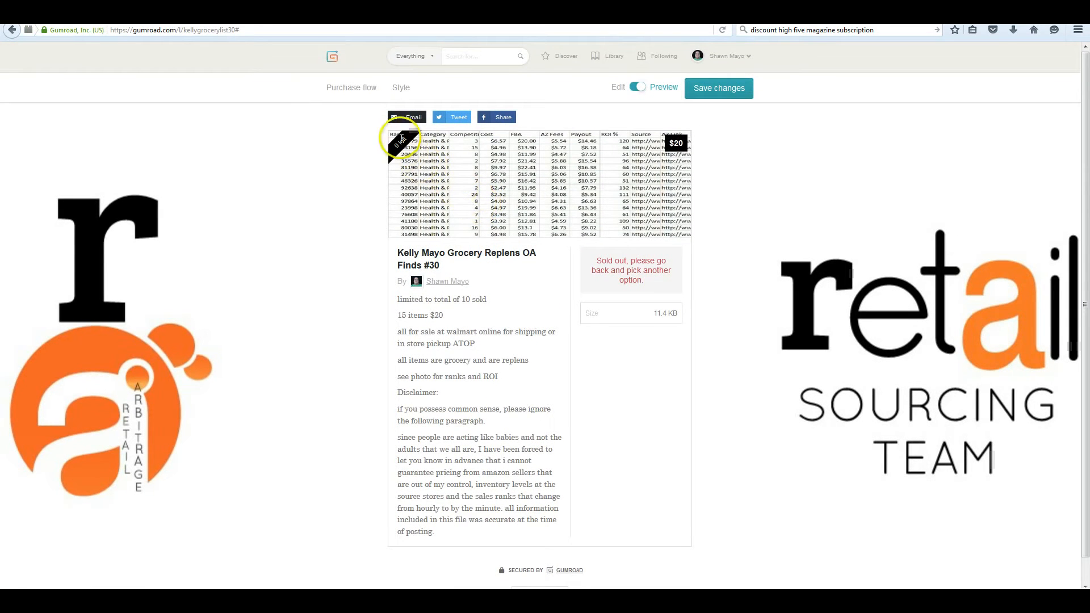
{"action": "left_click", "coordinate": [446, 280]}
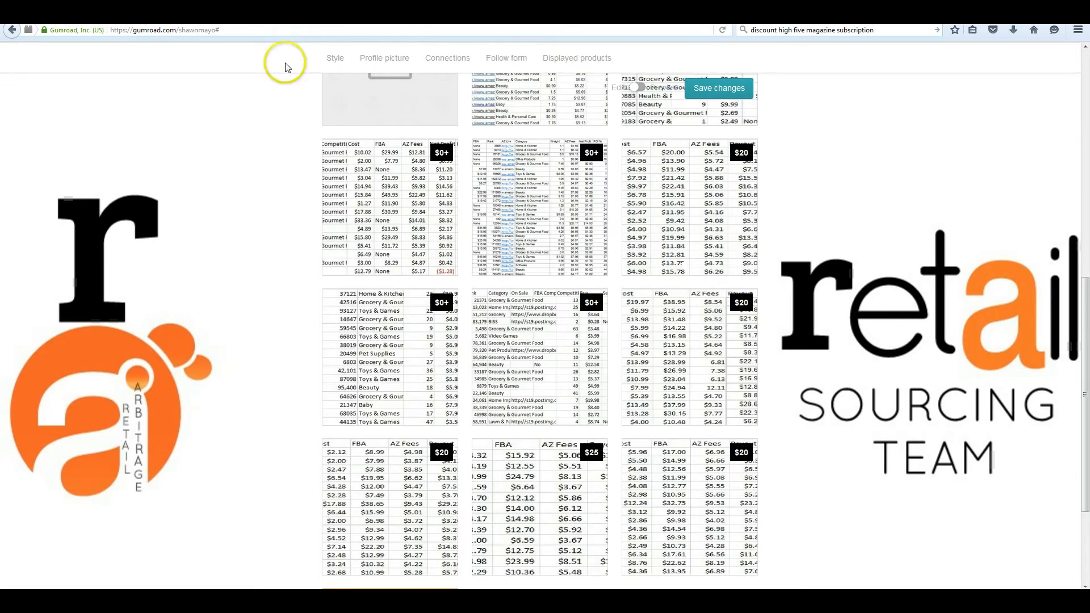
{"action": "mouse_move", "coordinate": [620, 514]}
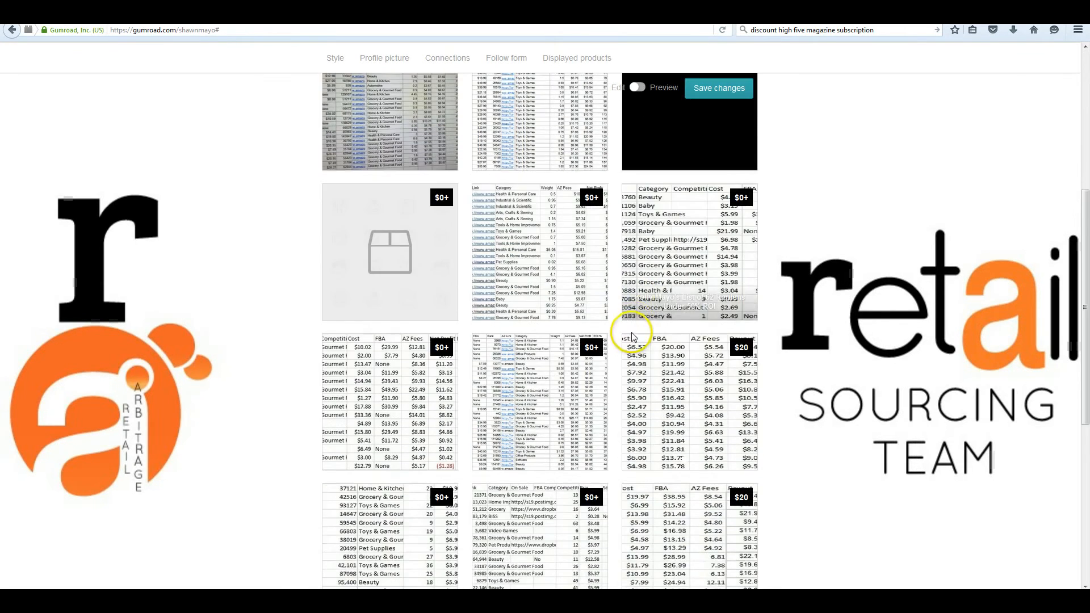
{"action": "scroll", "scroll_direction": "down", "scroll_amount": 3}
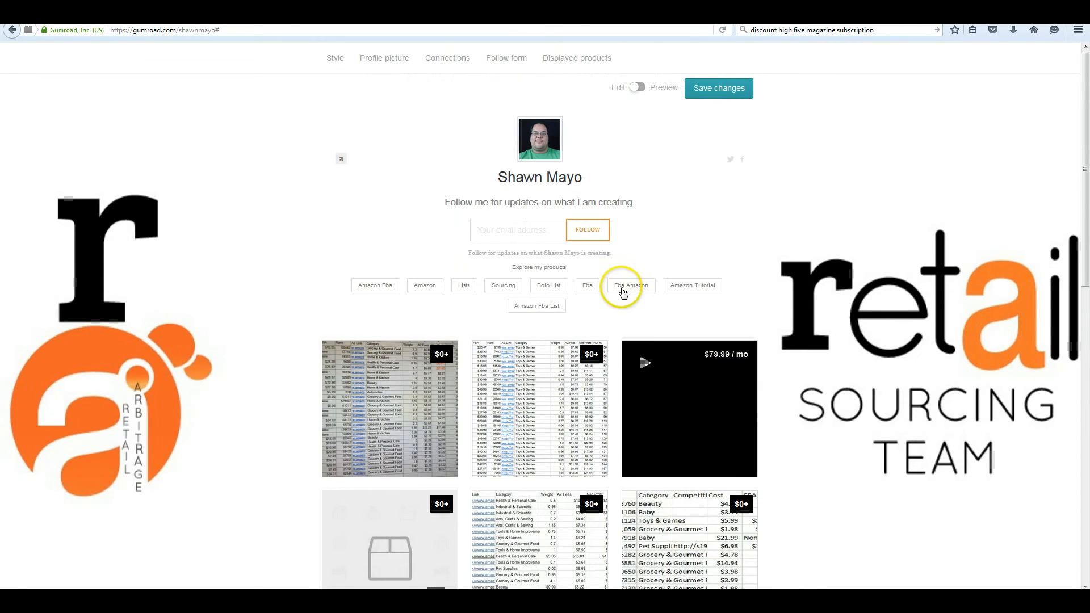
{"action": "mouse_move", "coordinate": [669, 216]}
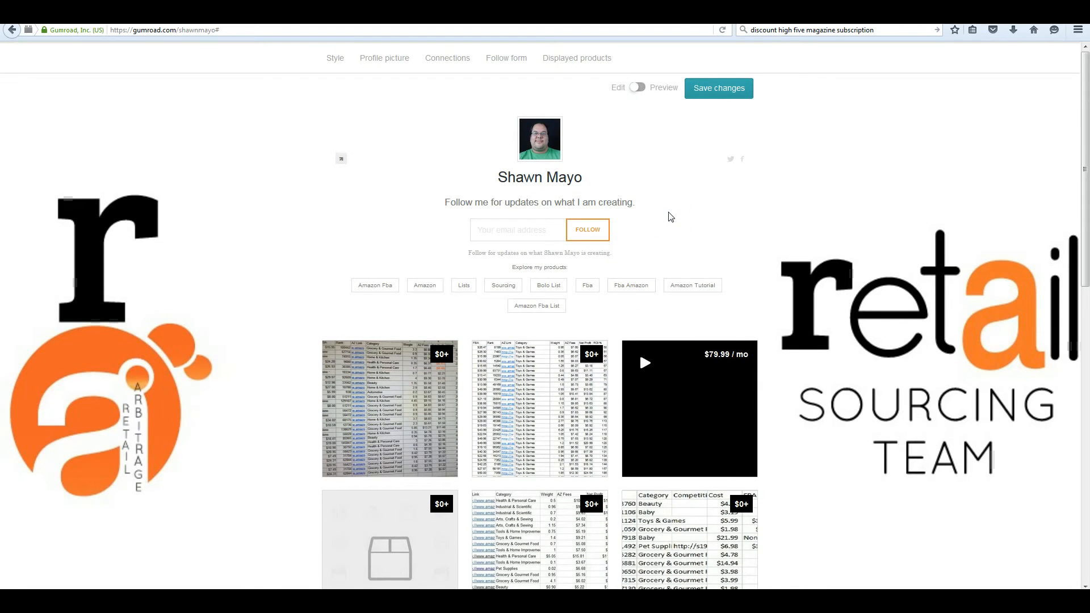
{"action": "scroll", "scroll_direction": "down", "scroll_amount": 3}
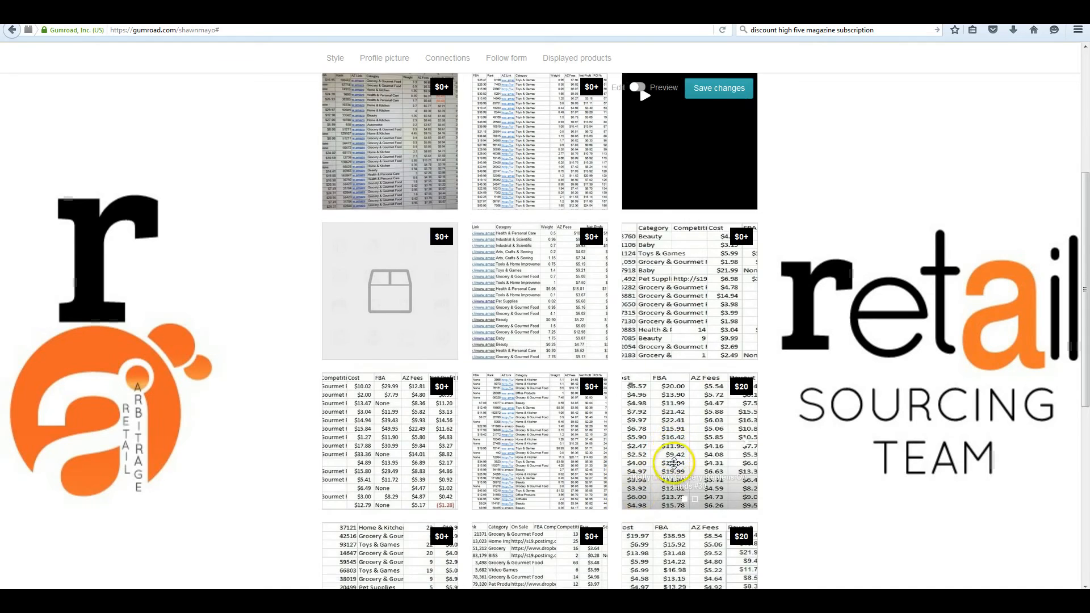
{"action": "scroll", "scroll_direction": "down", "scroll_amount": 3}
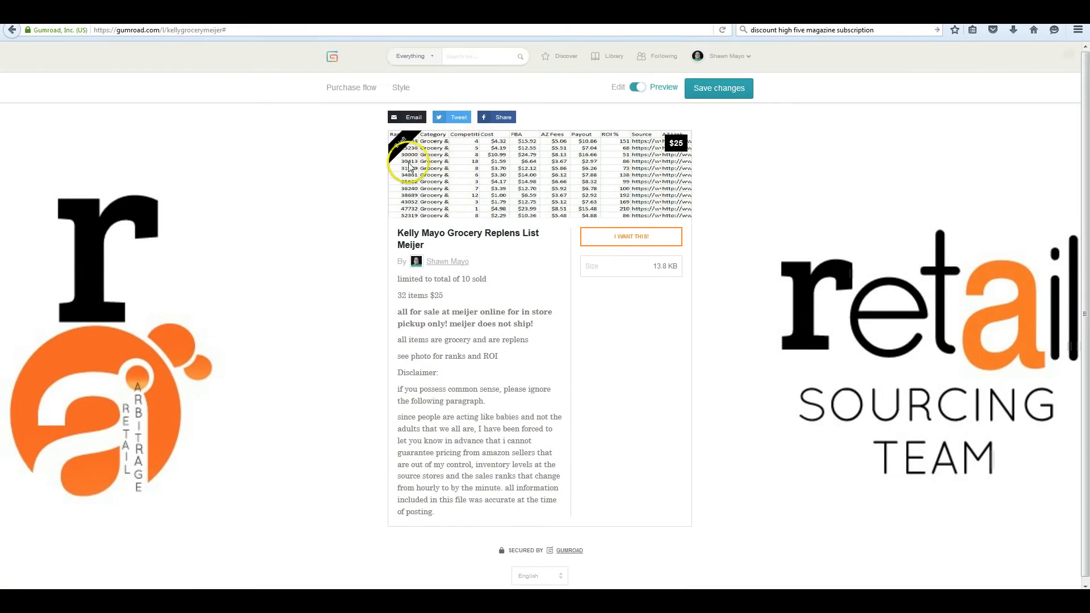
{"action": "mouse_move", "coordinate": [612, 214]}
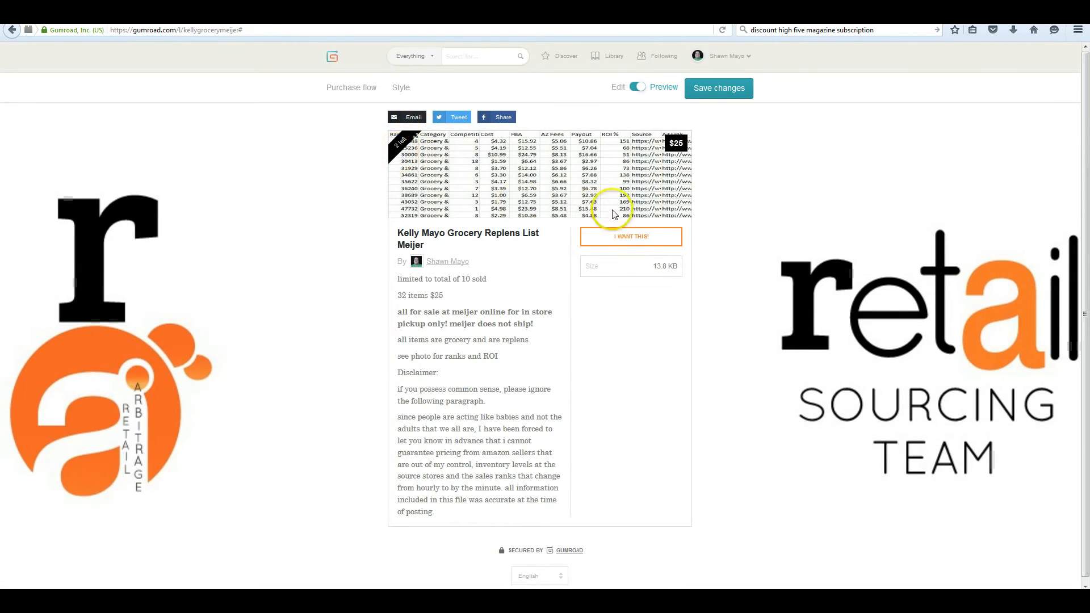
{"action": "mouse_move", "coordinate": [400, 161]}
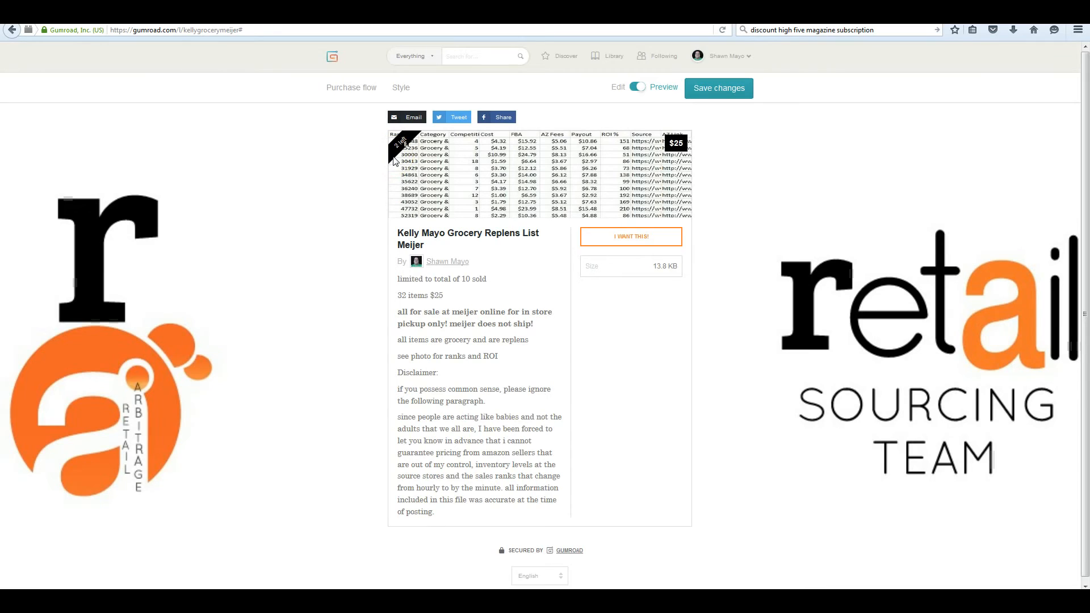
{"action": "mouse_move", "coordinate": [394, 161]}
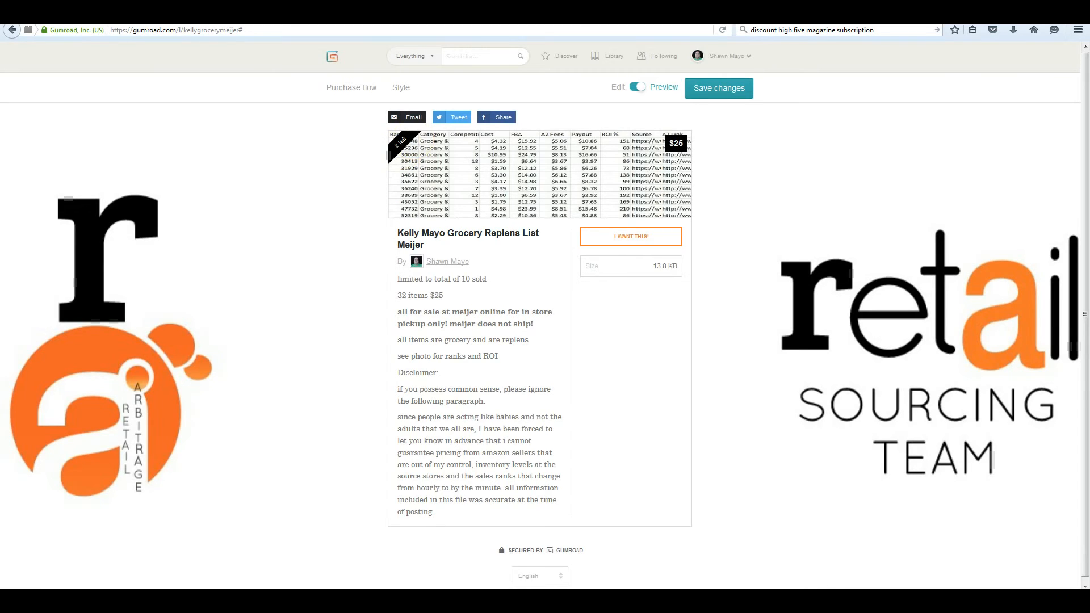
{"action": "mouse_move", "coordinate": [357, 13]}
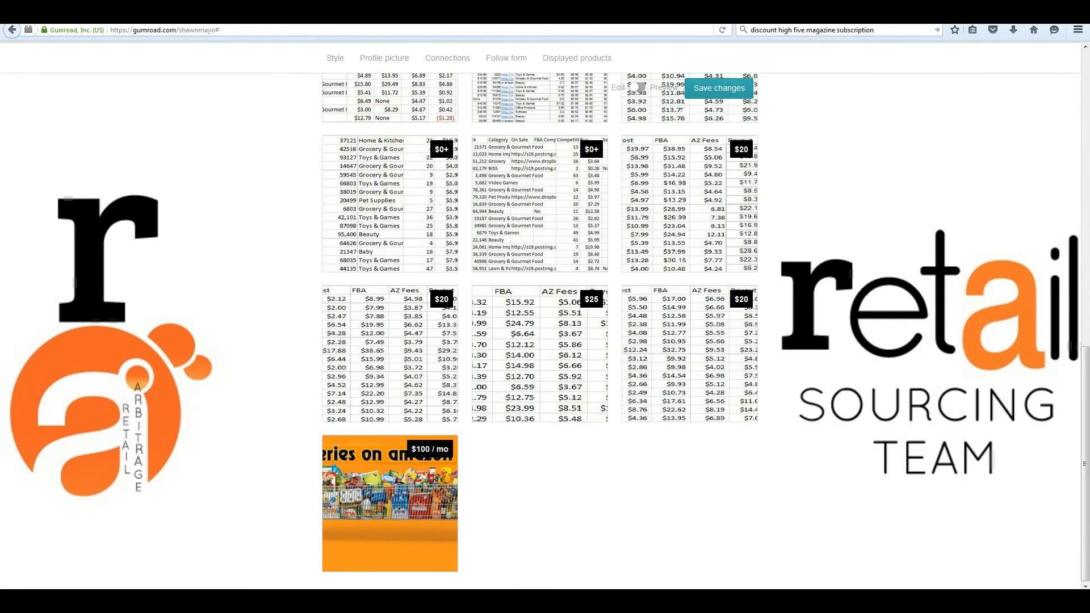
Scroll back up the sold-out Health and Personal Care Replens OA Finds #3 page.
{"action": "scroll", "scroll_direction": "up", "scroll_amount": 3}
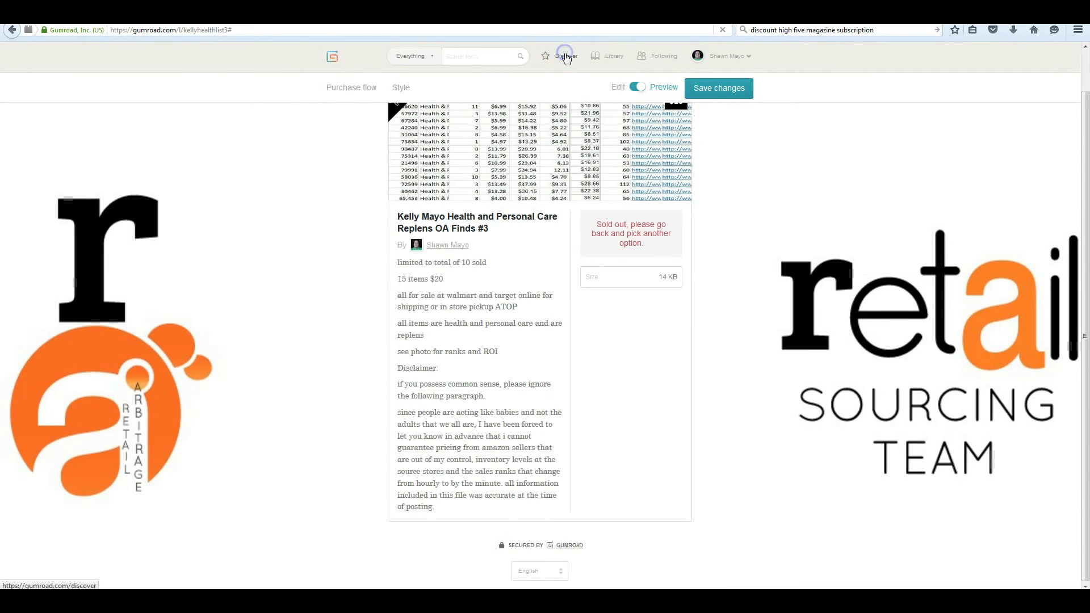
Show page 2 of Discover's Recommended for you, listing VA for FBA and Breaking Down the Buy Box.
{"action": "left_click", "coordinate": [566, 56]}
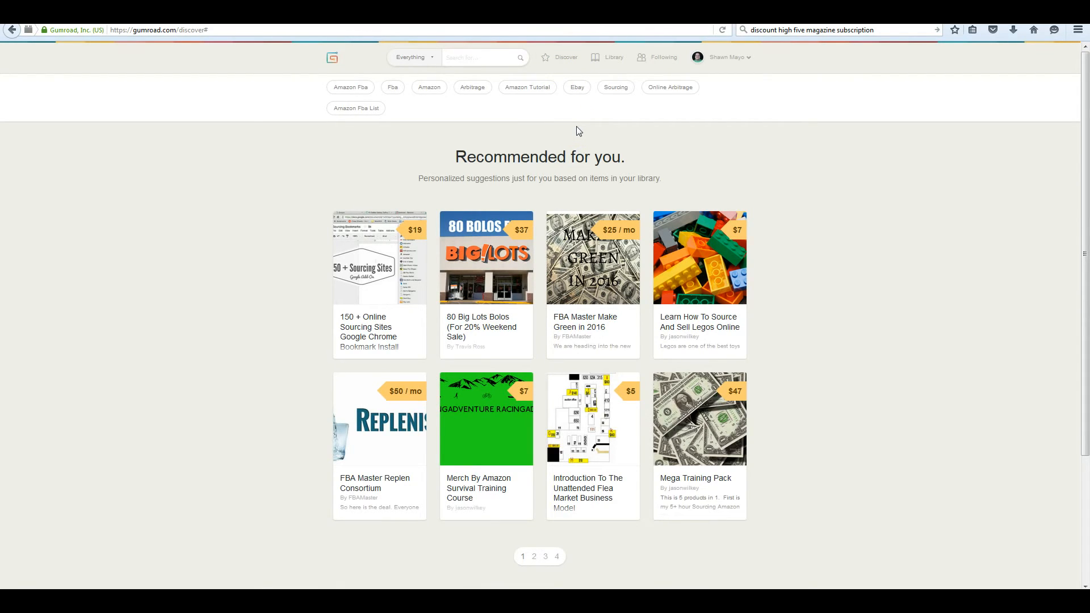
{"action": "mouse_move", "coordinate": [777, 260]}
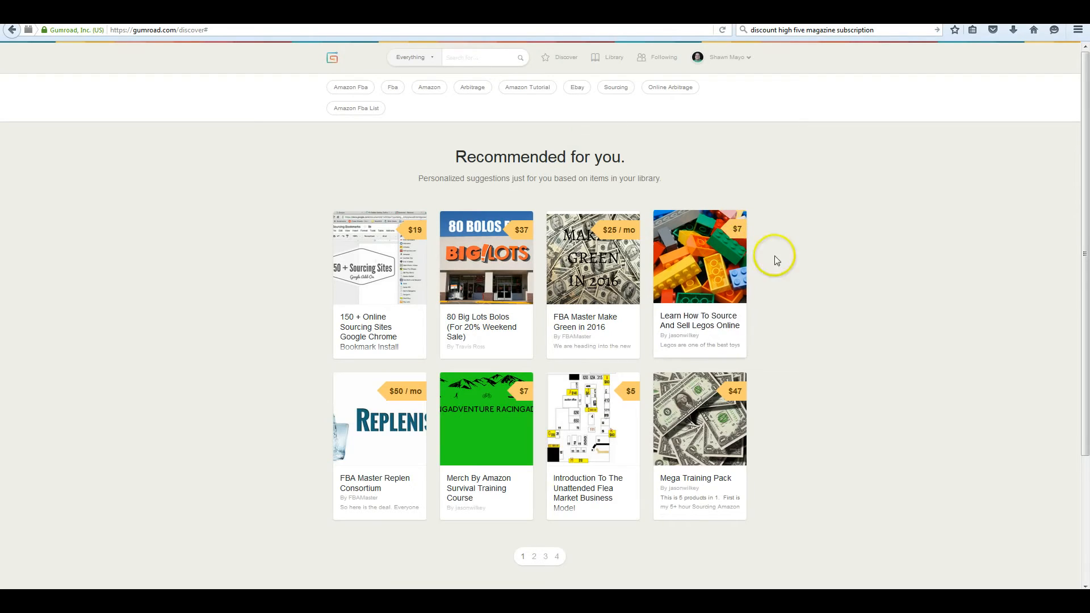
{"action": "mouse_move", "coordinate": [811, 216]}
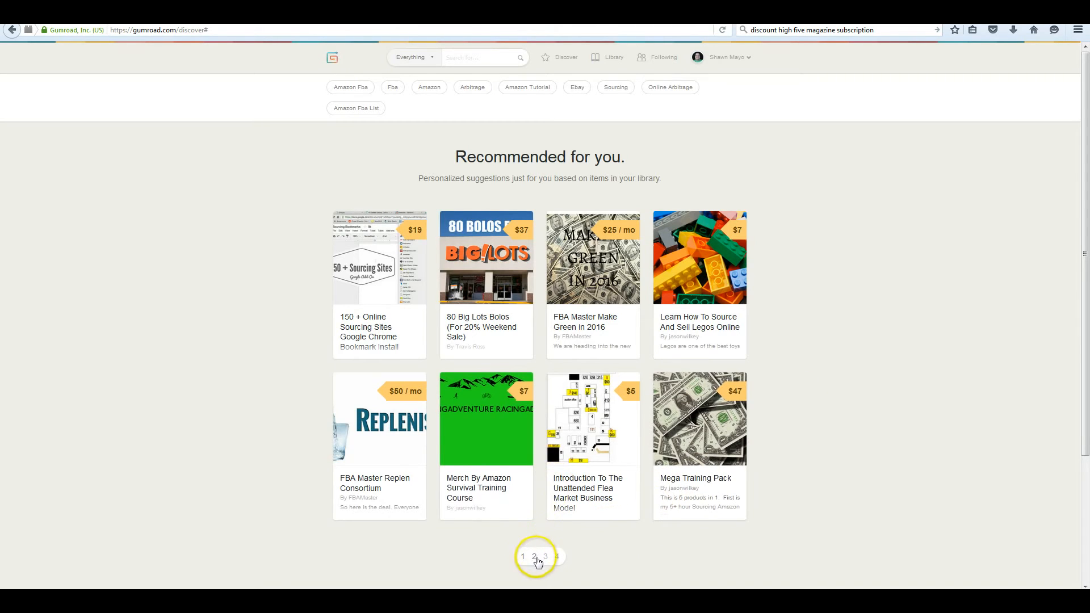
{"action": "left_click", "coordinate": [533, 556]}
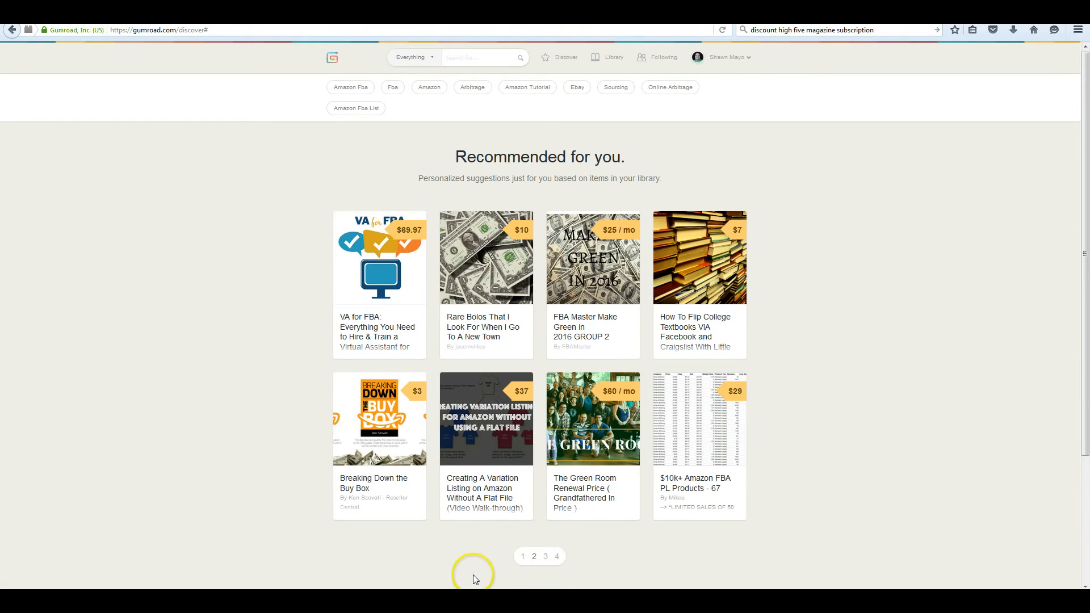
{"action": "mouse_move", "coordinate": [208, 335]}
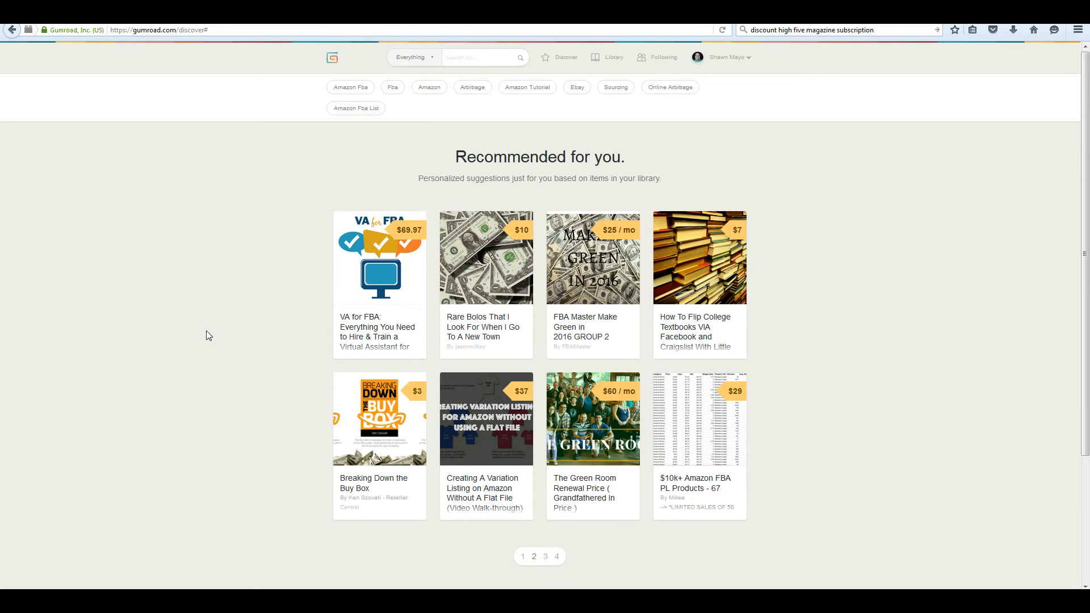
{"action": "mouse_move", "coordinate": [623, 204]}
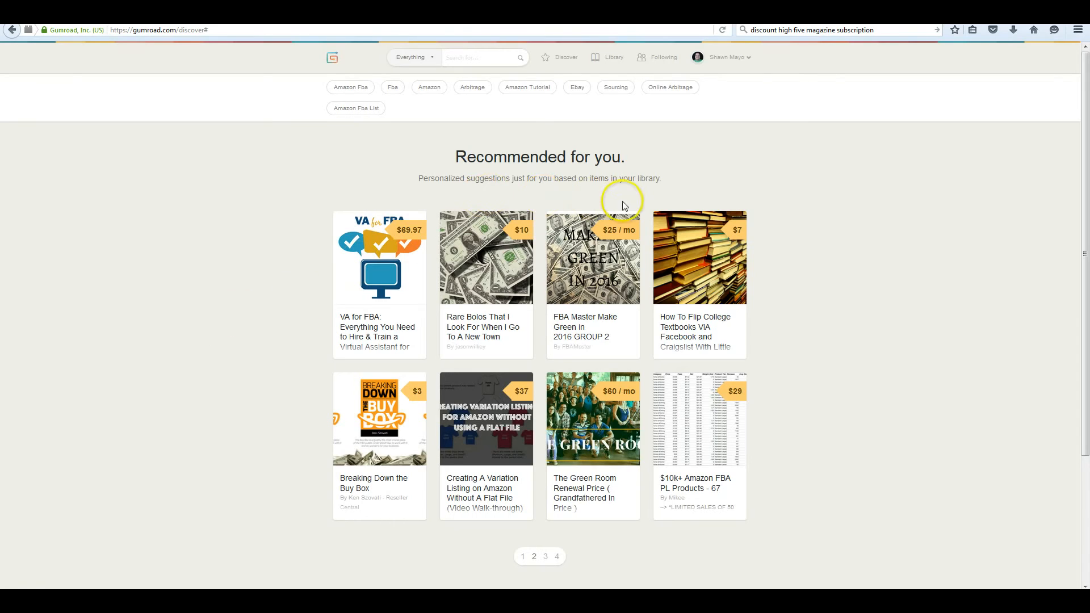
{"action": "mouse_move", "coordinate": [334, 108]}
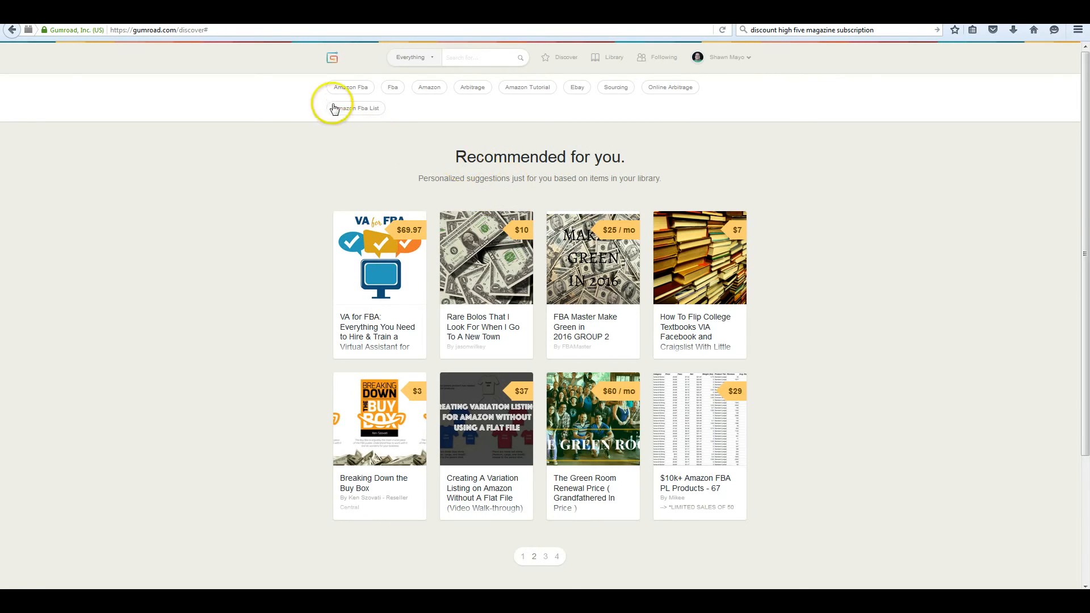
{"action": "mouse_move", "coordinate": [387, 131]}
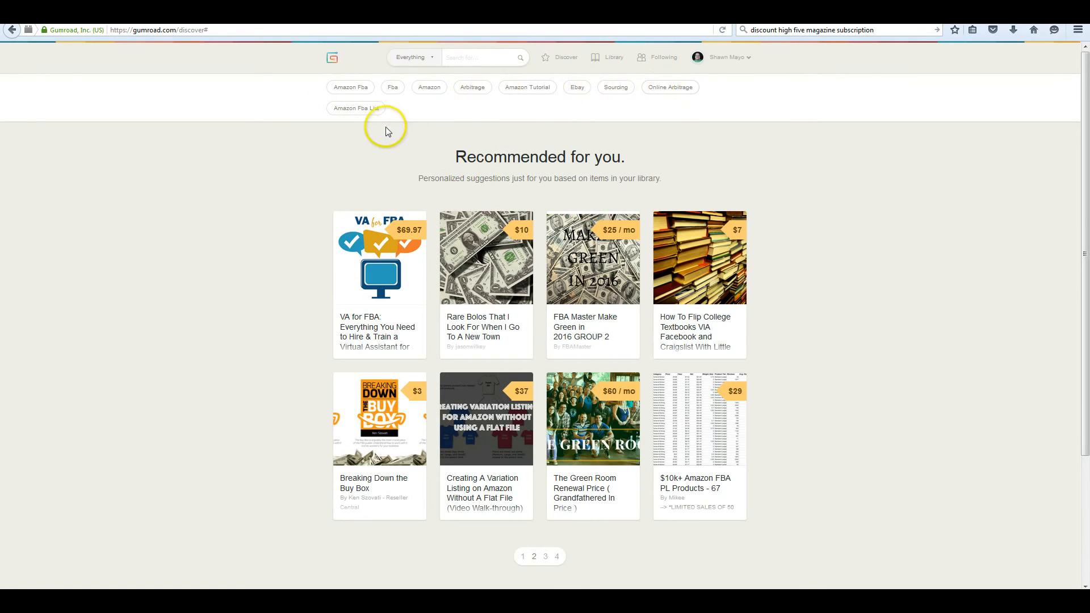
{"action": "mouse_move", "coordinate": [379, 132]}
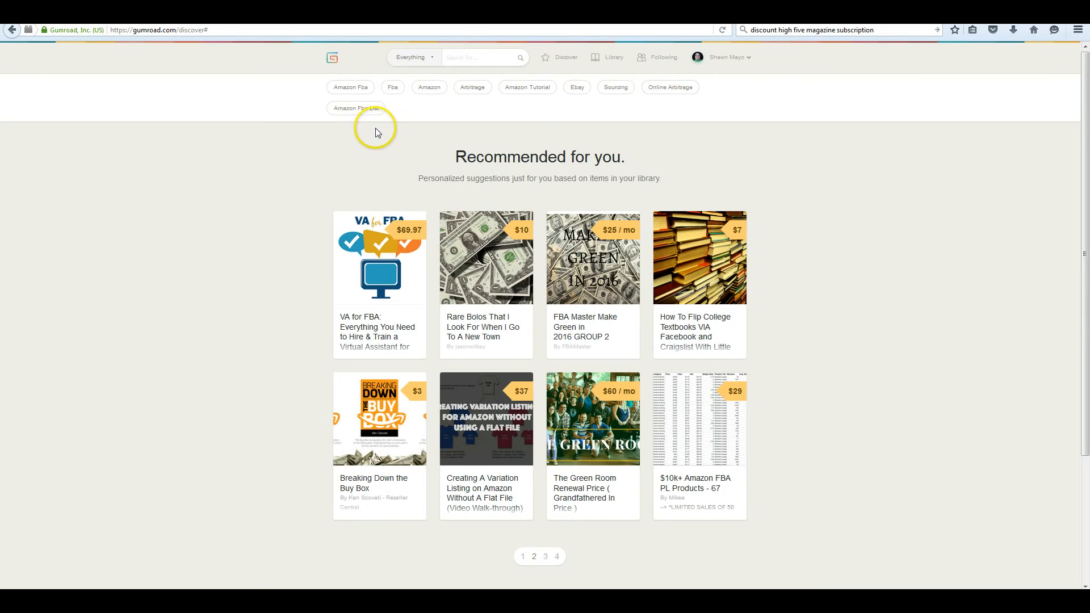
{"action": "mouse_move", "coordinate": [392, 113]}
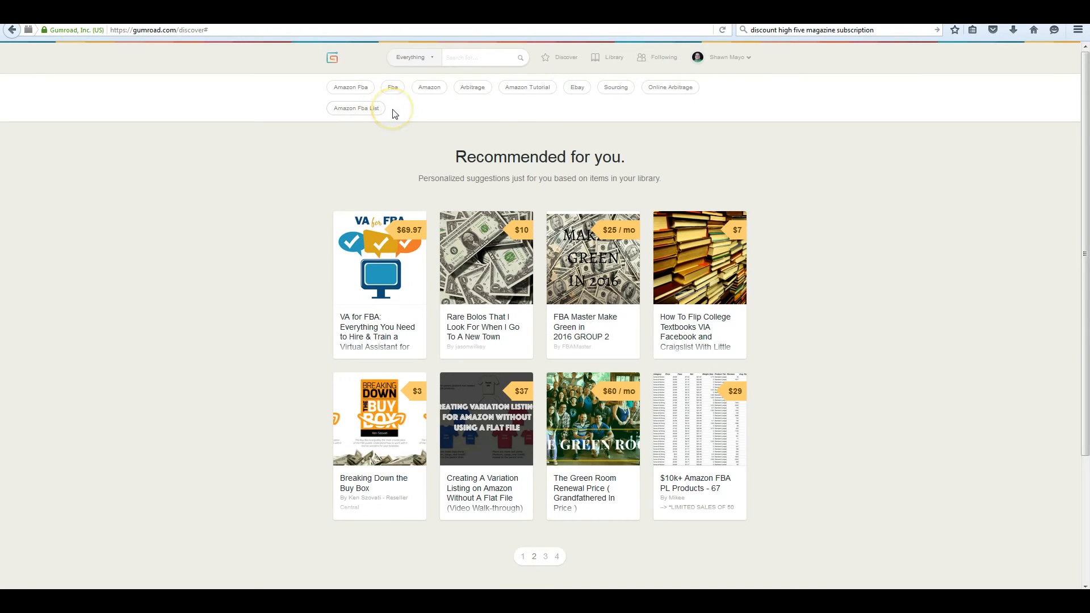
{"action": "mouse_move", "coordinate": [392, 111]}
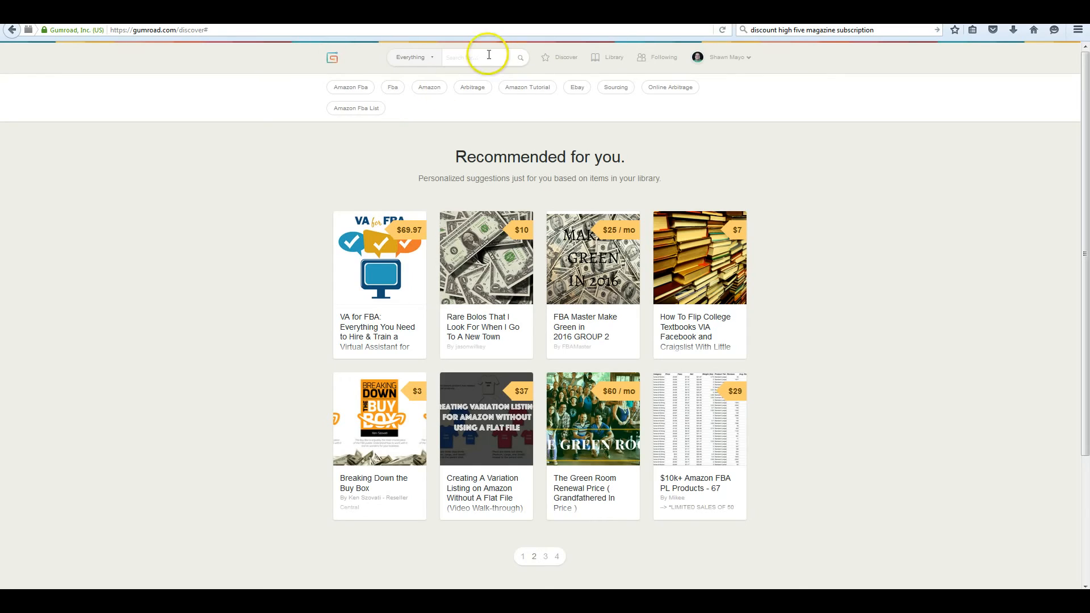
Search Discover for seller products with the query 'shawn ma'.
{"action": "left_click", "coordinate": [472, 57]}
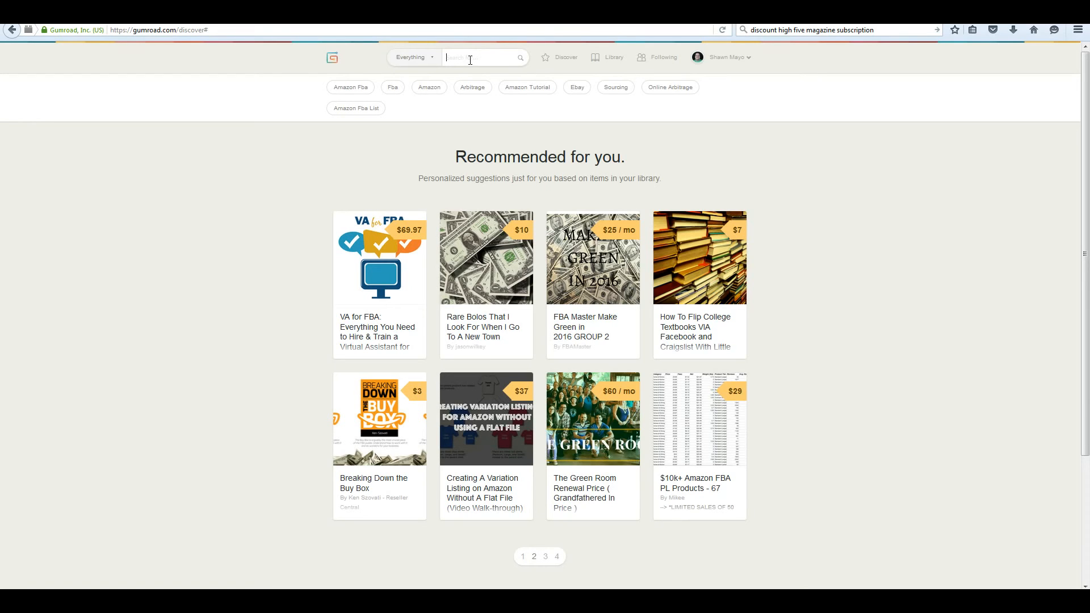
{"action": "type", "text": "shawn ma"}
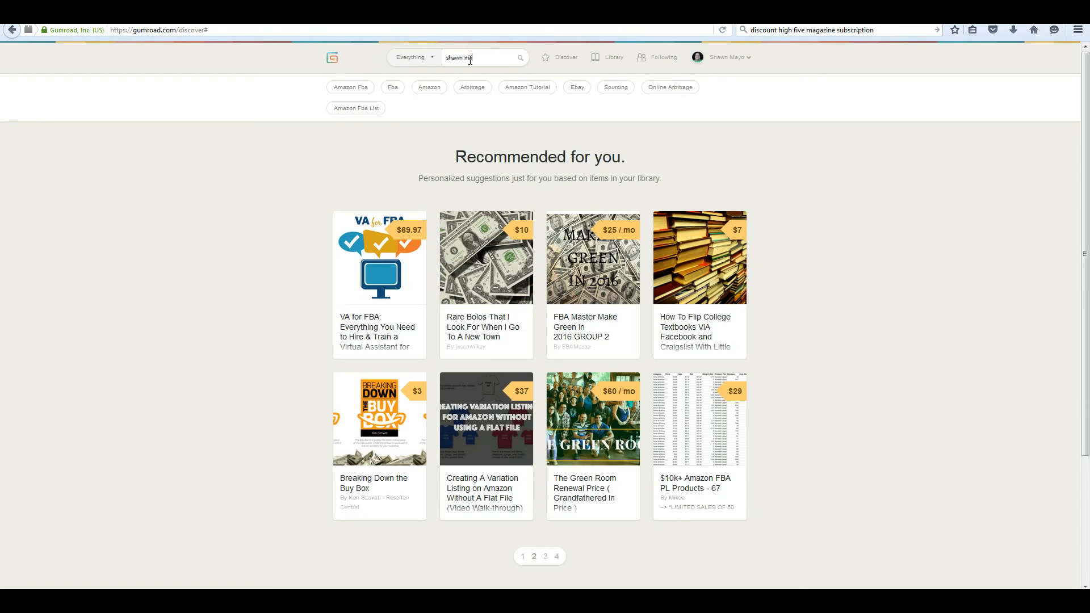
{"action": "key", "text": "Return"}
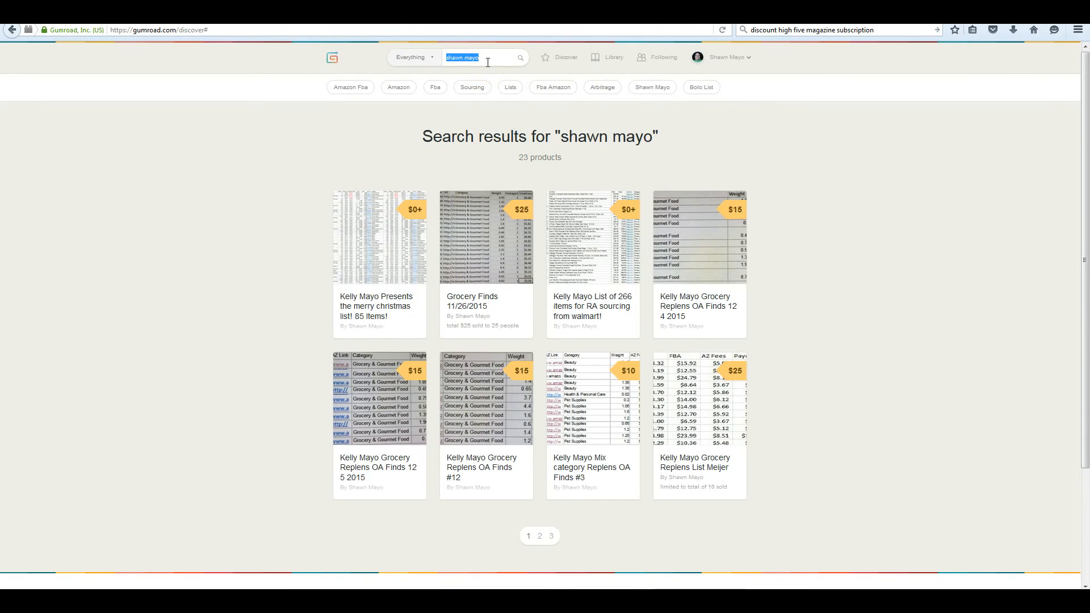
Search for 'amazon sourcing' (57 products), then return to the Library.
{"action": "type", "text": "fbamaster"}
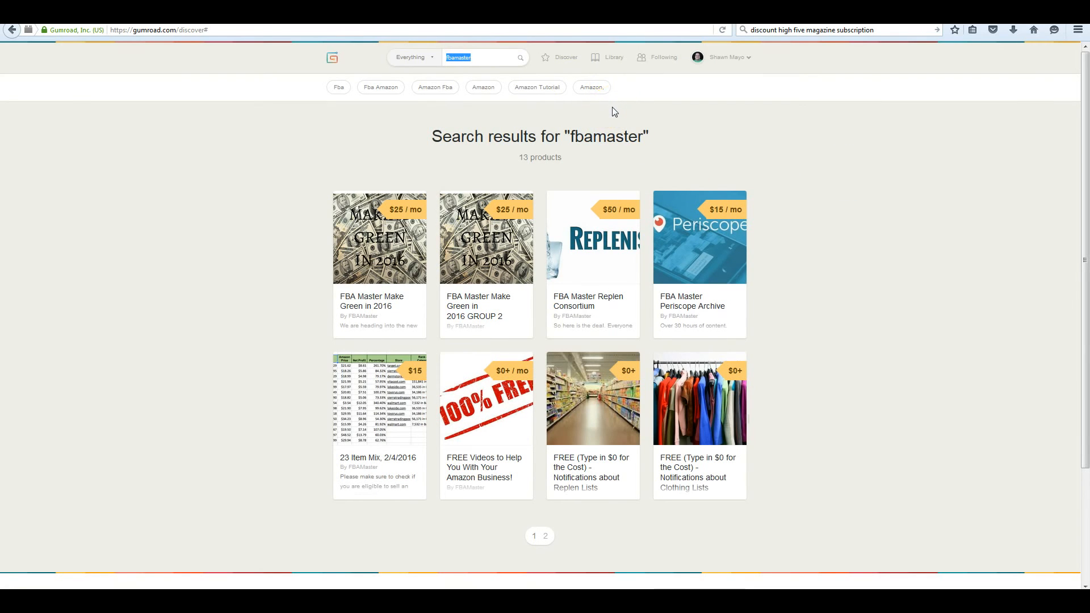
{"action": "mouse_move", "coordinate": [504, 78]}
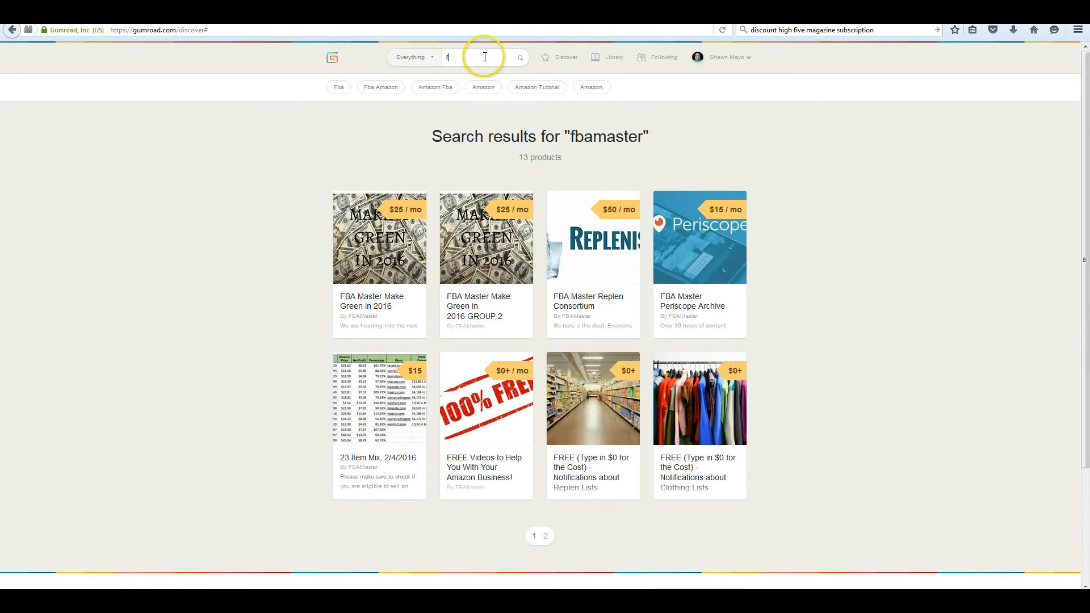
{"action": "type", "text": "ba"}
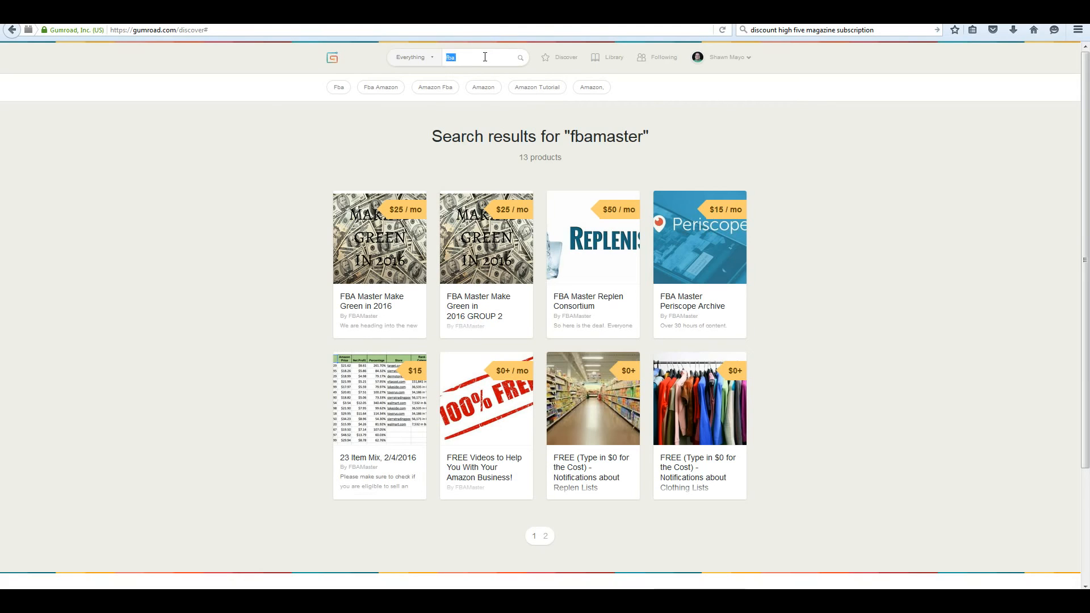
{"action": "type", "text": "amazon sour"}
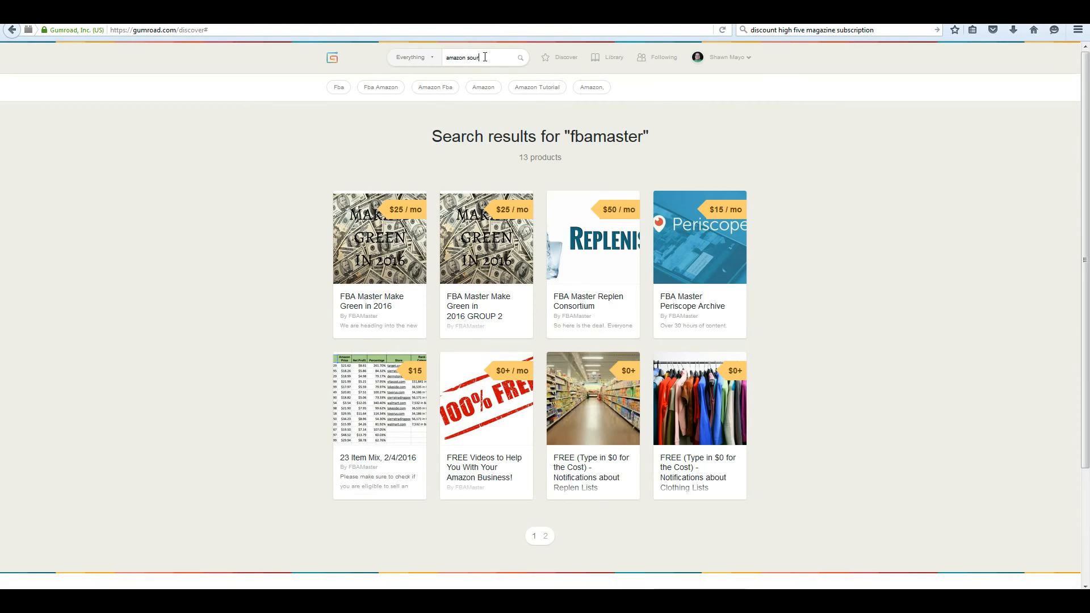
{"action": "key", "text": "Return"}
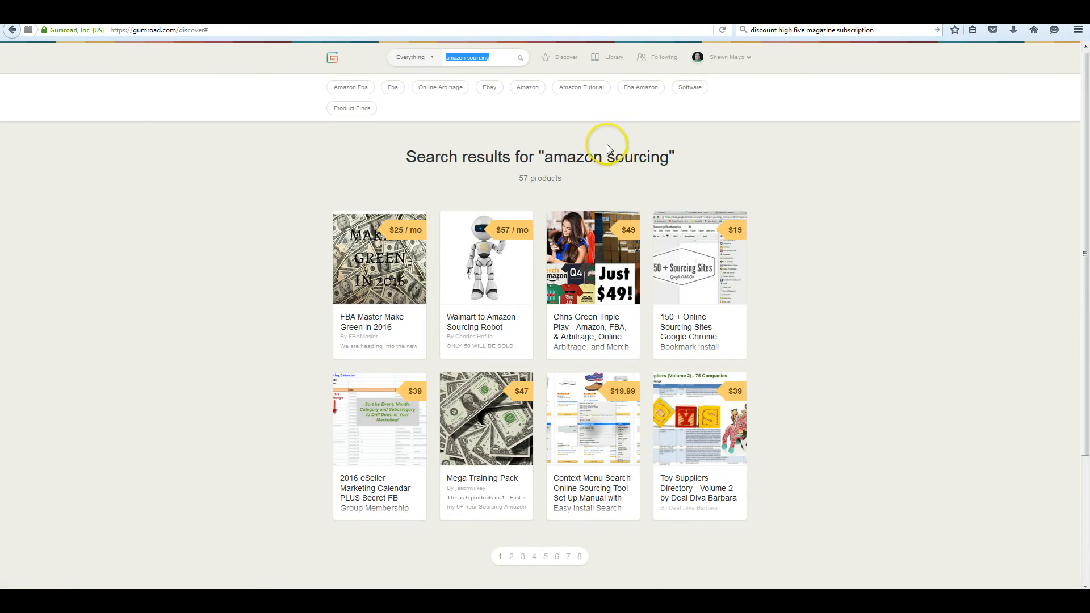
{"action": "mouse_move", "coordinate": [756, 390]}
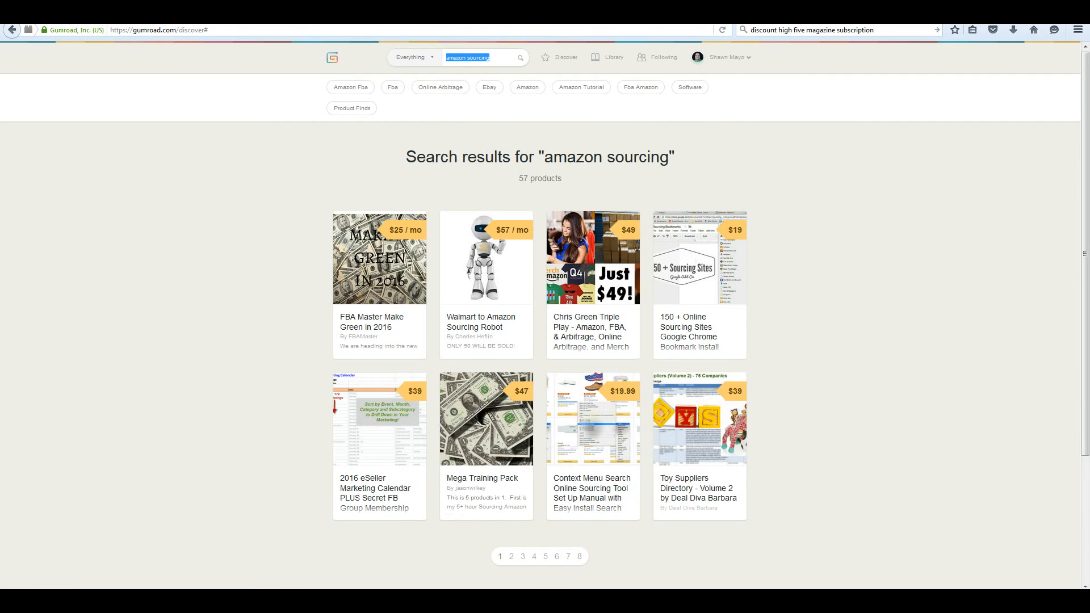
{"action": "mouse_move", "coordinate": [424, 186]}
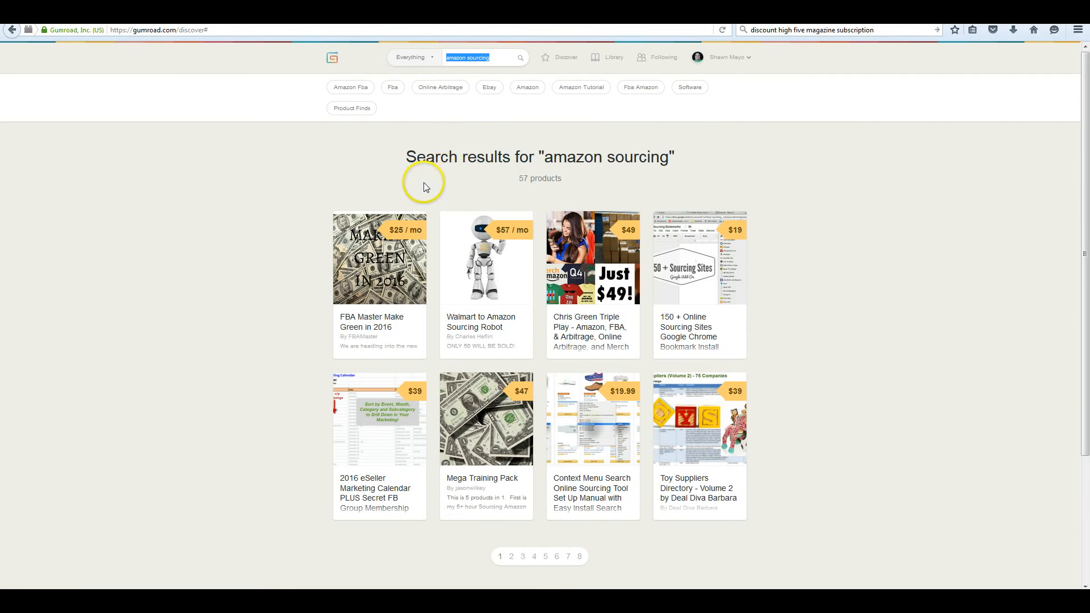
{"action": "mouse_move", "coordinate": [424, 186]}
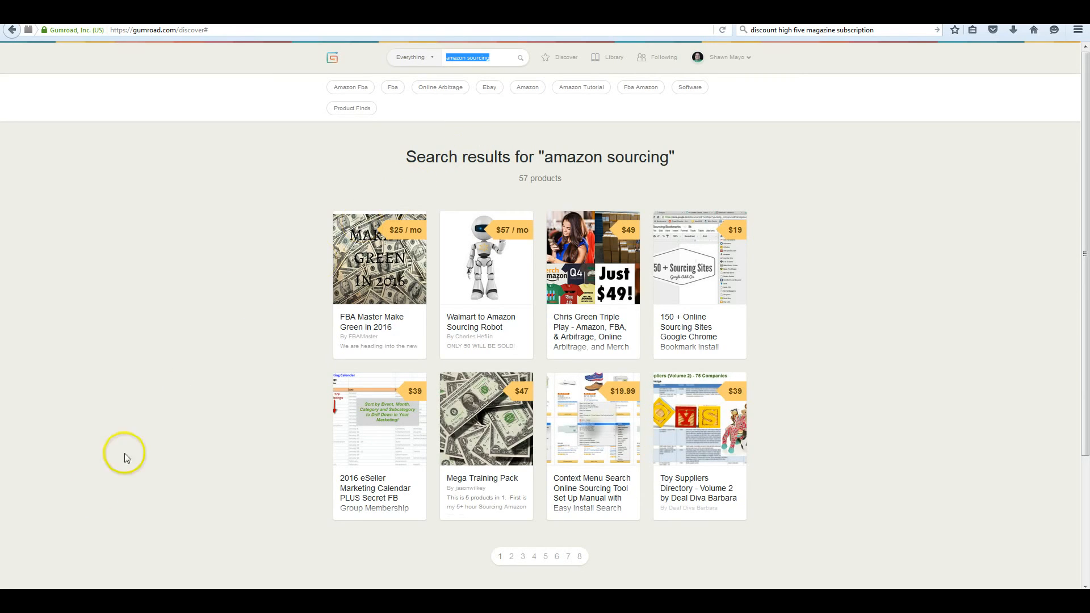
{"action": "mouse_move", "coordinate": [161, 432]}
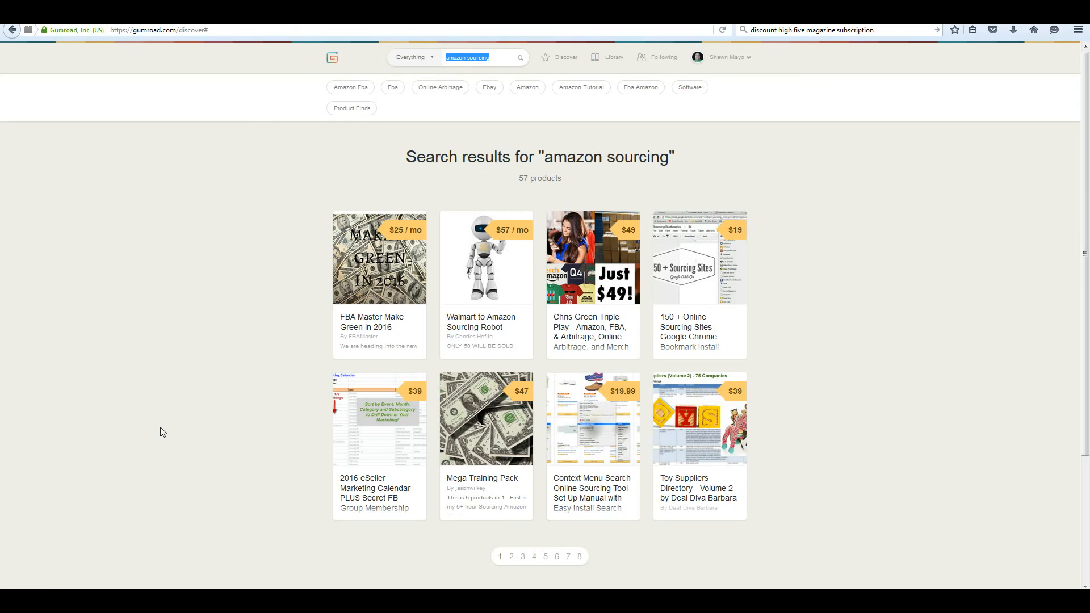
{"action": "mouse_move", "coordinate": [547, 179]}
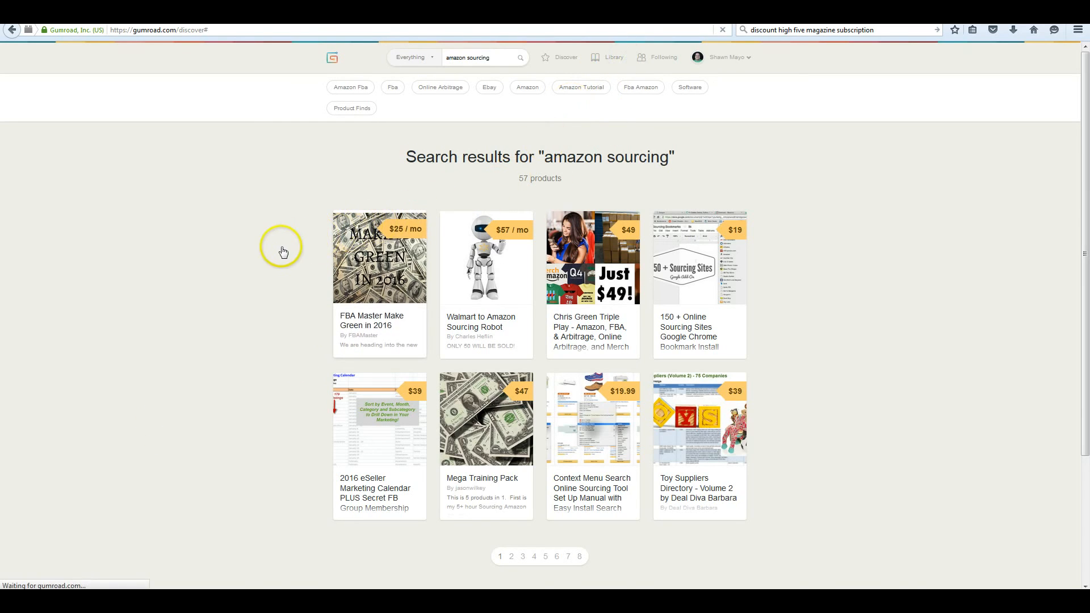
{"action": "left_click", "coordinate": [617, 57]}
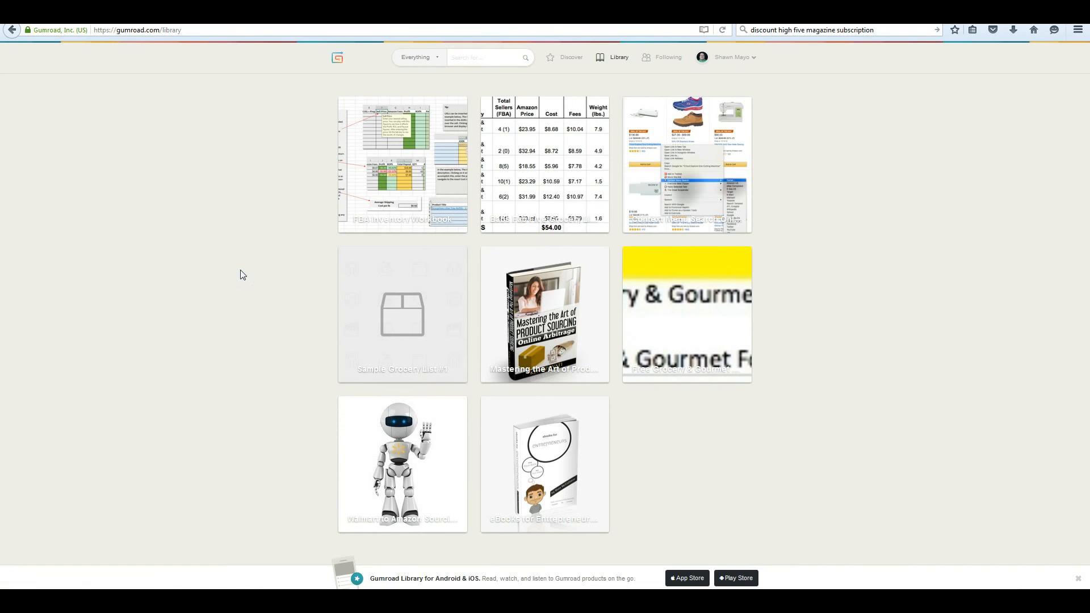